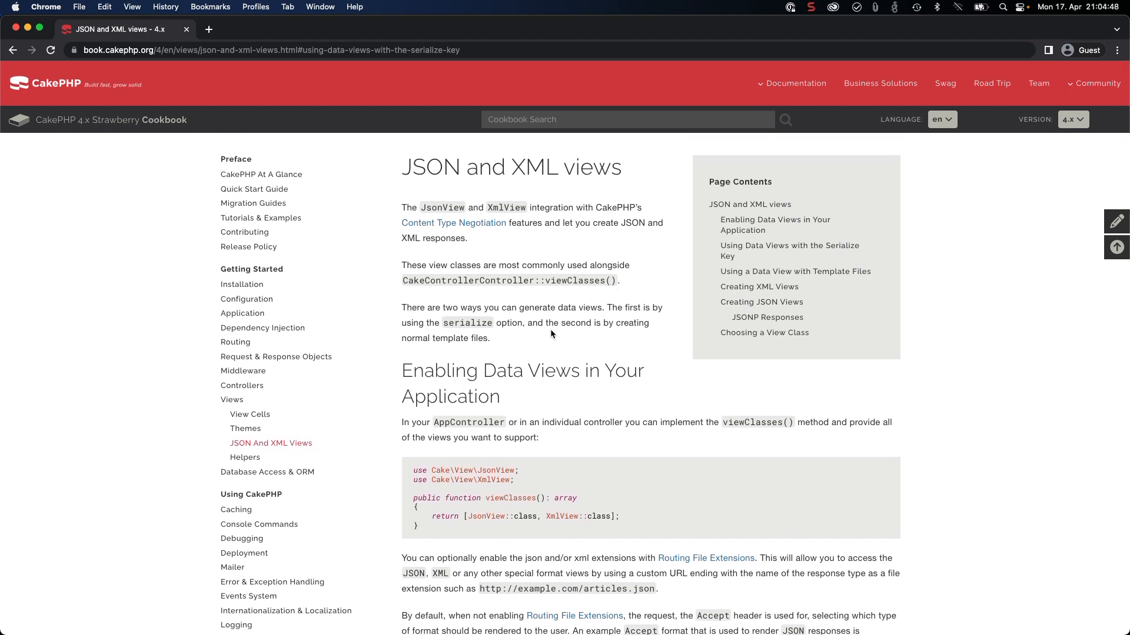
# Step: Scroll the Cookbook to the viewClasses() example and select it for reference
pyautogui.scroll(-3)
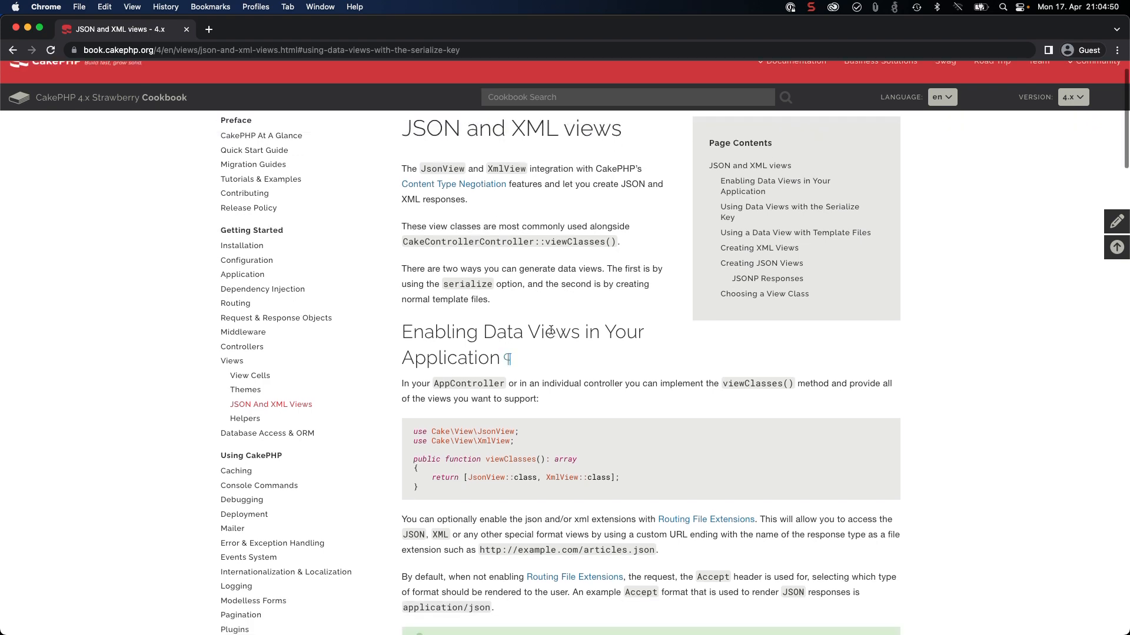
pyautogui.scroll(-3)
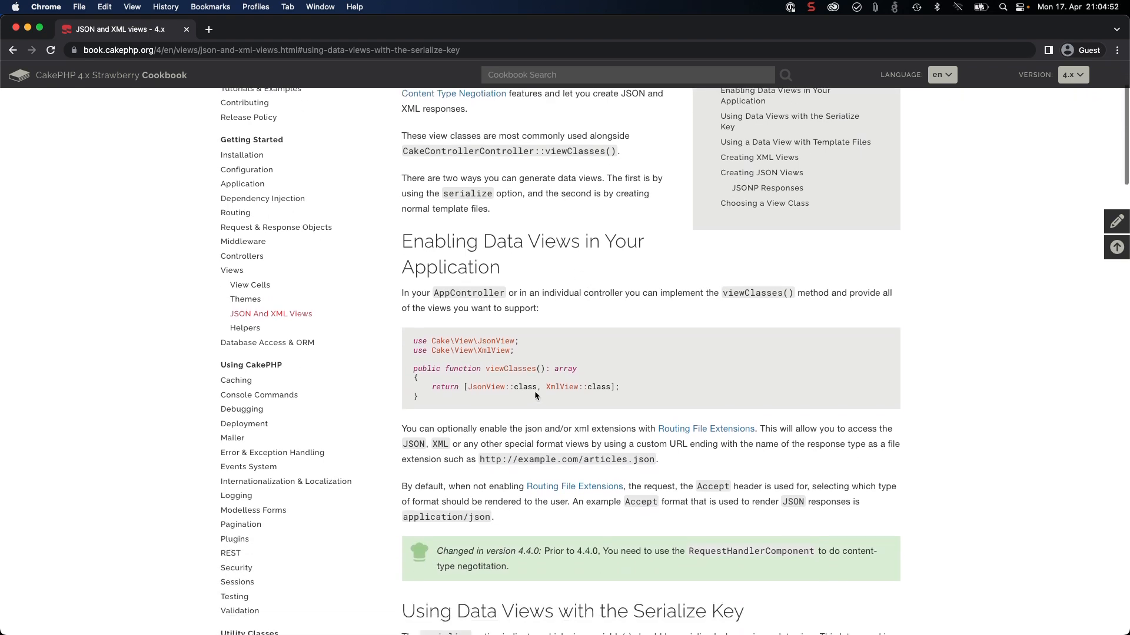
pyautogui.moveTo(556, 370)
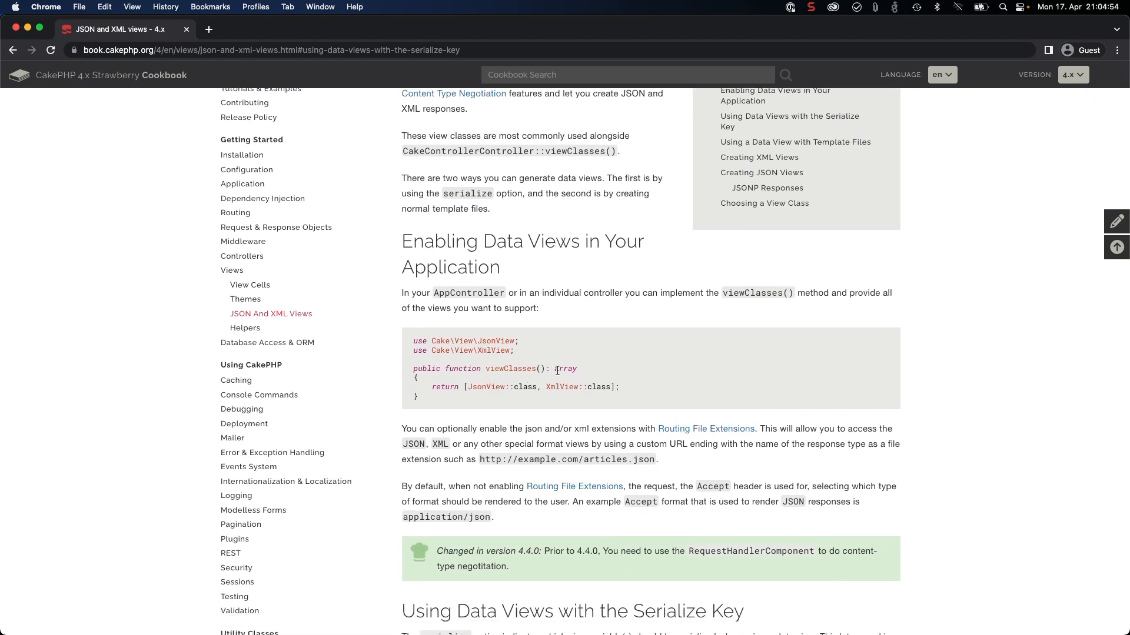
pyautogui.scroll(-3)
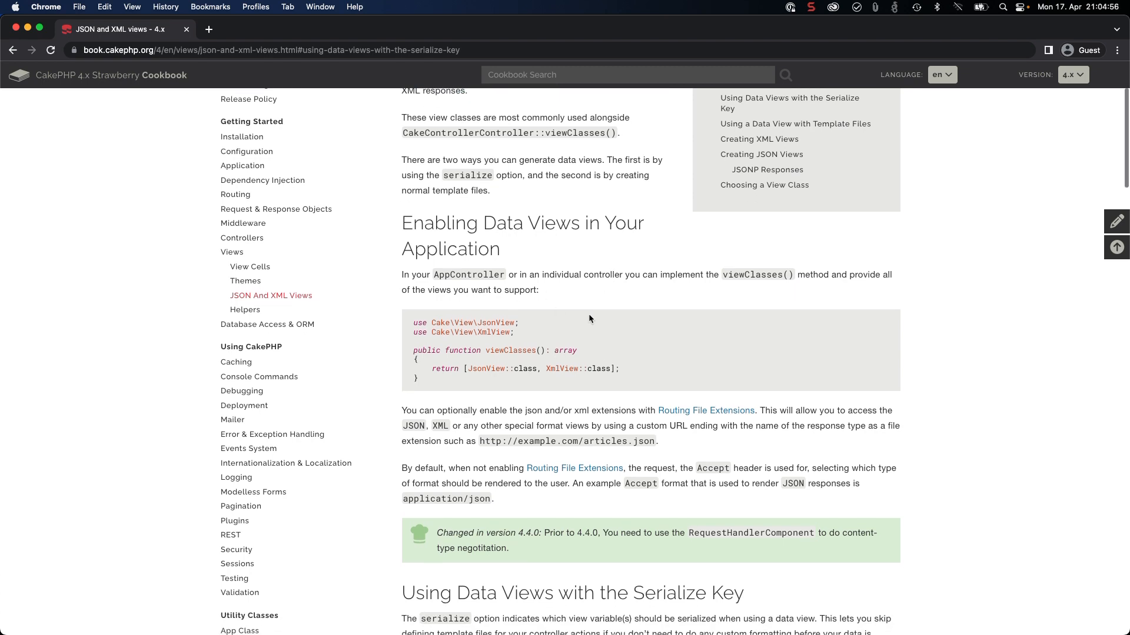
pyautogui.doubleClick(470, 275)
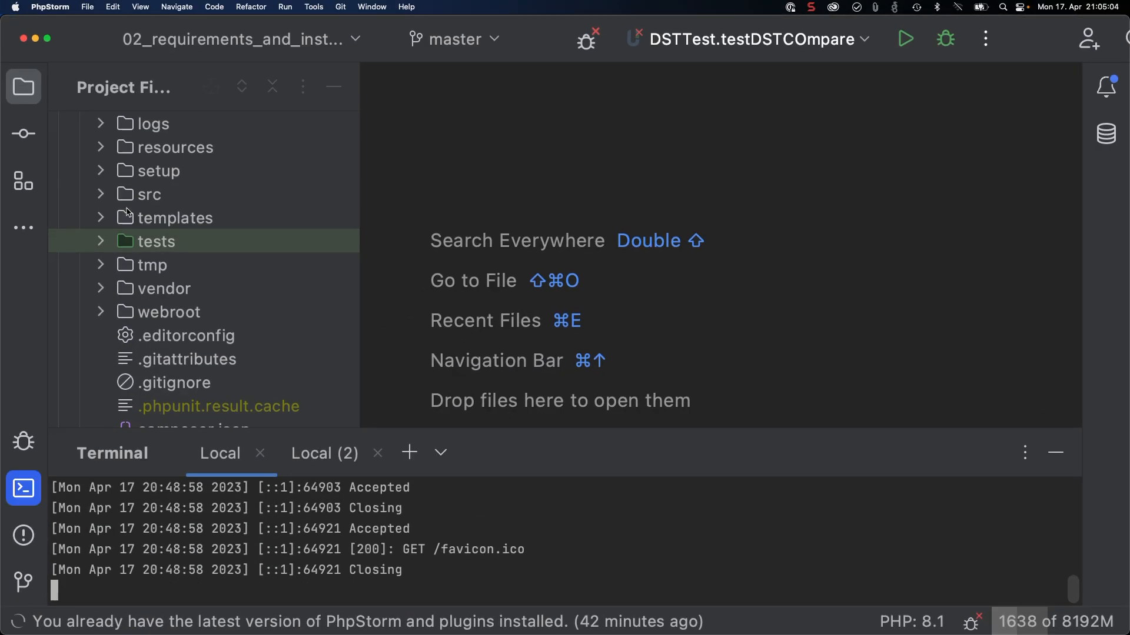
# Step: Open BlogPostsController.php from src > Controller and start typing viewClasses in the class
pyautogui.click(102, 194)
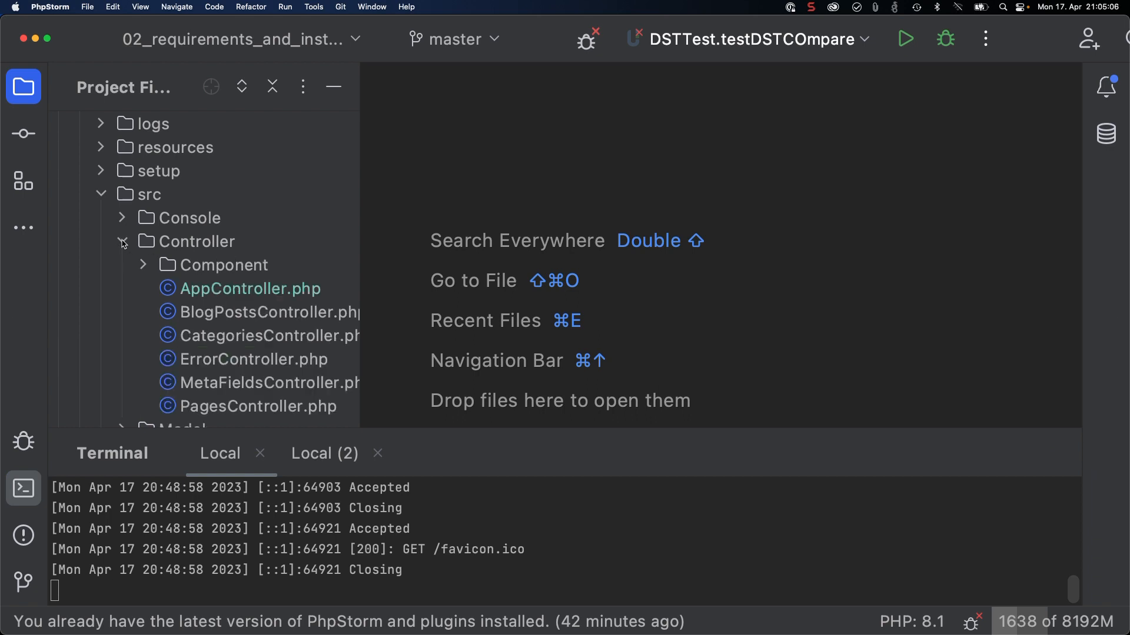
pyautogui.doubleClick(268, 311)
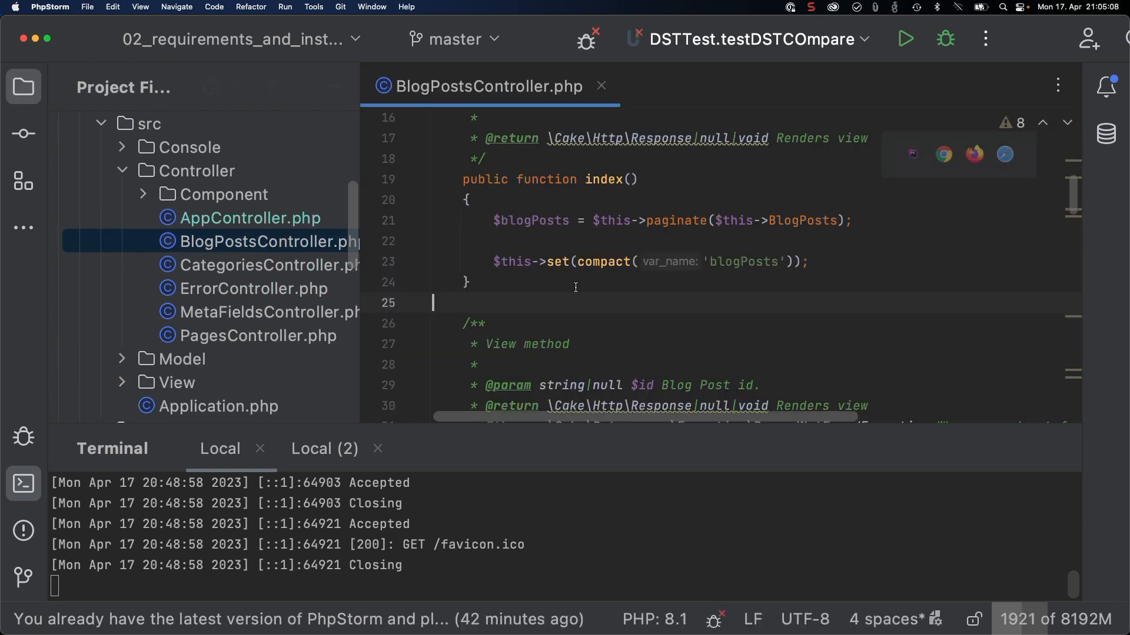
pyautogui.scroll(3)
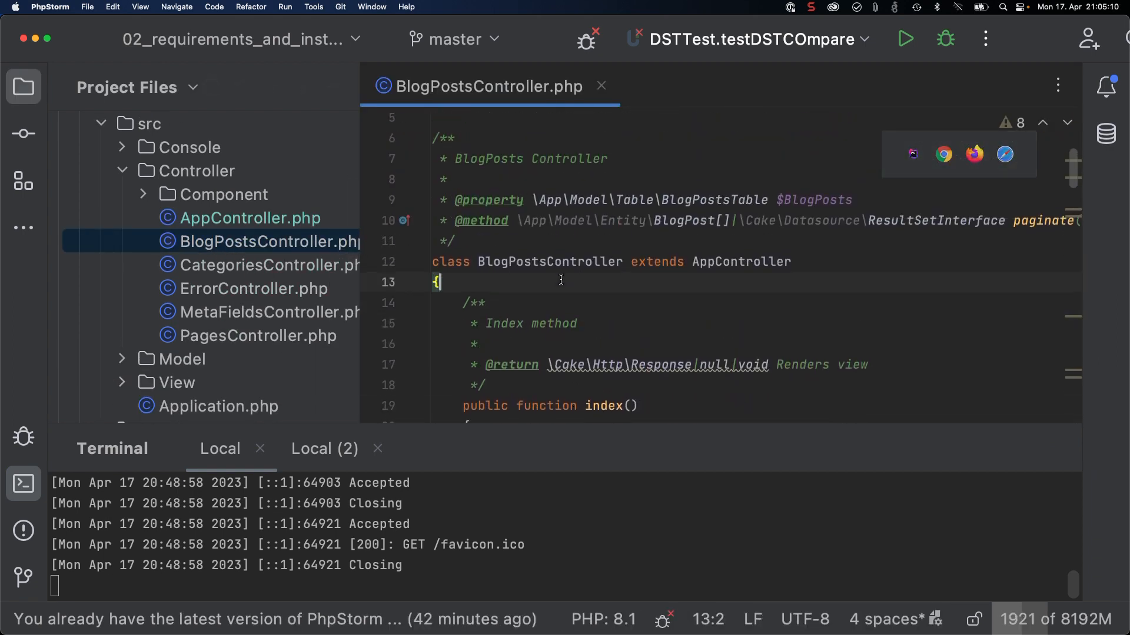
pyautogui.write('viewCl')
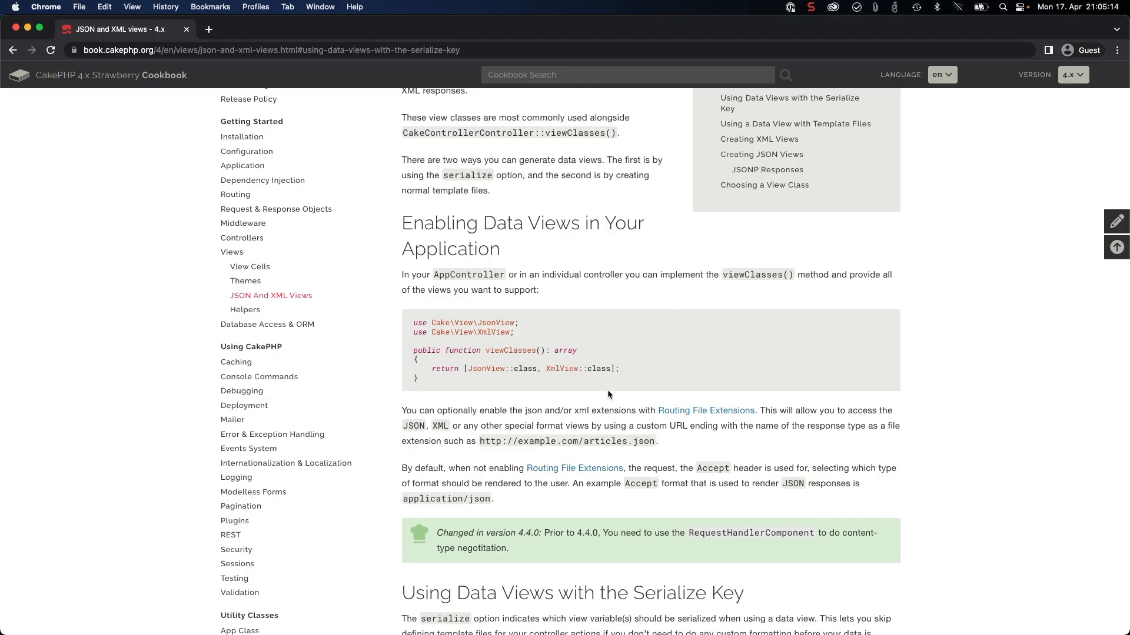
pyautogui.moveTo(540, 365)
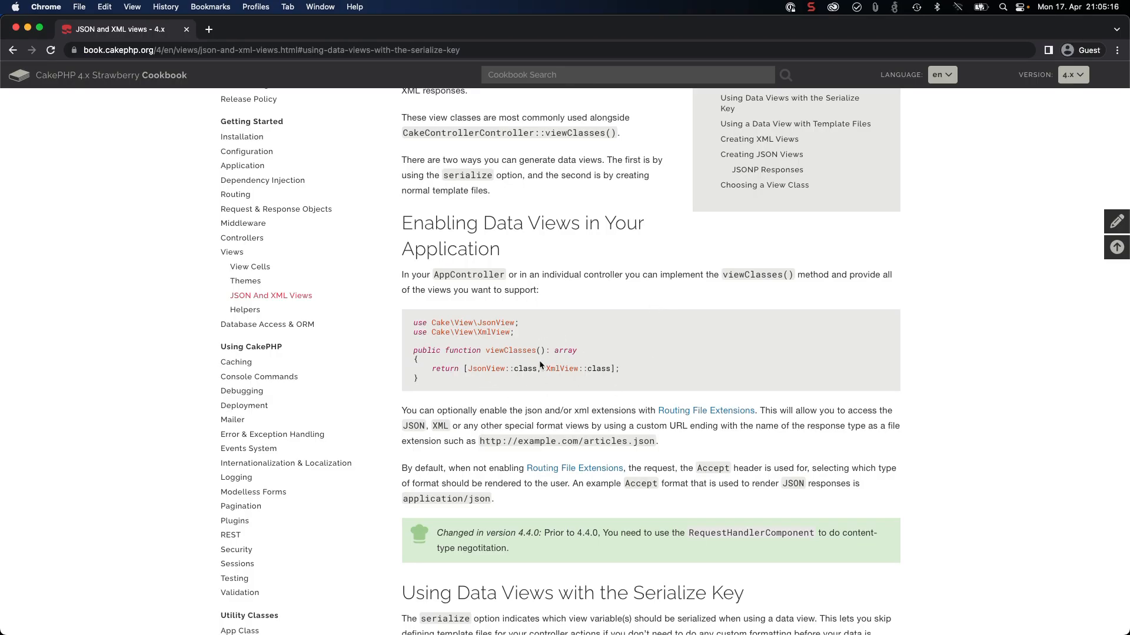
pyautogui.scroll(-3)
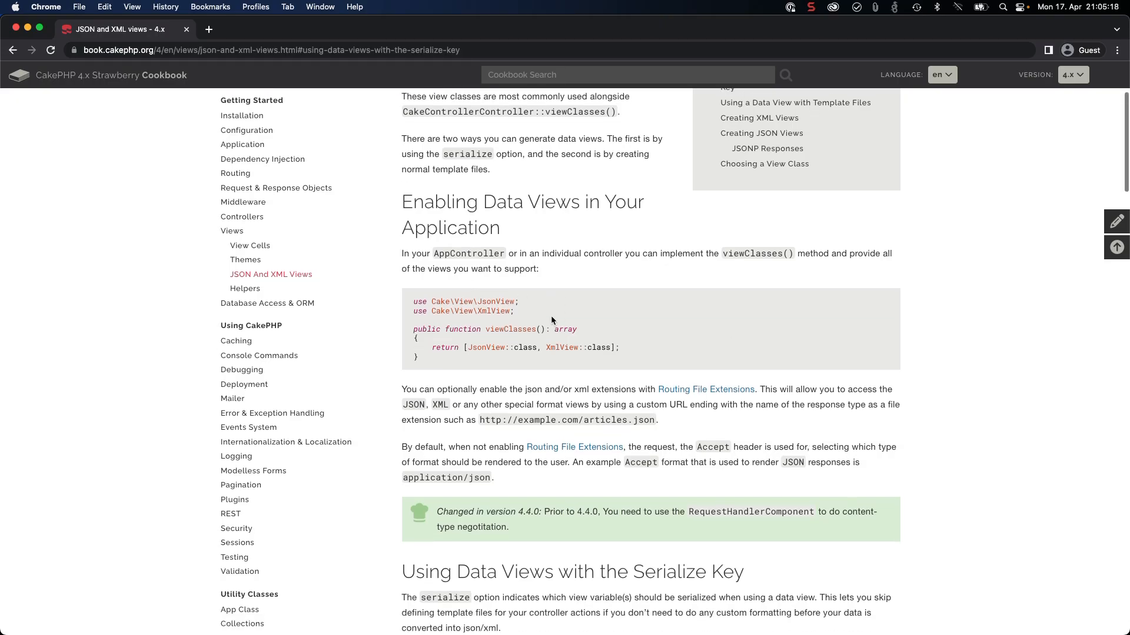
pyautogui.scroll(-3)
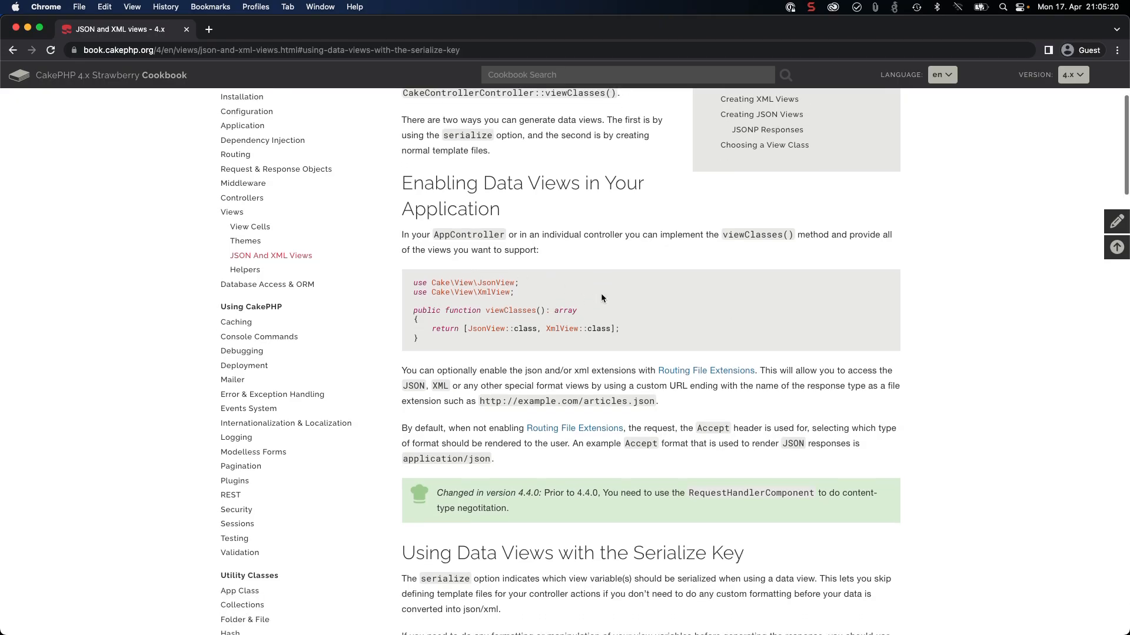
pyautogui.moveTo(584, 300)
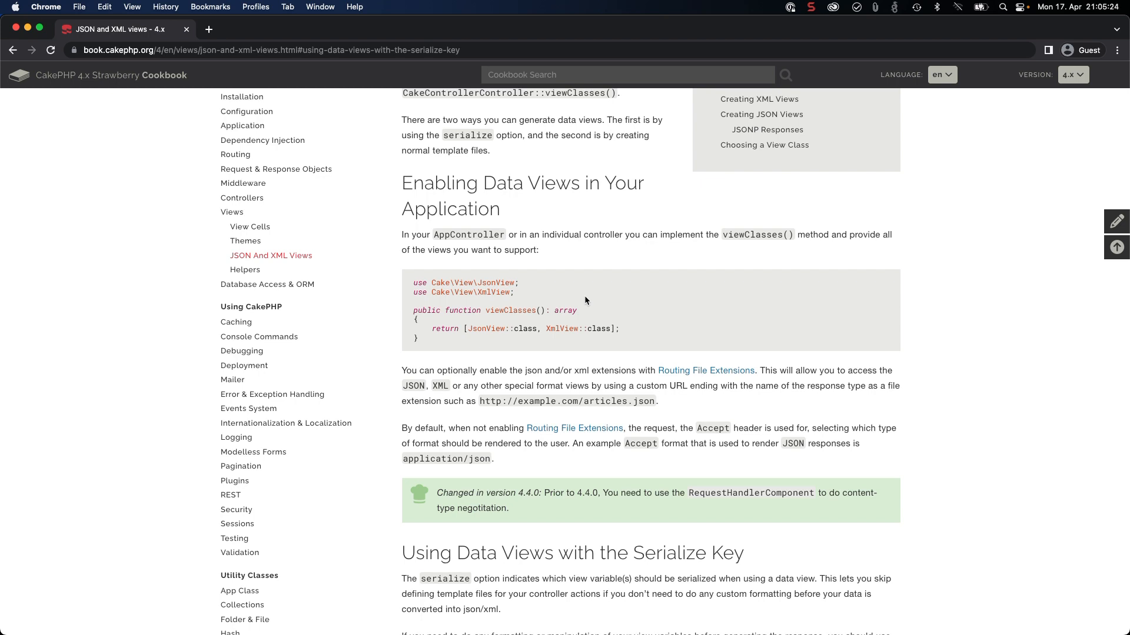
pyautogui.scroll(-3)
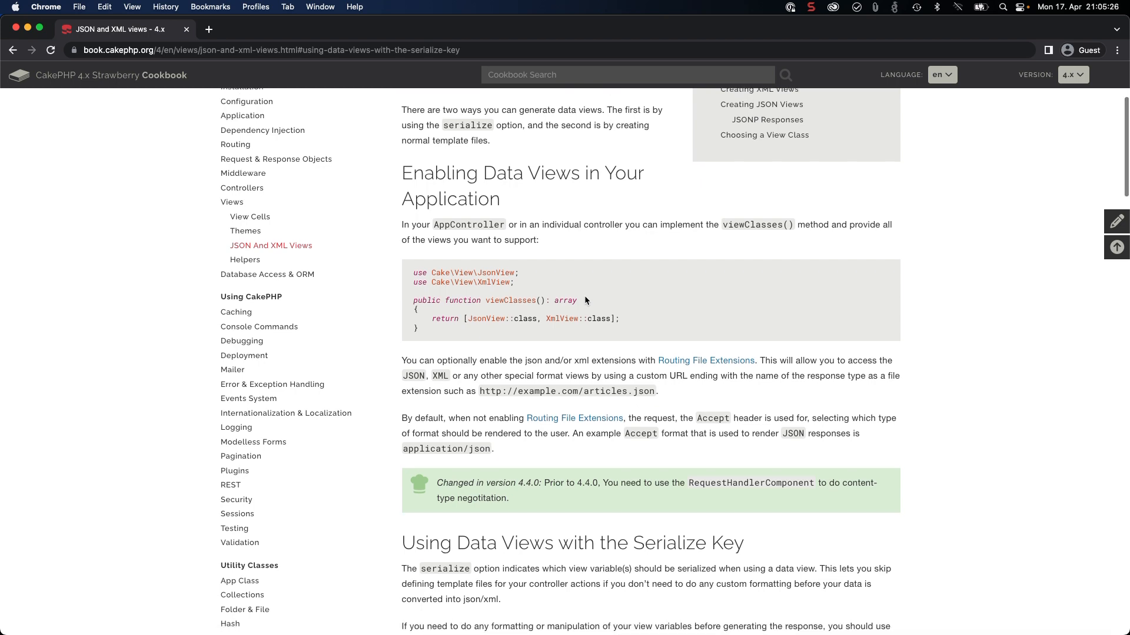
pyautogui.moveTo(589, 291)
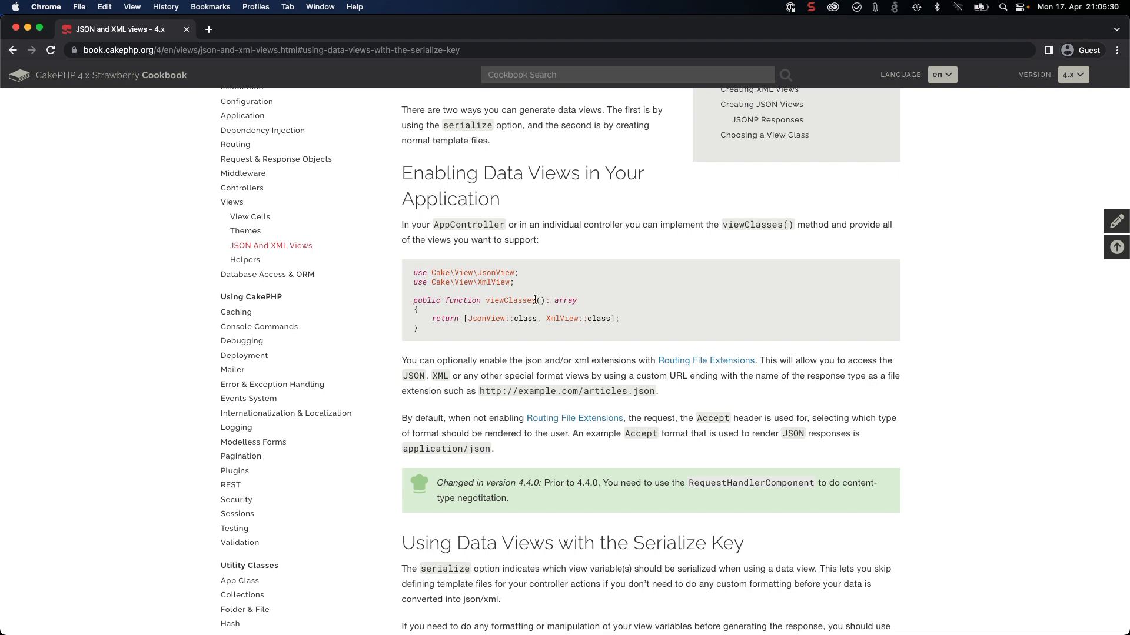
pyautogui.moveTo(567, 312)
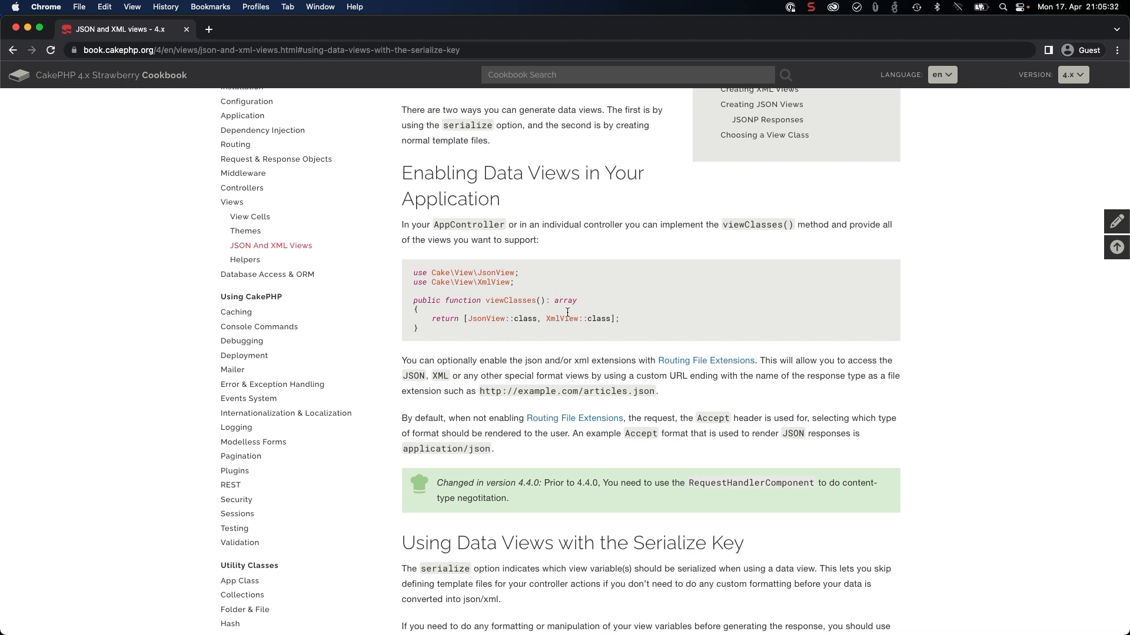
pyautogui.moveTo(634, 339)
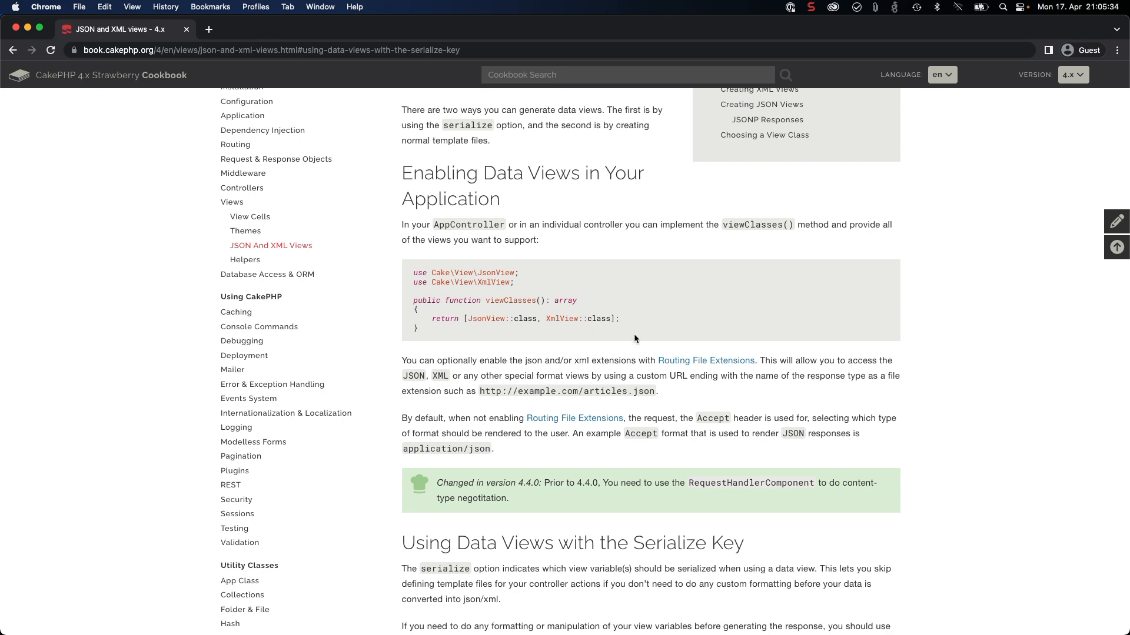
pyautogui.moveTo(503, 345)
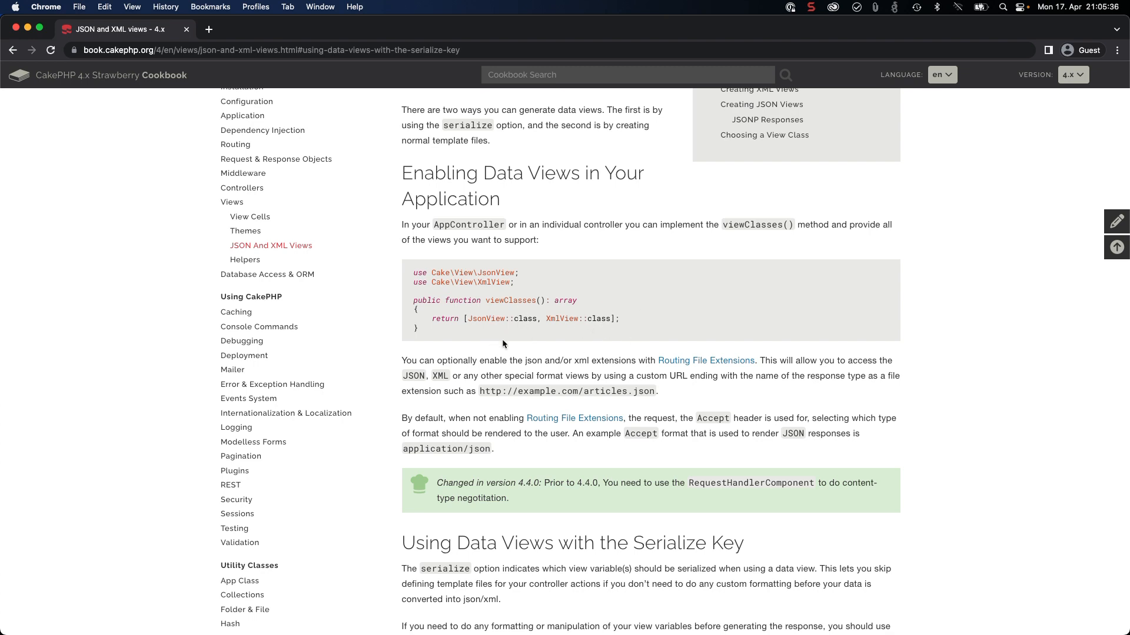
pyautogui.doubleClick(496, 319)
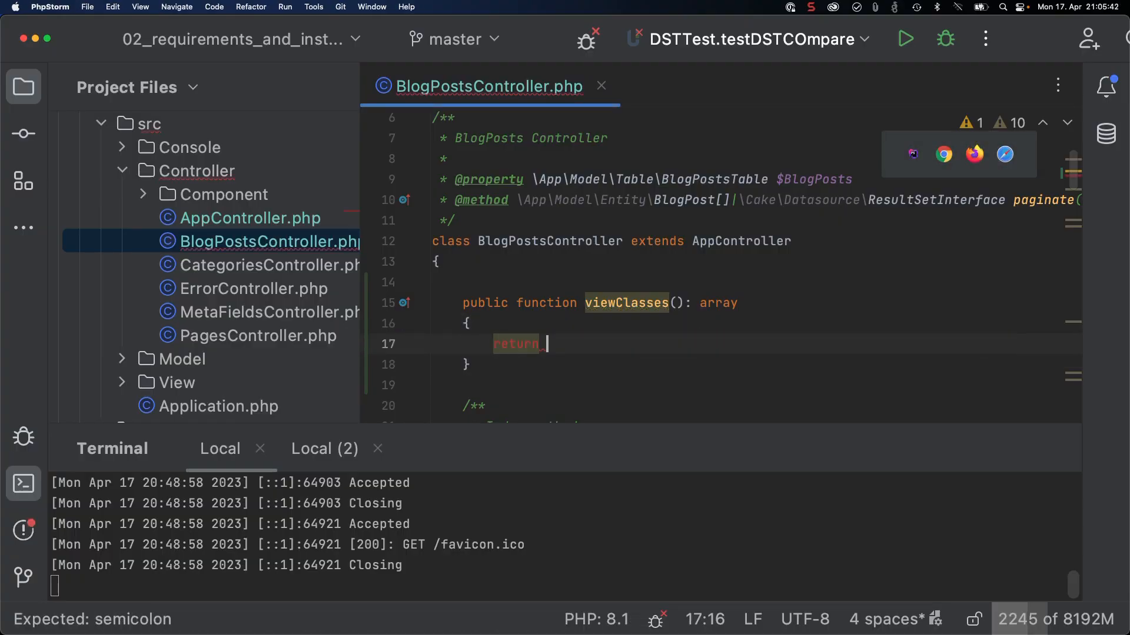
# Step: Finish viewClasses() so it returns [JsonView::class] and review the file
pyautogui.write('[JsonView::class];')
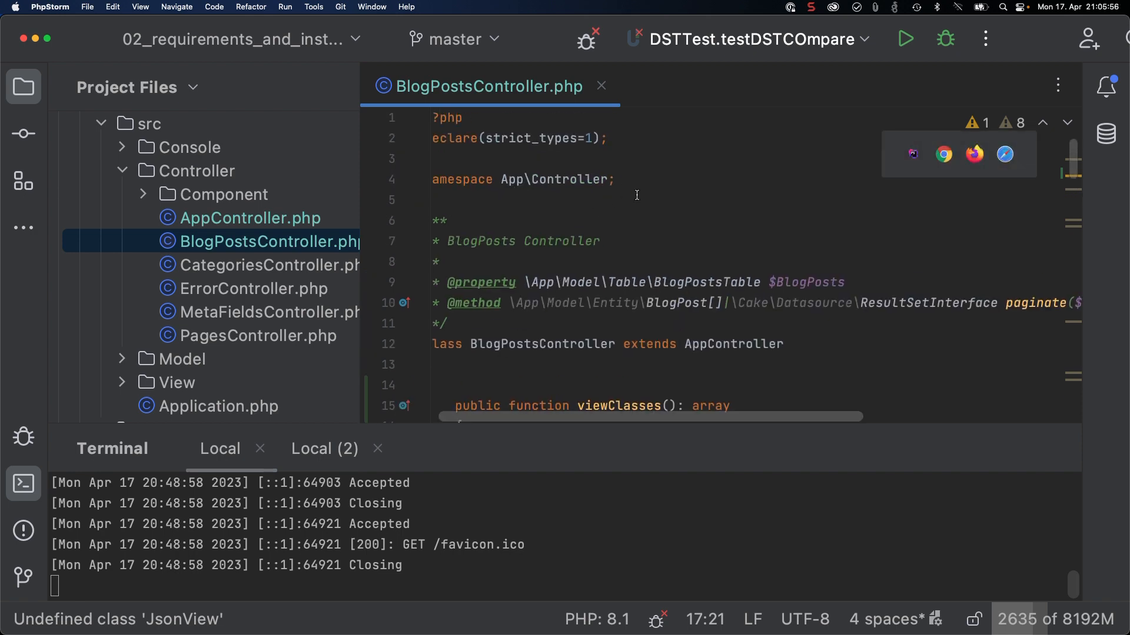
pyautogui.scroll(-3)
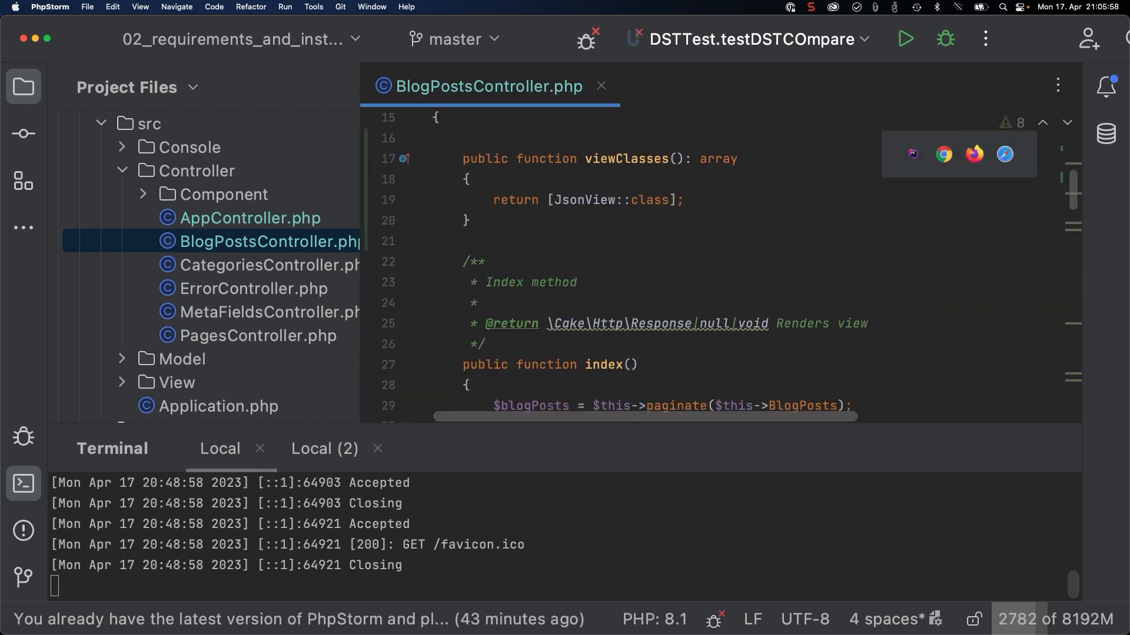
pyautogui.moveTo(622, 262)
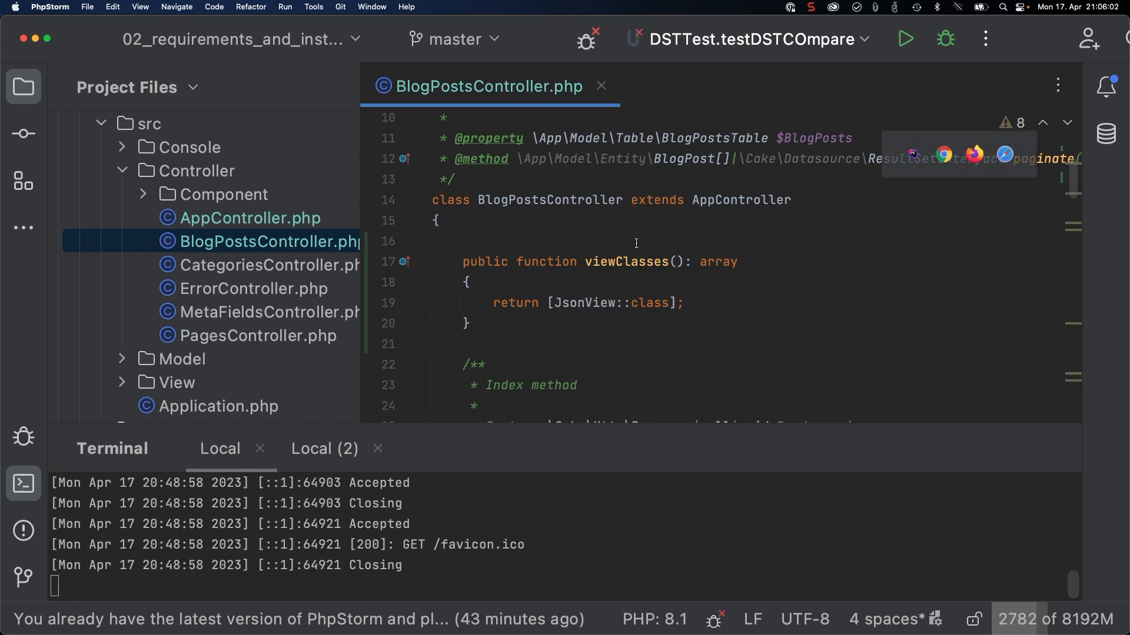
pyautogui.click(435, 220)
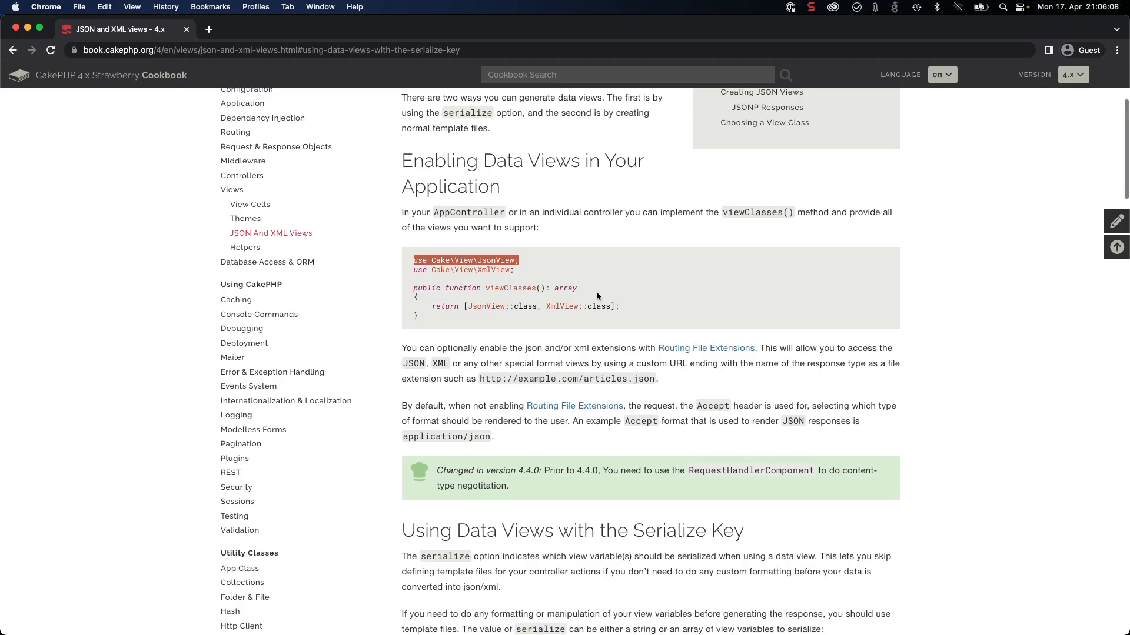
pyautogui.click(210, 30)
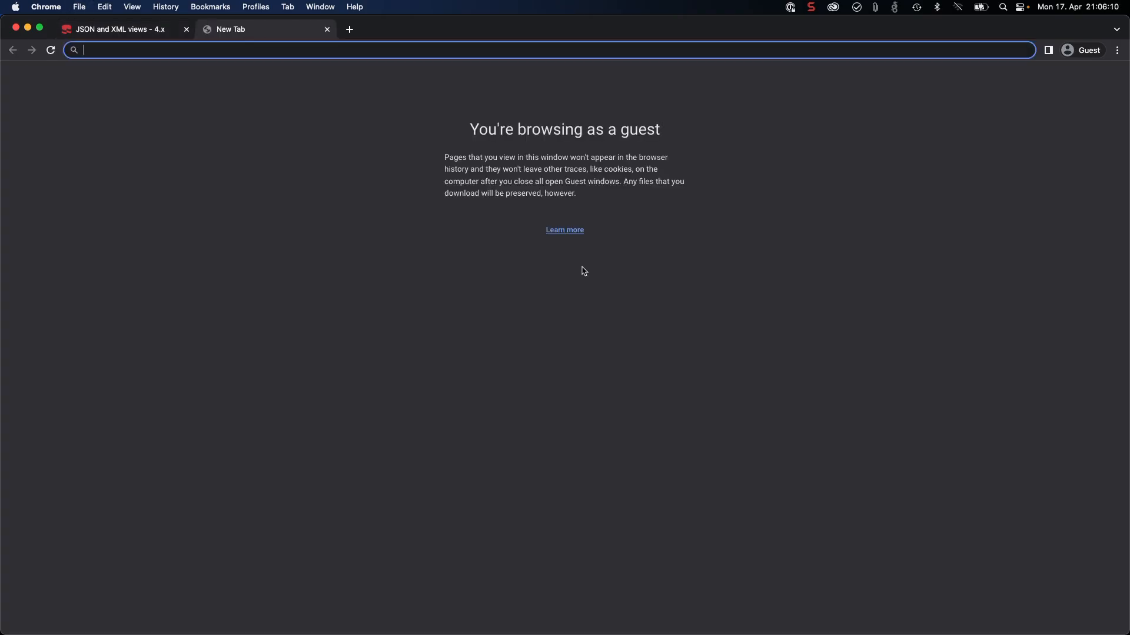
pyautogui.write('http://')
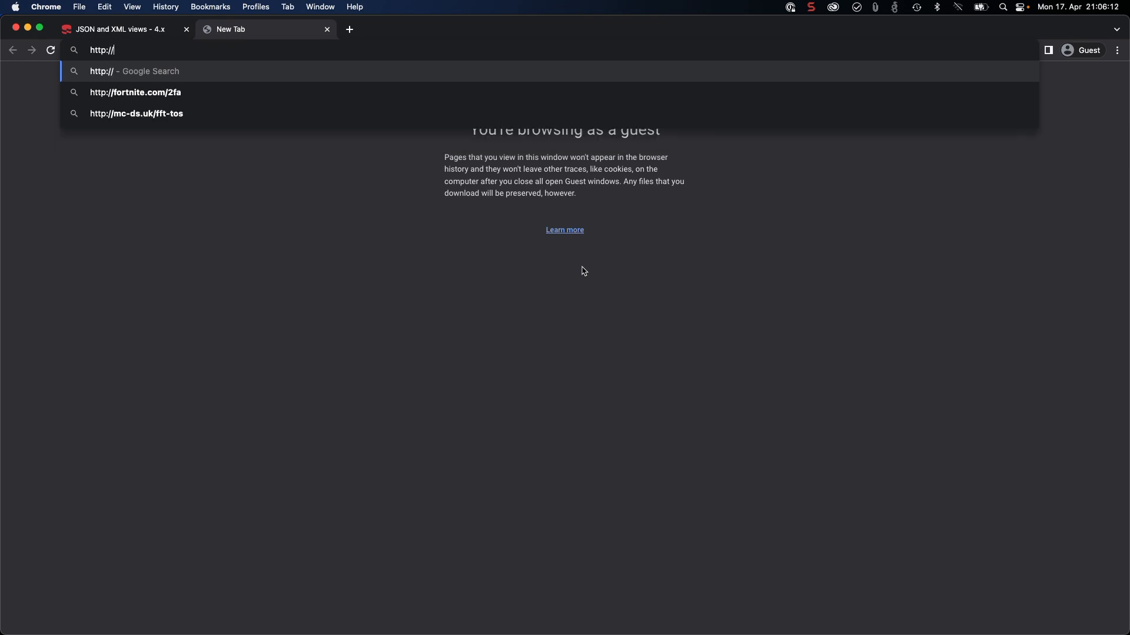
pyautogui.write('localhost:')
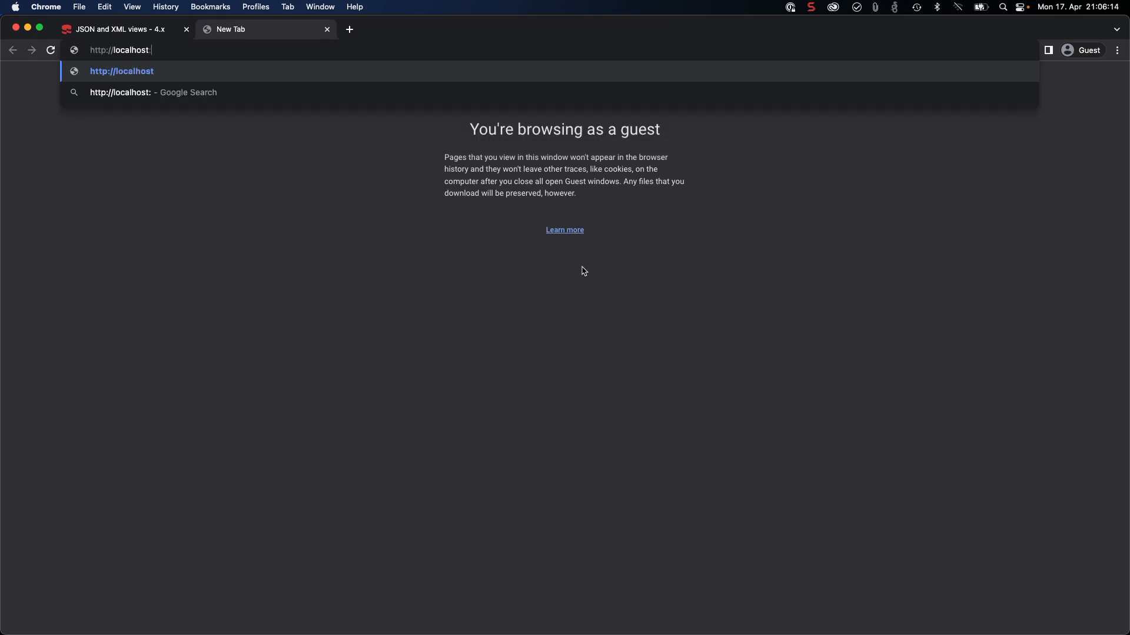
pyautogui.write('8765/blog-posts')
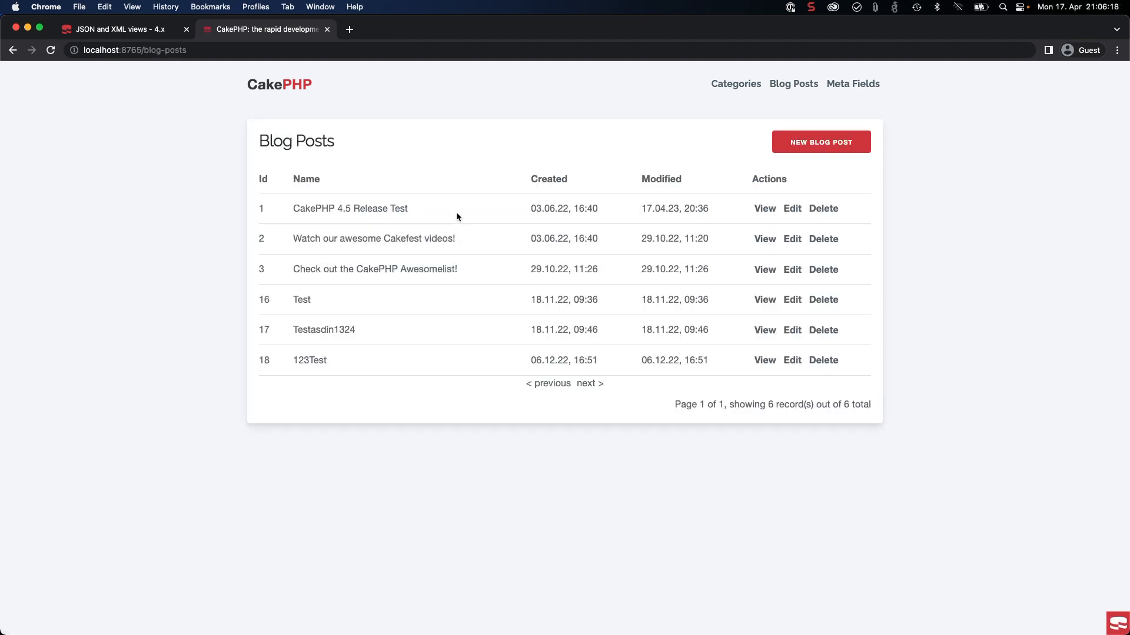
pyautogui.moveTo(715, 190)
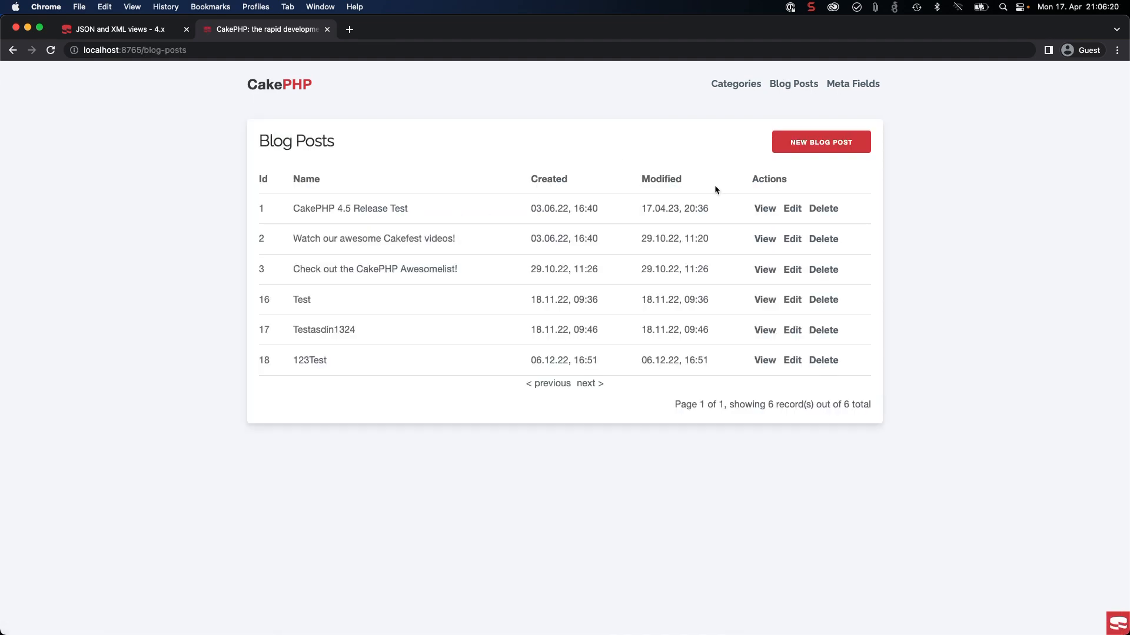
pyautogui.moveTo(752, 210)
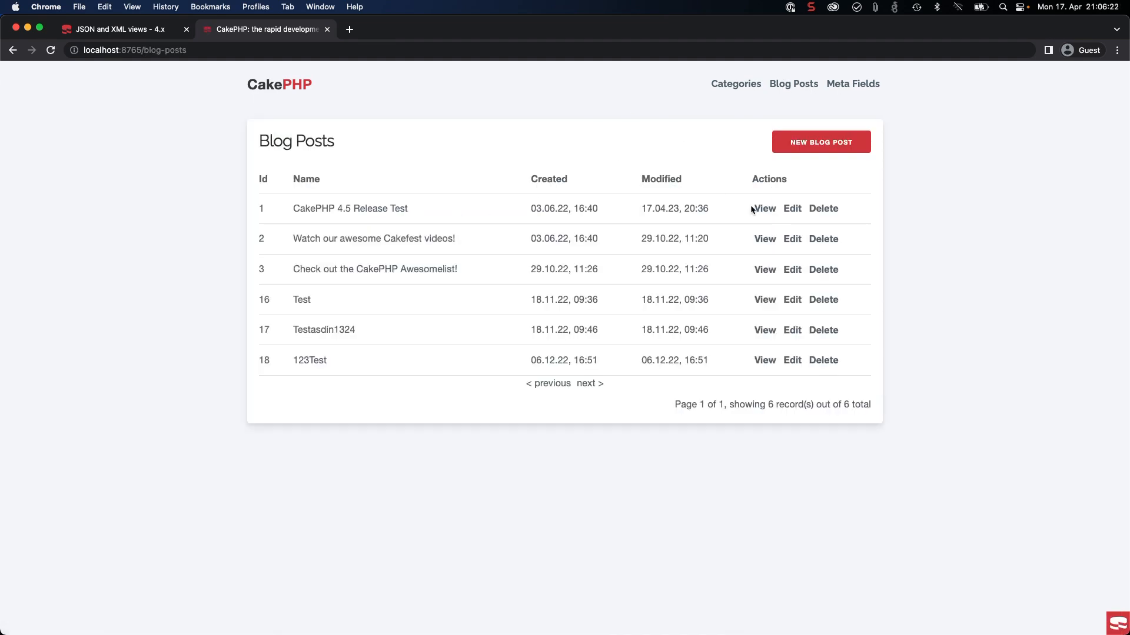
# Step: Load /blog-posts.json, see the Missing Controller error, and return to the JSON and XML views docs
pyautogui.click(763, 208)
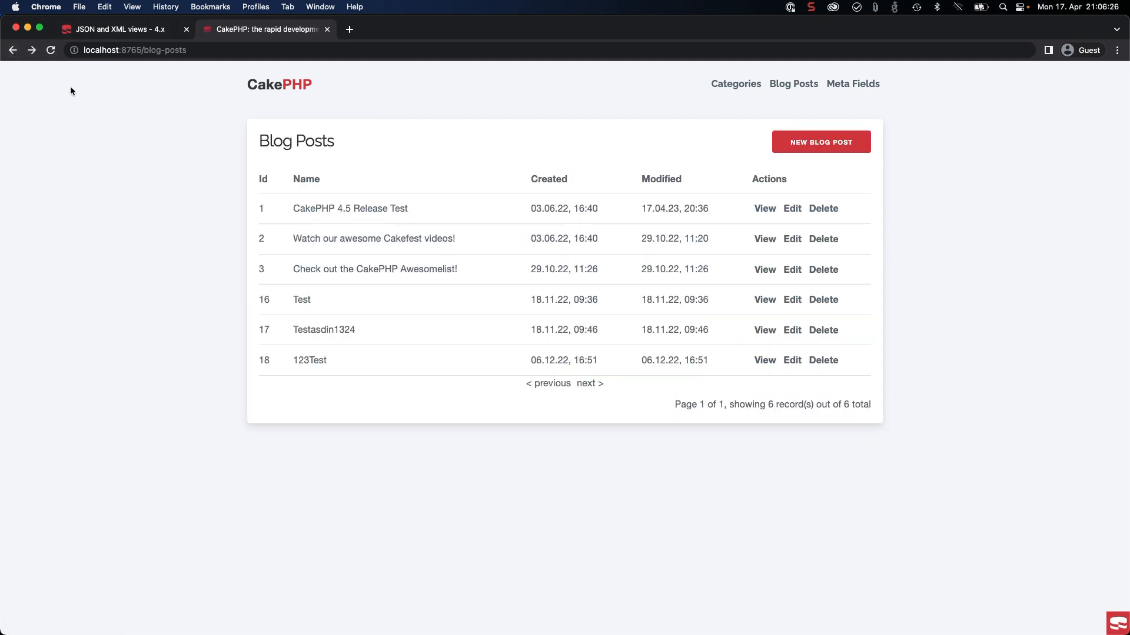
pyautogui.moveTo(150, 91)
pyautogui.write('.json')
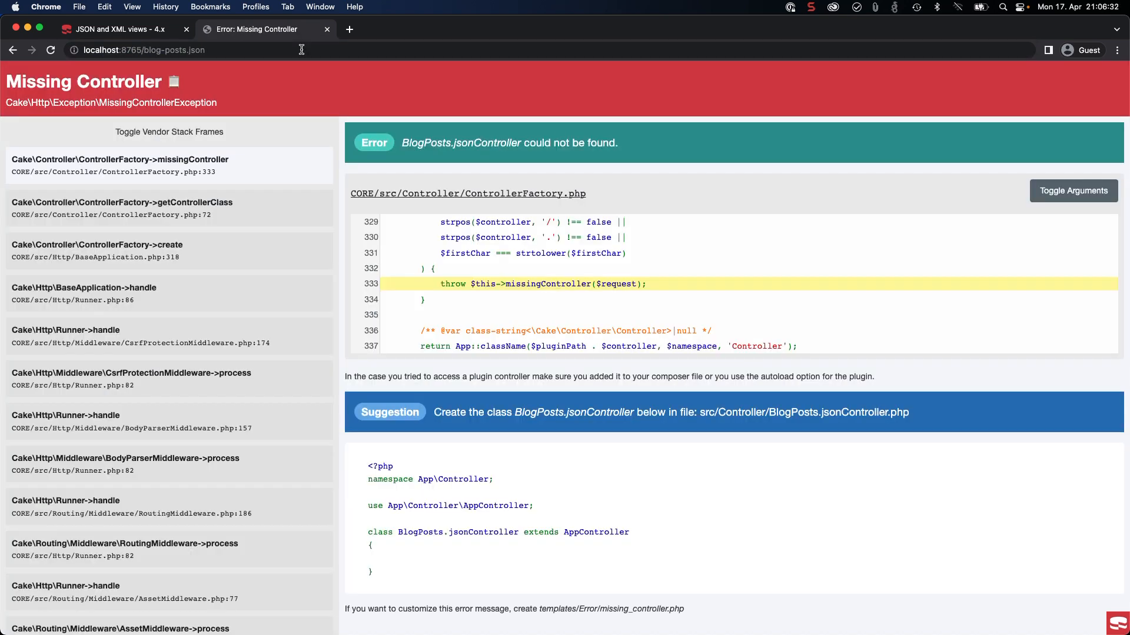
pyautogui.moveTo(325, 87)
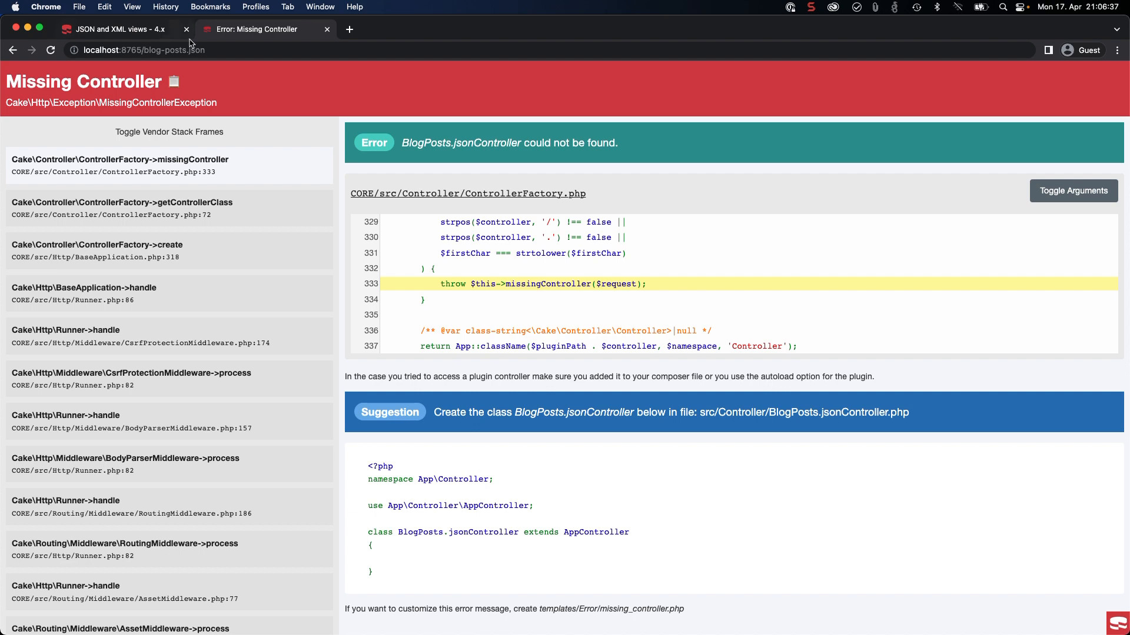
pyautogui.click(115, 28)
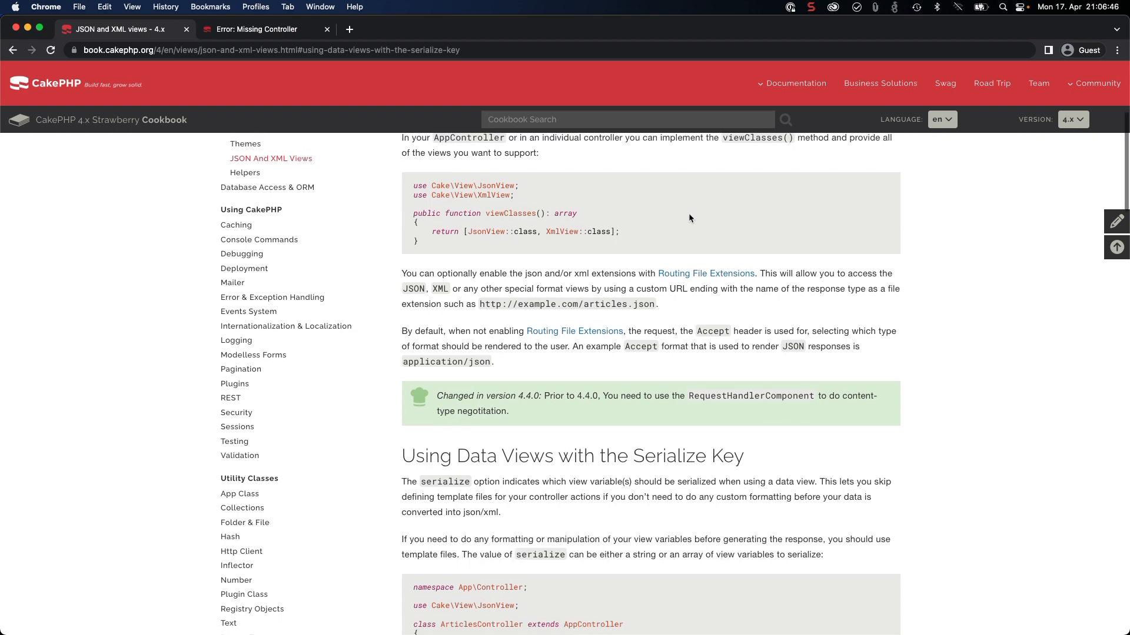
# Step: Reach the serialize-key example and highlight 'serialize' and the serialized variable in the setOption line
pyautogui.scroll(-3)
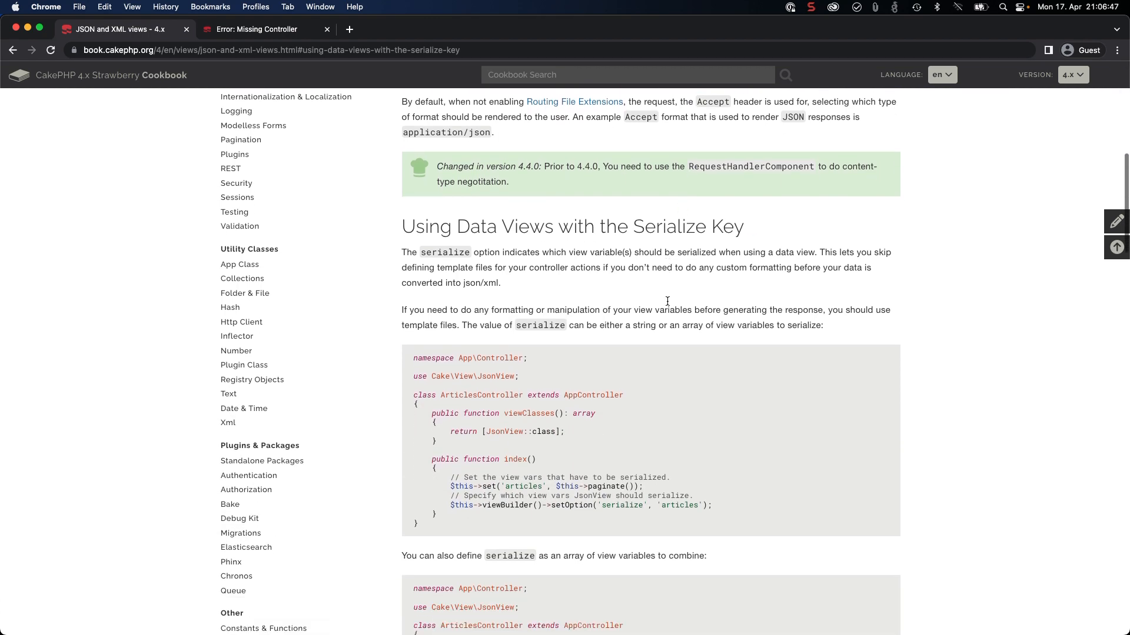
pyautogui.scroll(-3)
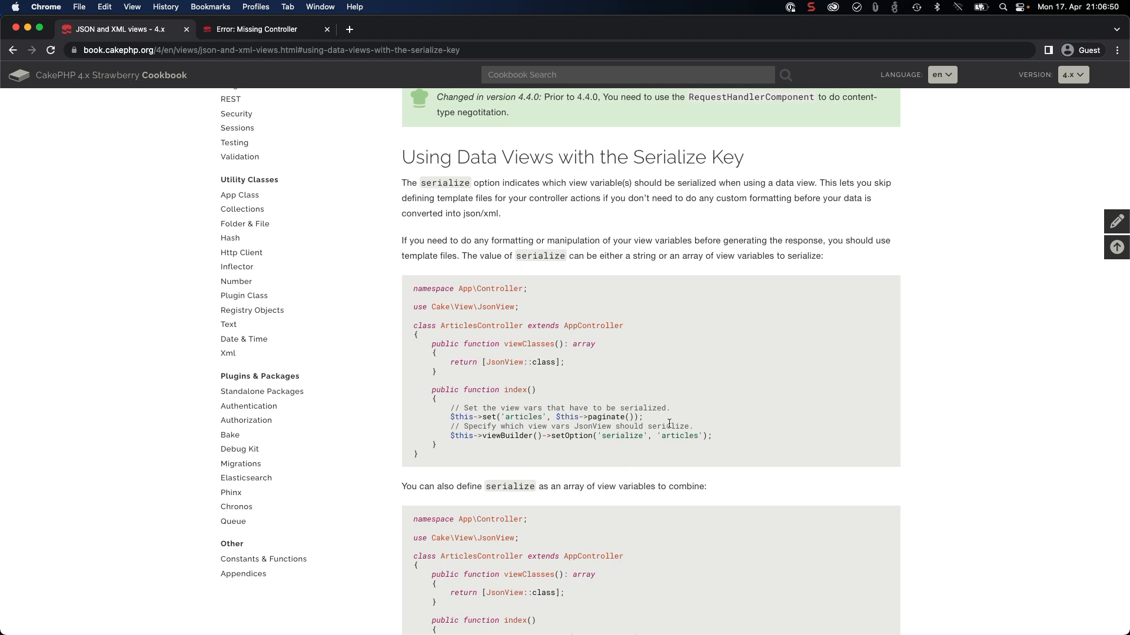
pyautogui.moveTo(510, 419)
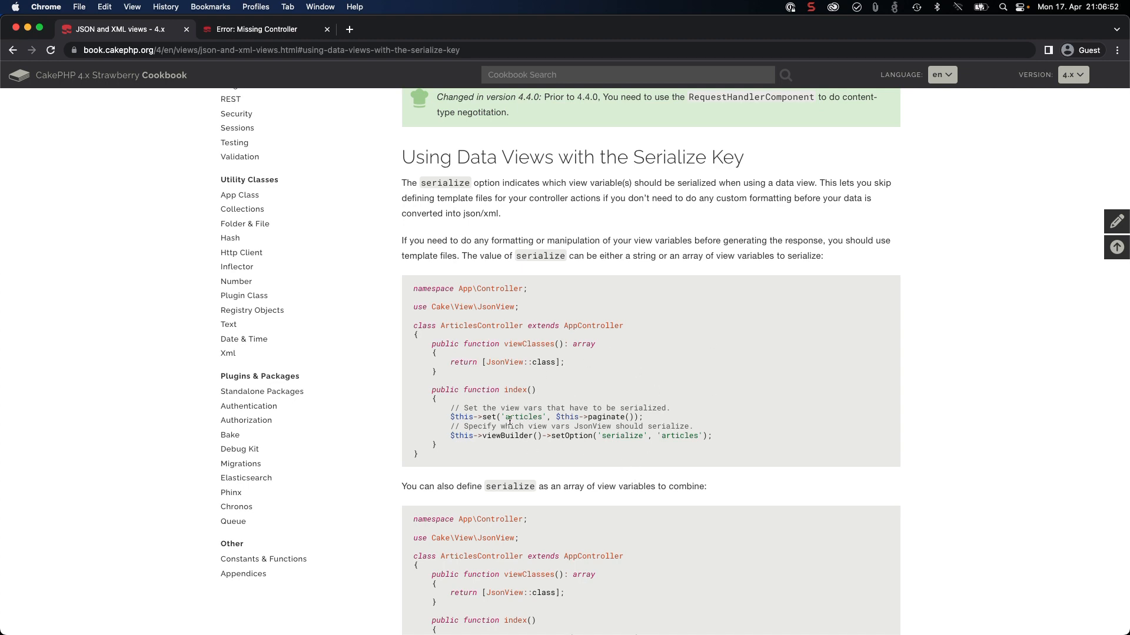
pyautogui.scroll(-3)
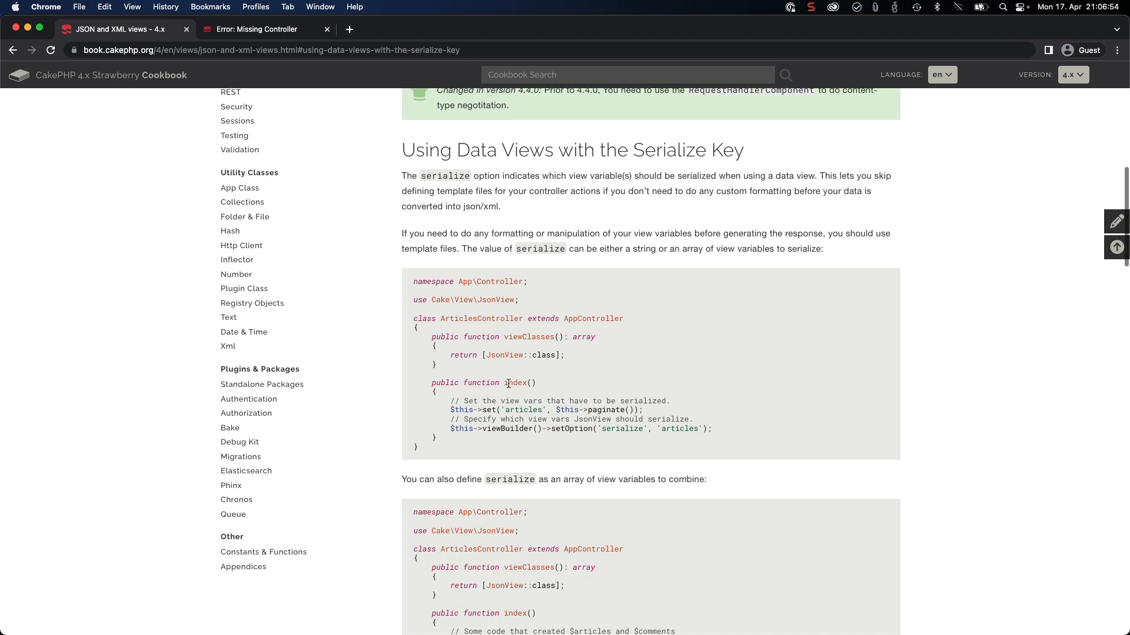
pyautogui.moveTo(581, 376)
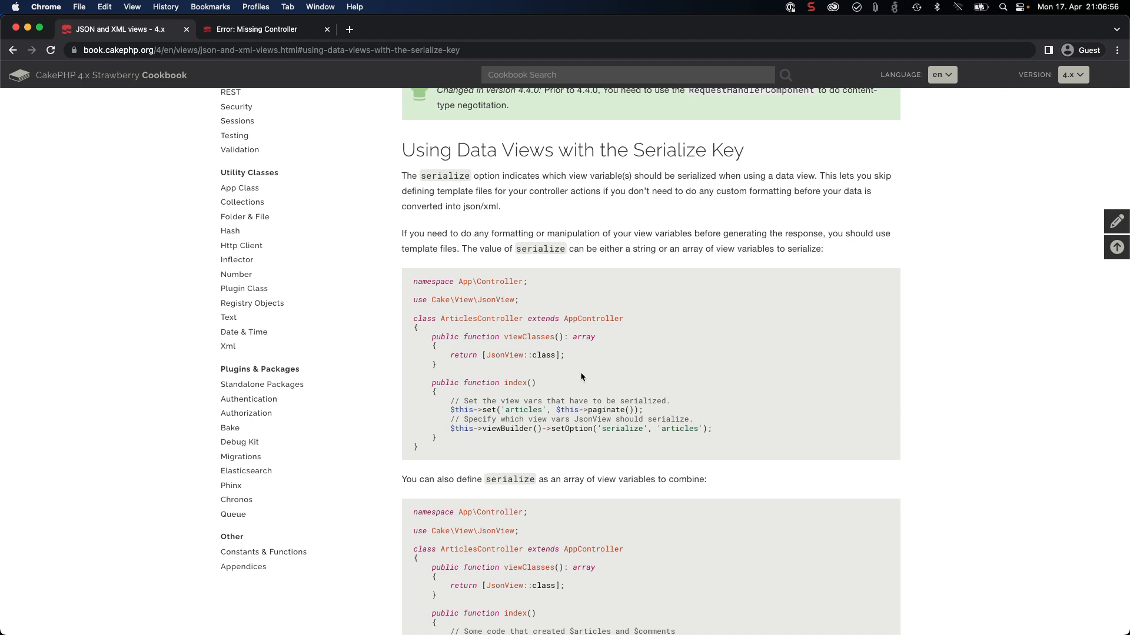
pyautogui.moveTo(753, 416)
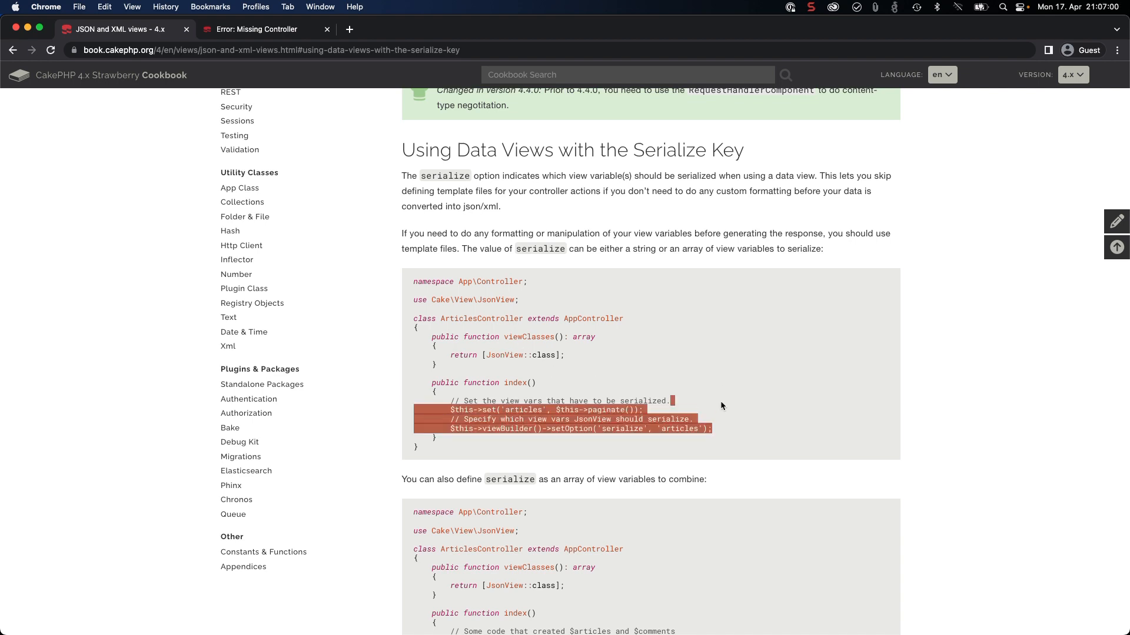
pyautogui.click(723, 431)
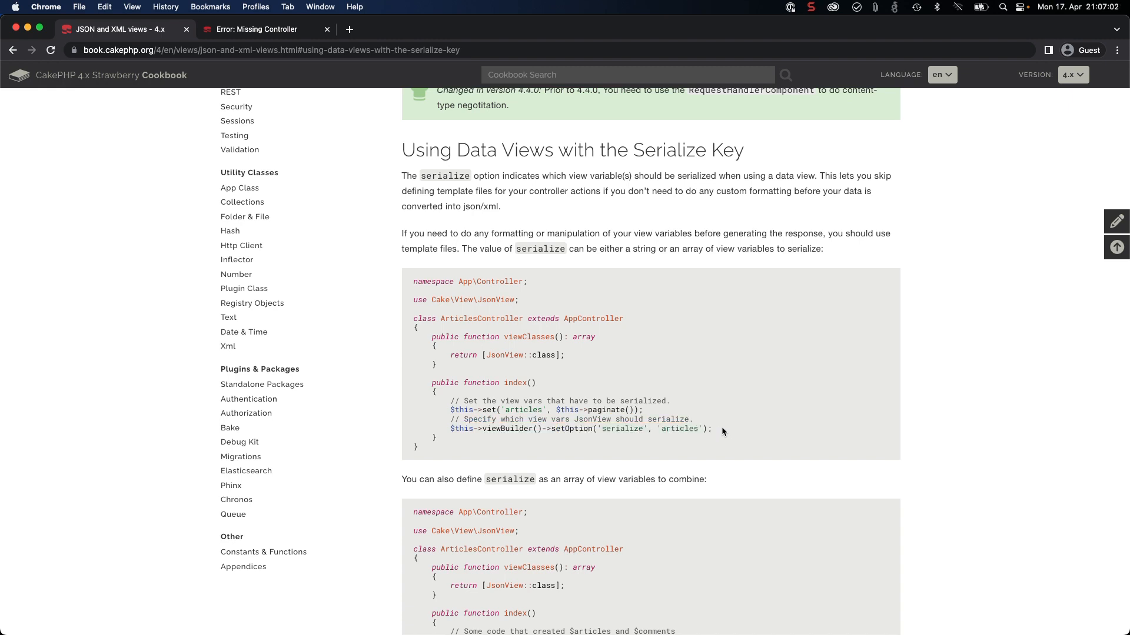
pyautogui.moveTo(478, 438)
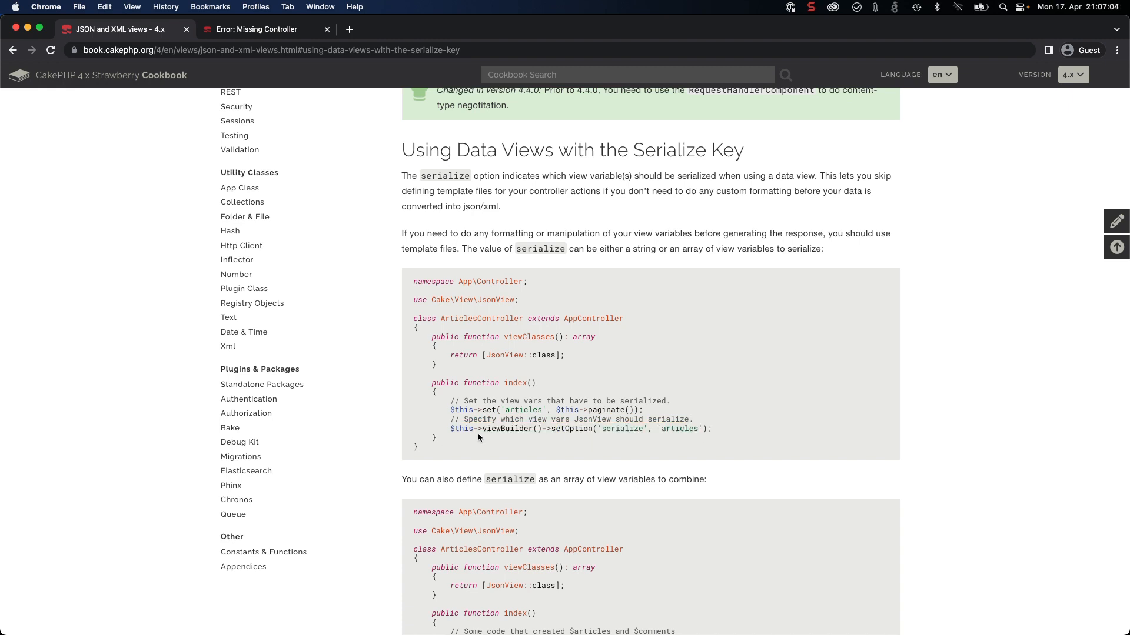
pyautogui.moveTo(562, 443)
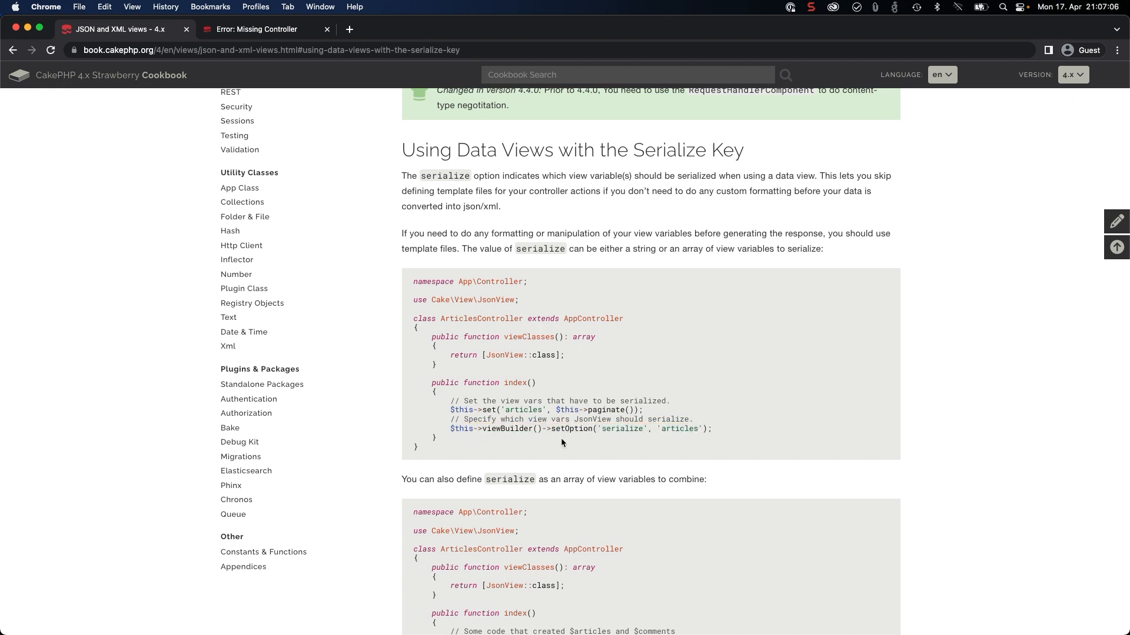
pyautogui.doubleClick(622, 428)
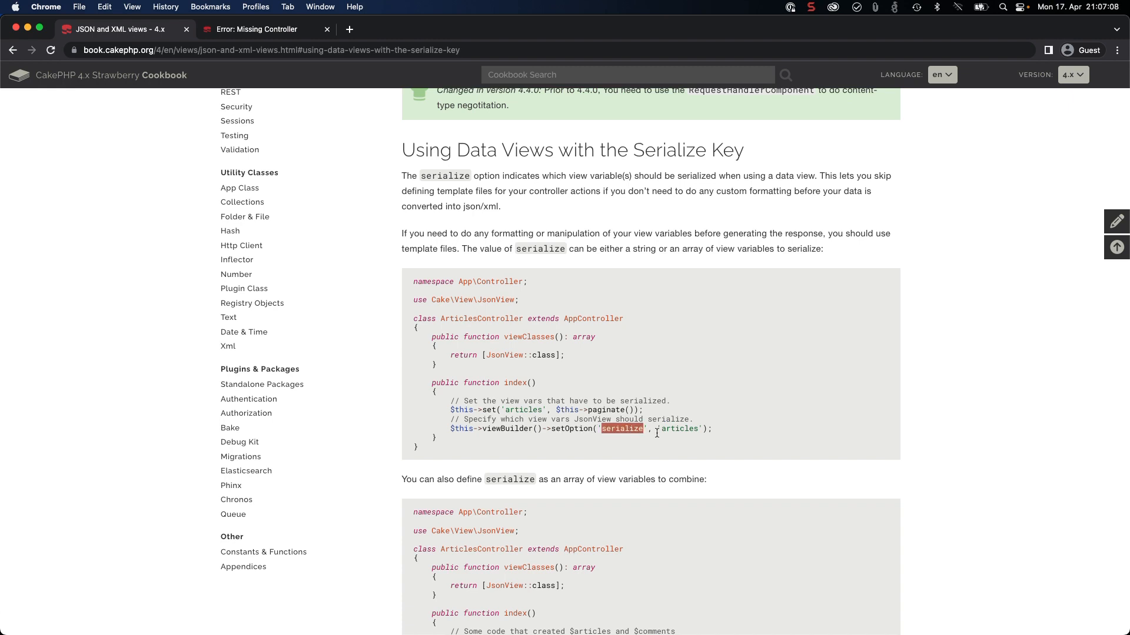
pyautogui.doubleClick(679, 428)
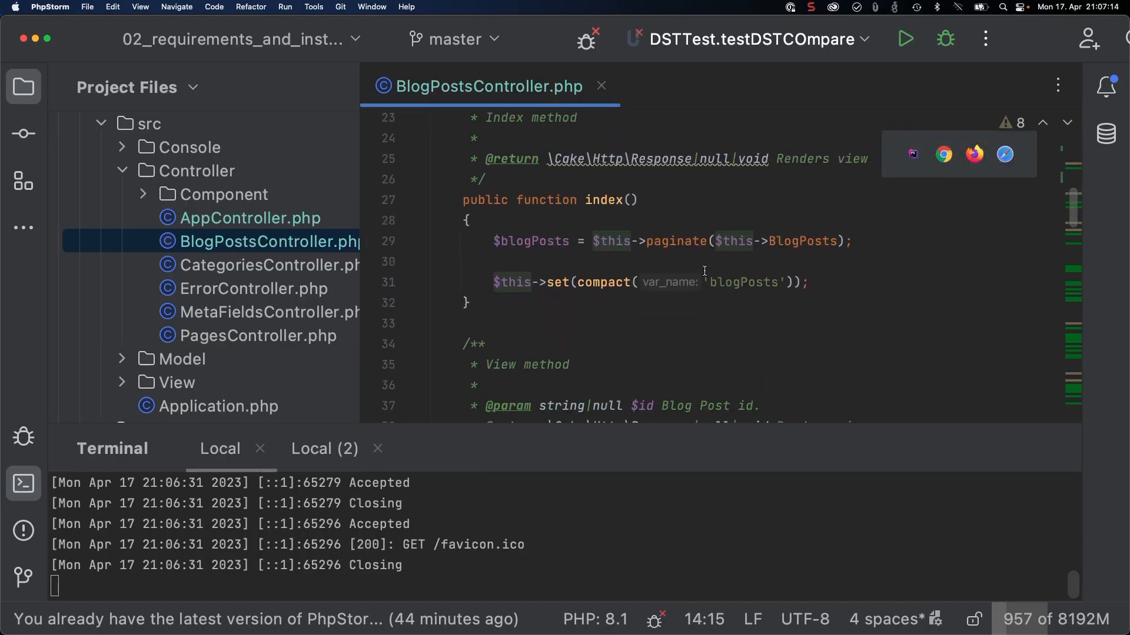
# Step: Add $this->viewBuilder()->setOption('serialize', 'blogPosts') after set() in index()
pyautogui.click(810, 281)
pyautogui.write("$this->viewBuilder()->setOption('serialize', 'blogPosts');")
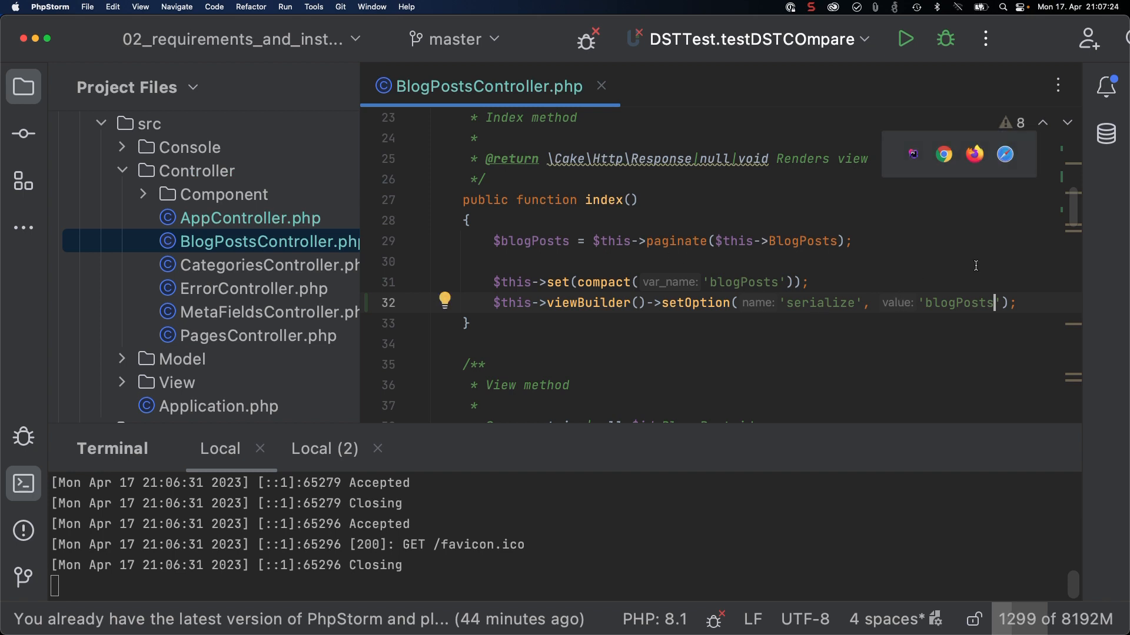
pyautogui.scroll(3)
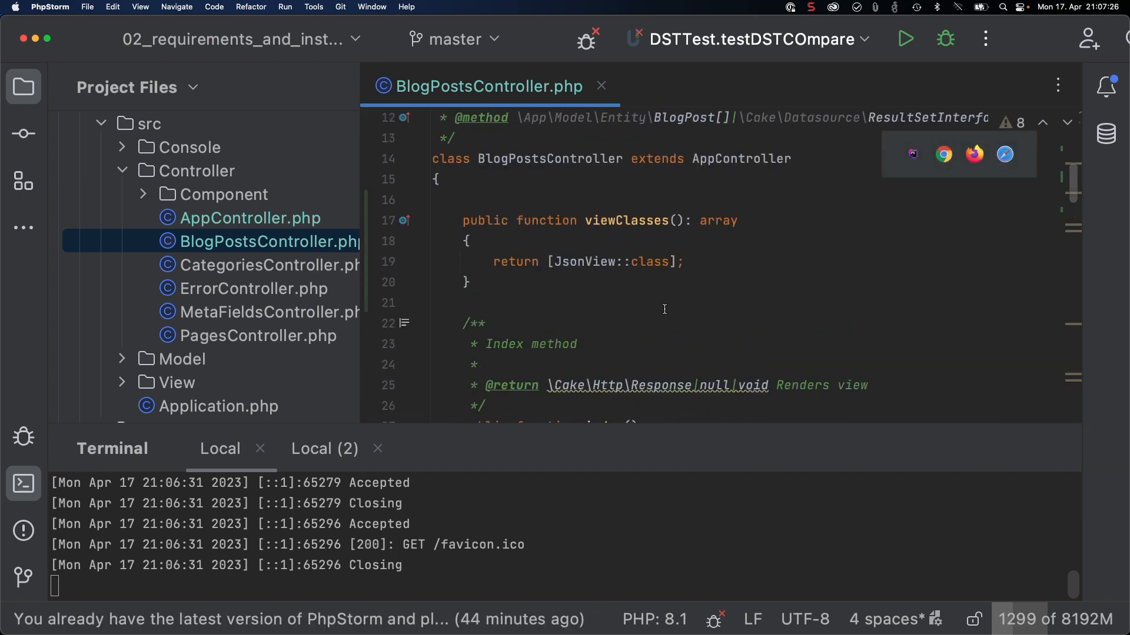
pyautogui.scroll(-3)
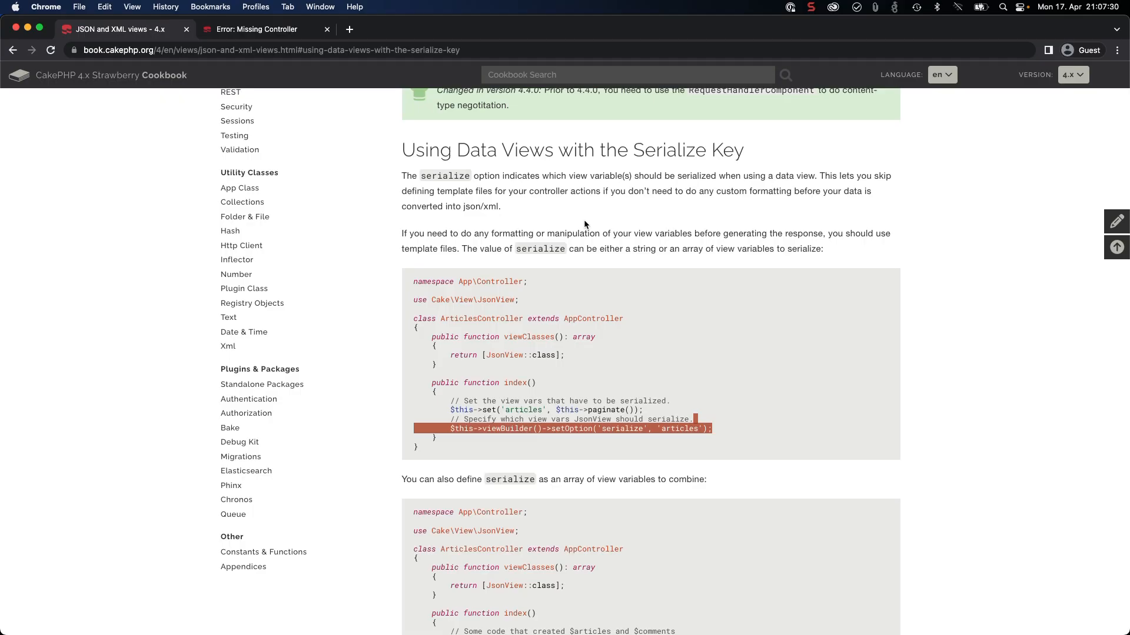
# Step: Reread 'Enabling Data Views in Your Application', then switch to the app's Blog Posts tab
pyautogui.scroll(-3)
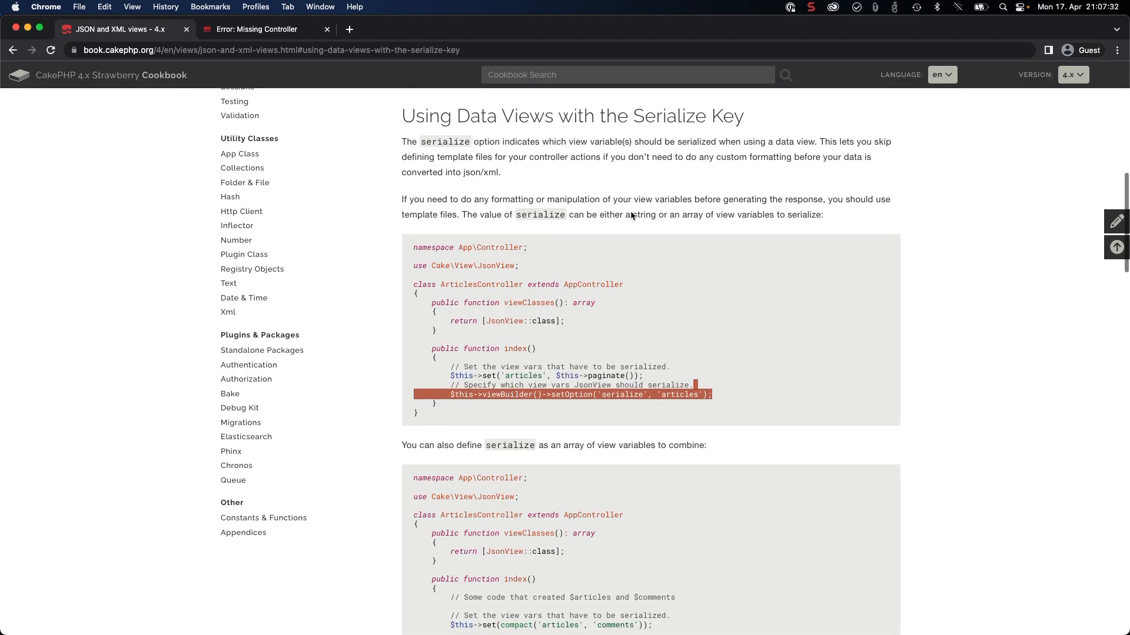
pyautogui.scroll(3)
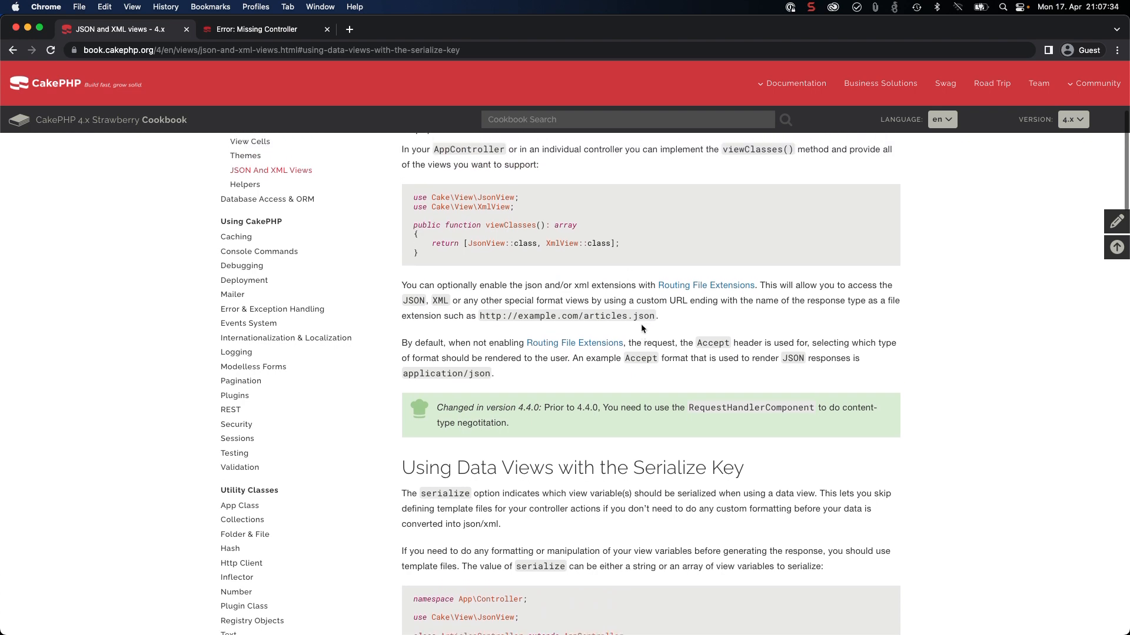
pyautogui.scroll(3)
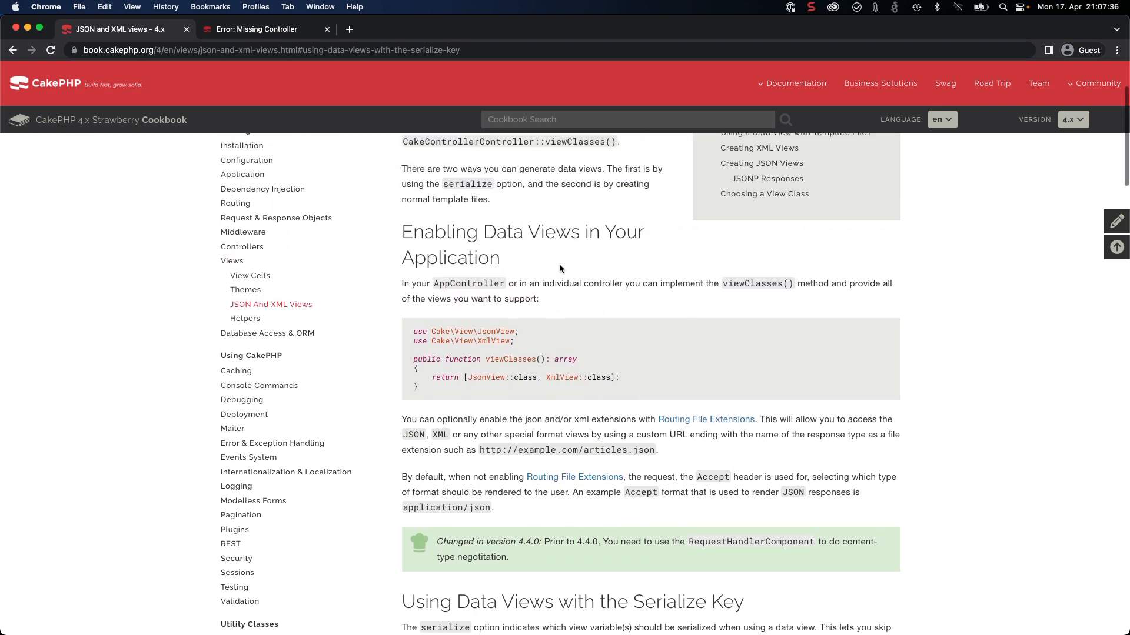
pyautogui.scroll(-3)
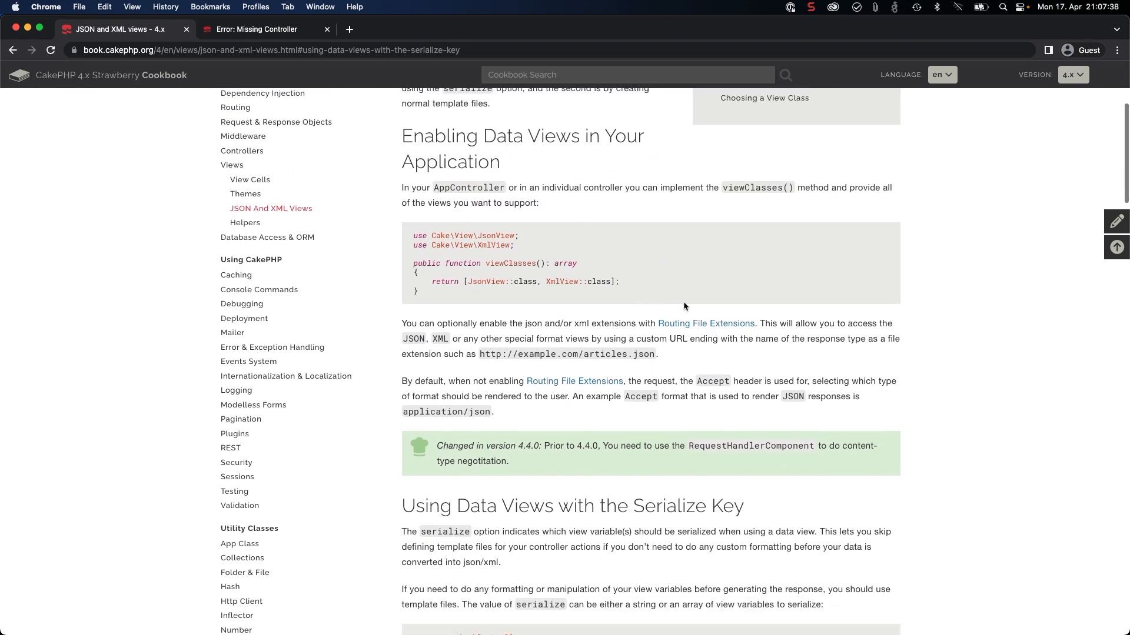
pyautogui.scroll(-3)
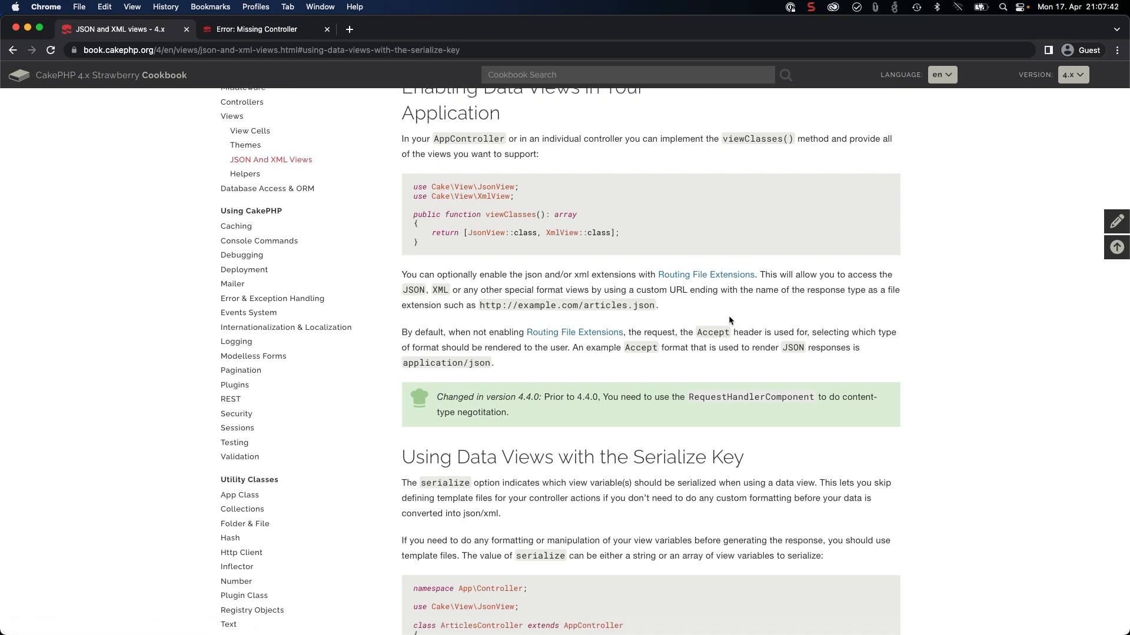
pyautogui.moveTo(695, 308)
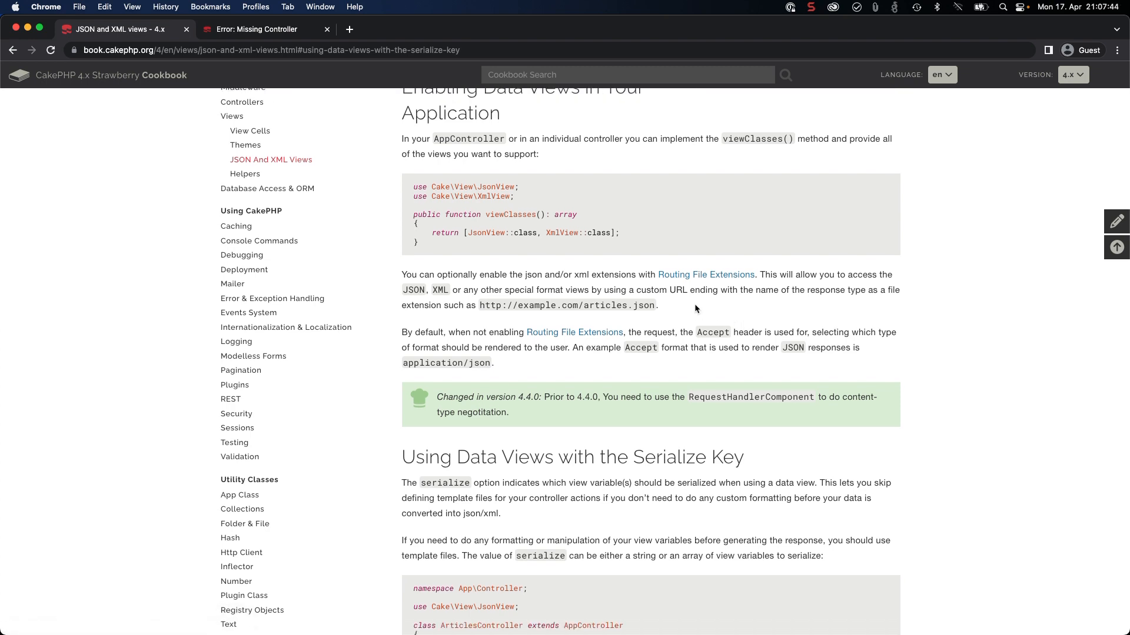
pyautogui.moveTo(695, 332)
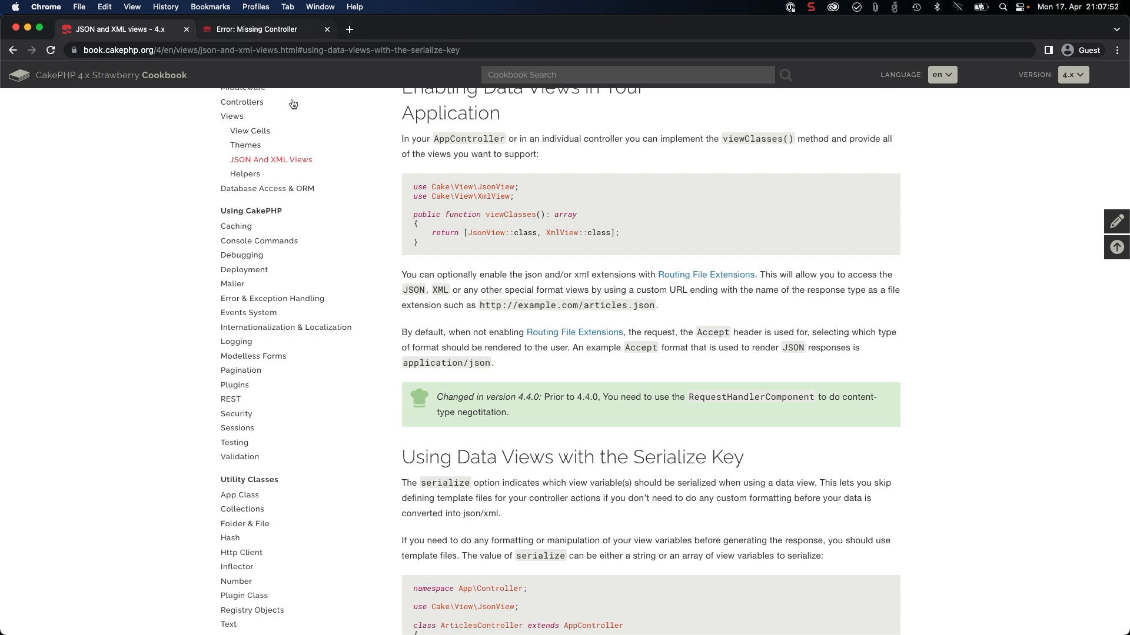
pyautogui.click(266, 28)
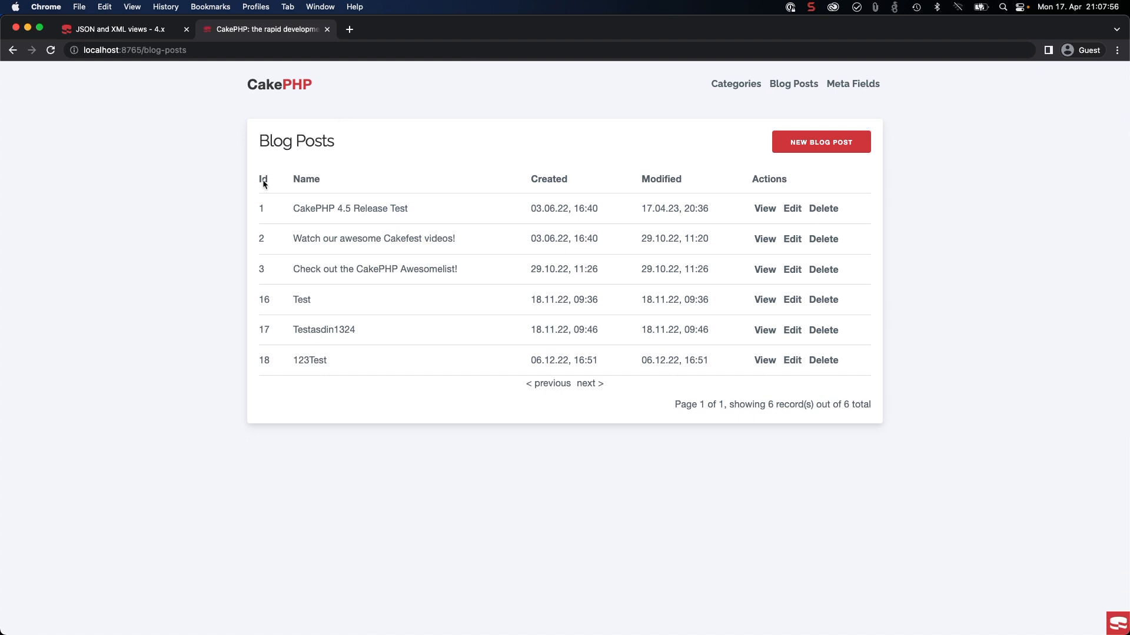
pyautogui.moveTo(159, 168)
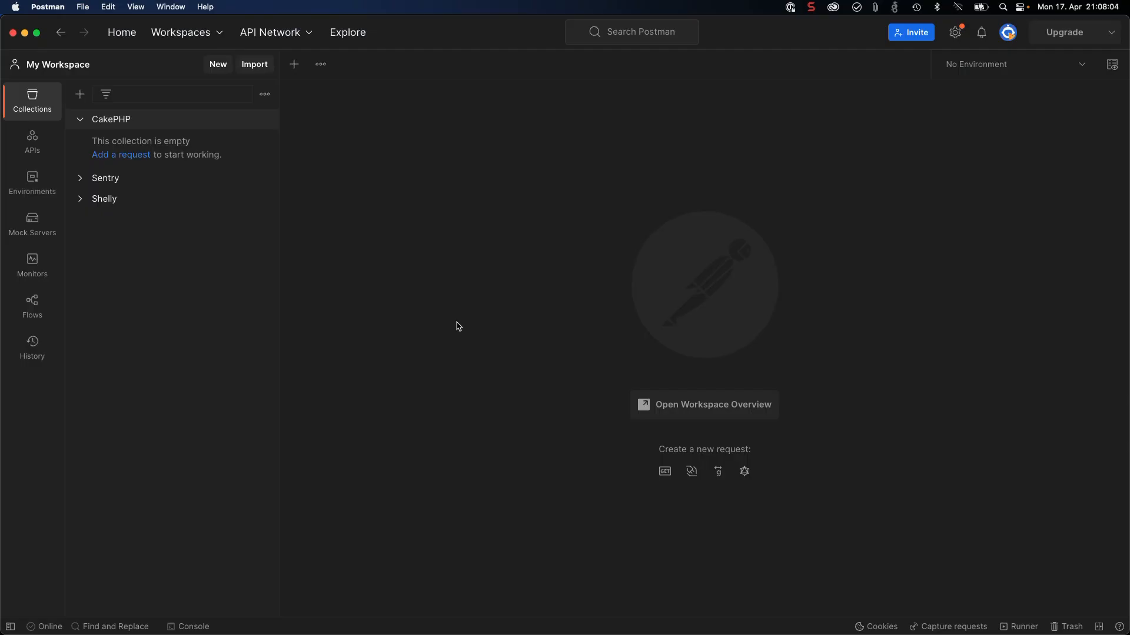
pyautogui.moveTo(413, 210)
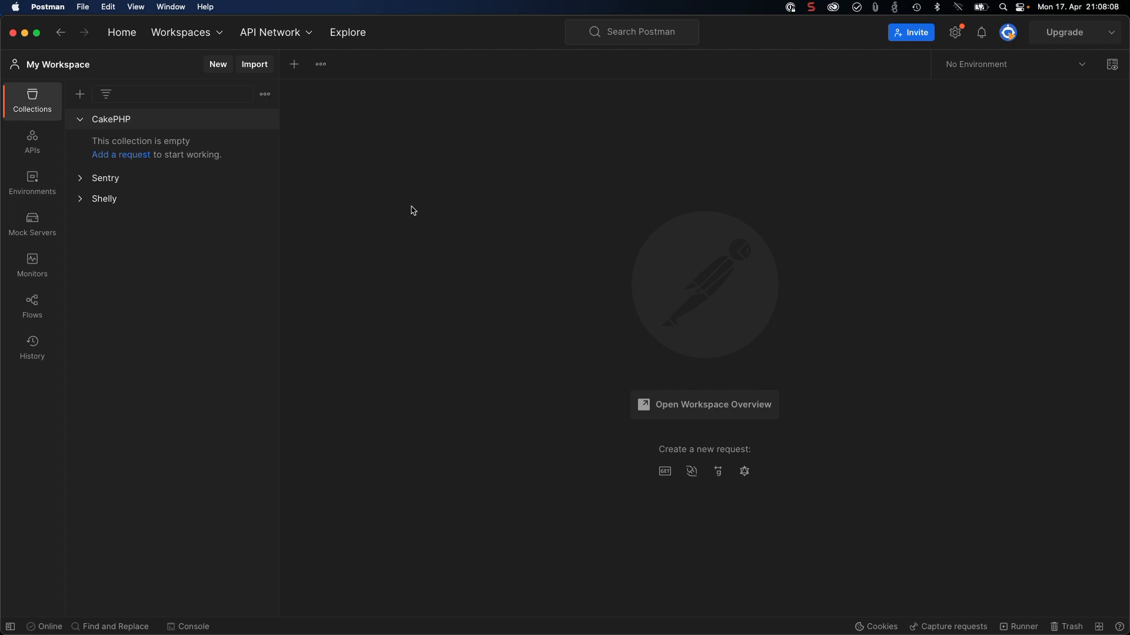
pyautogui.moveTo(359, 180)
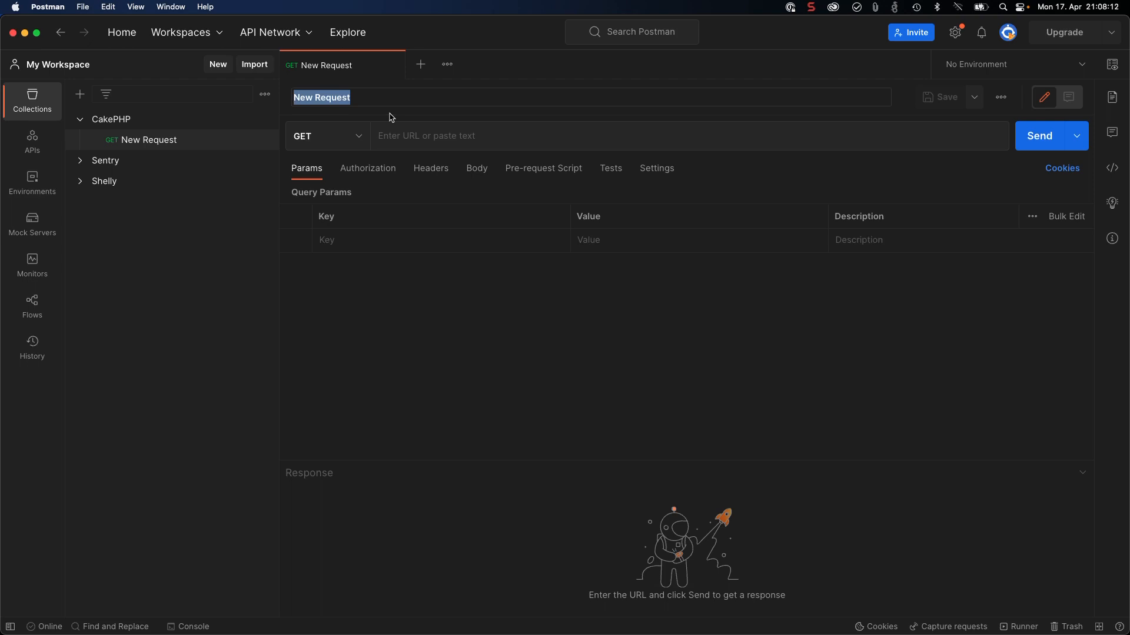
pyautogui.moveTo(487, 96)
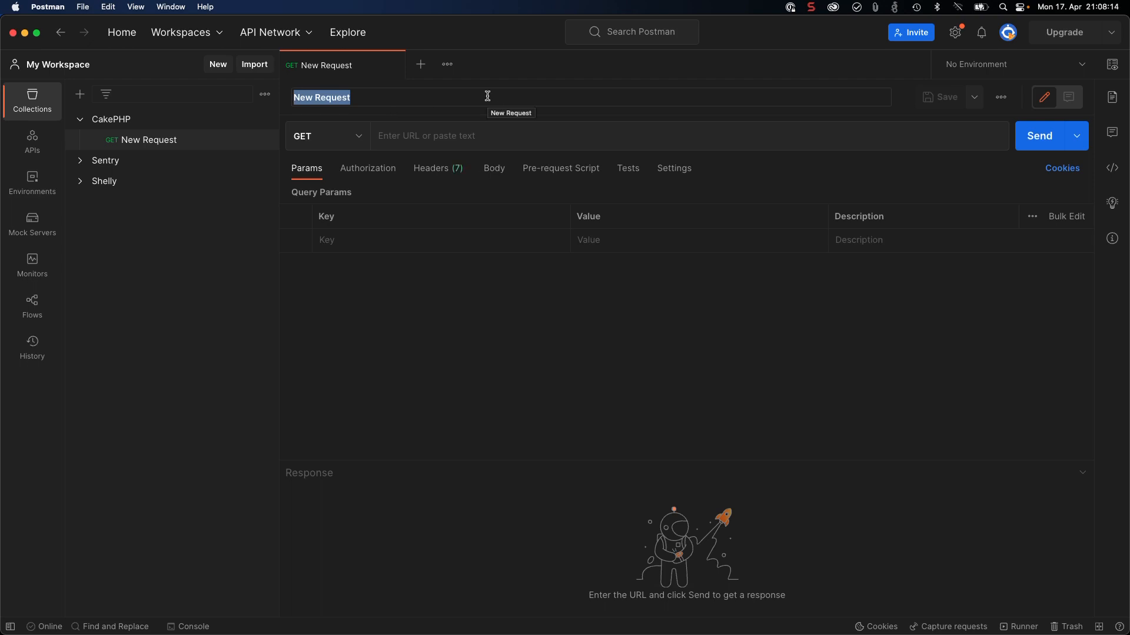
pyautogui.write('http:')
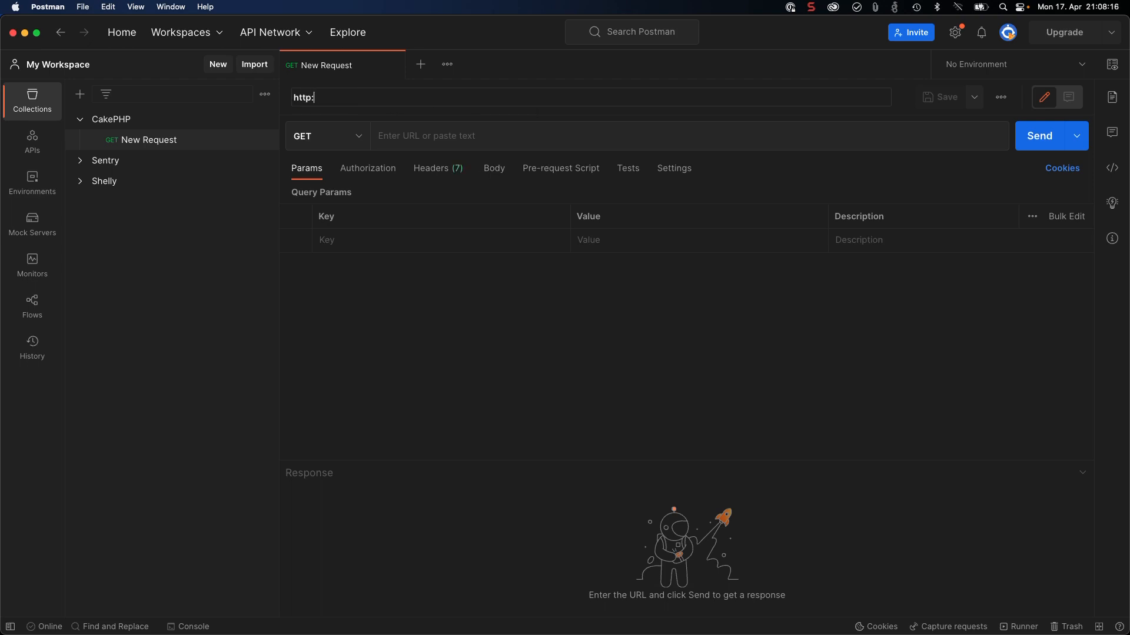
pyautogui.write('//localhost:')
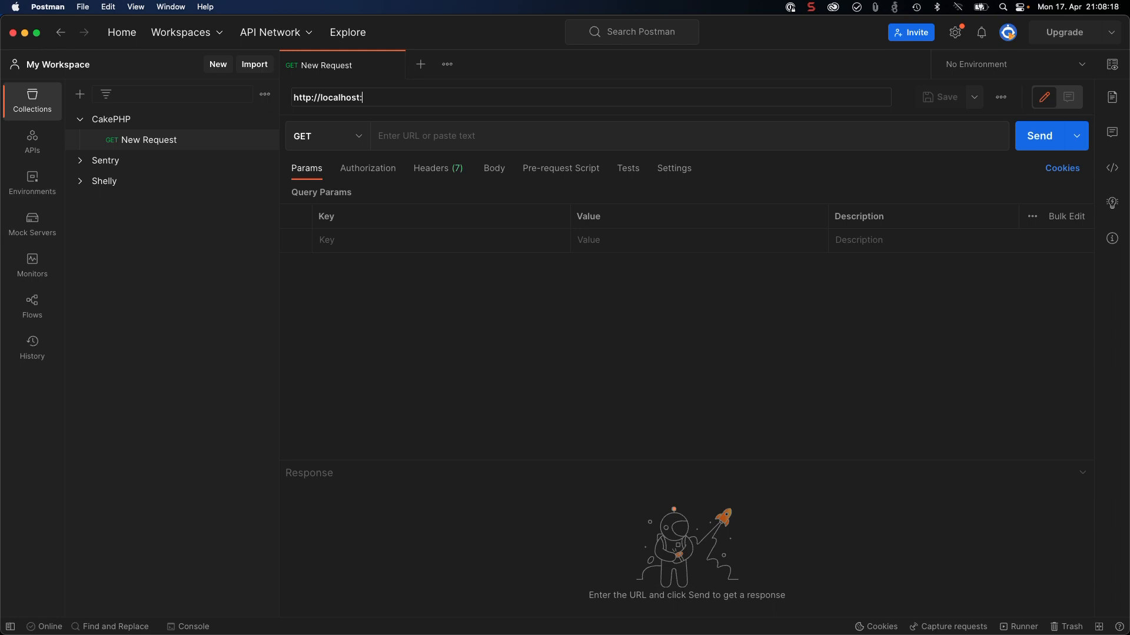
pyautogui.write('8765/bl')
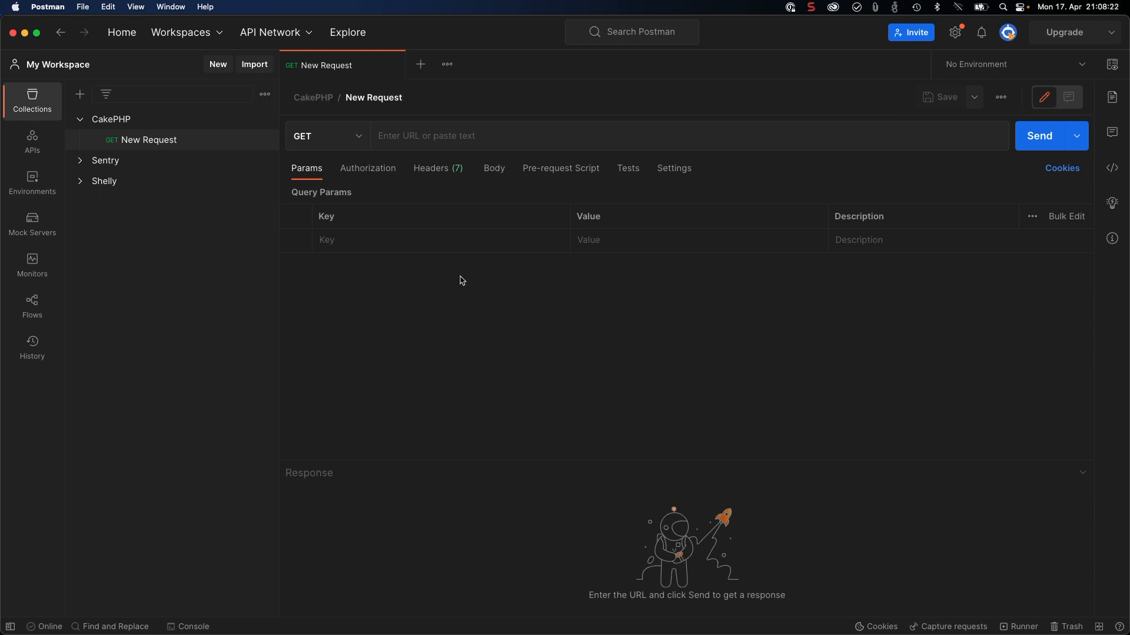
# Step: Add an Accept: application/json header and rename the request TEst
pyautogui.click(430, 168)
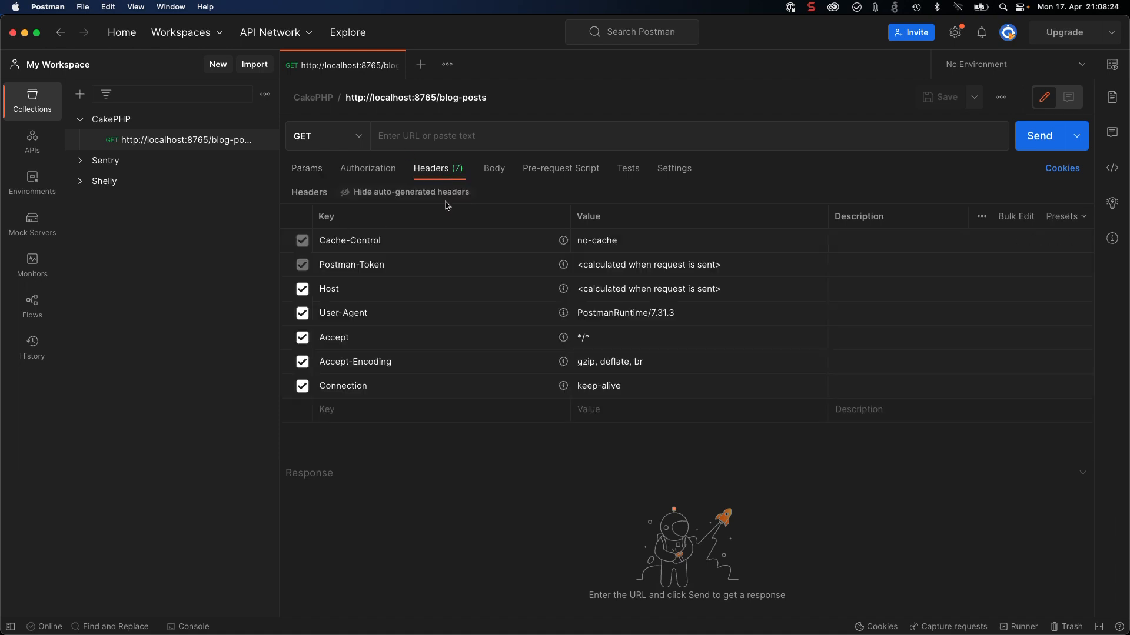
pyautogui.moveTo(600, 298)
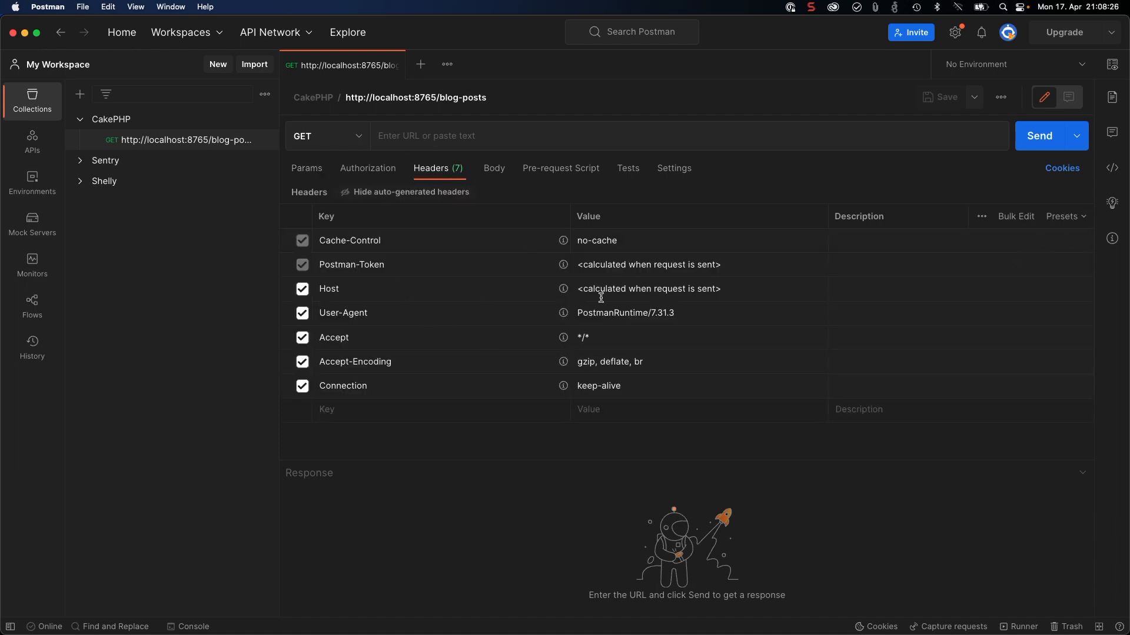
pyautogui.moveTo(426, 422)
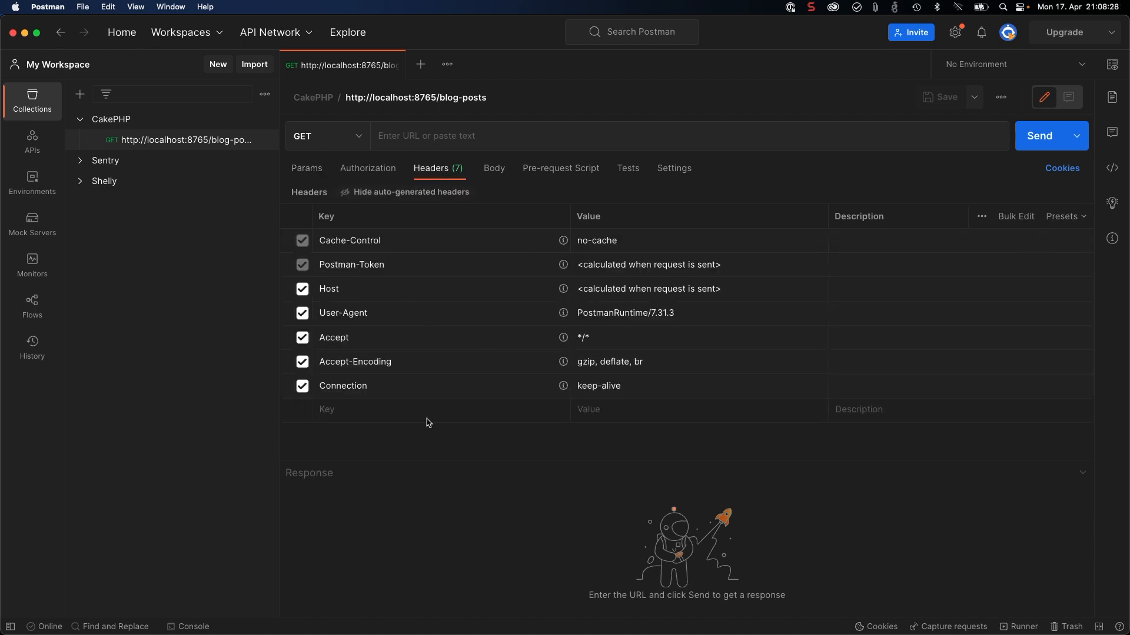
pyautogui.write('Accept')
pyautogui.write('jks')
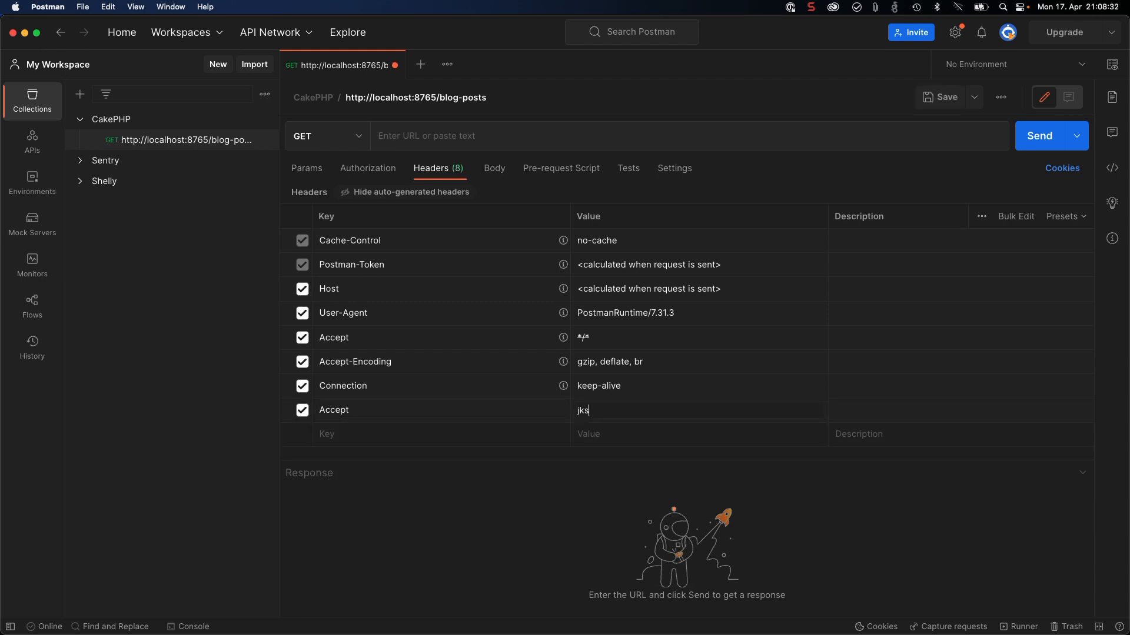
pyautogui.write('json')
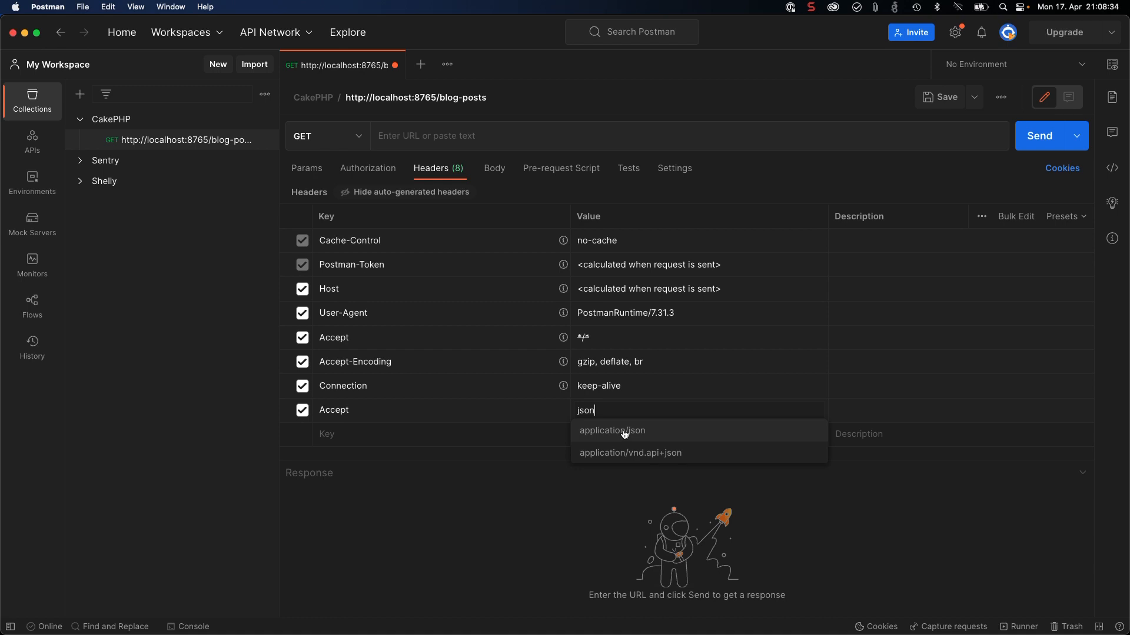
pyautogui.click(610, 430)
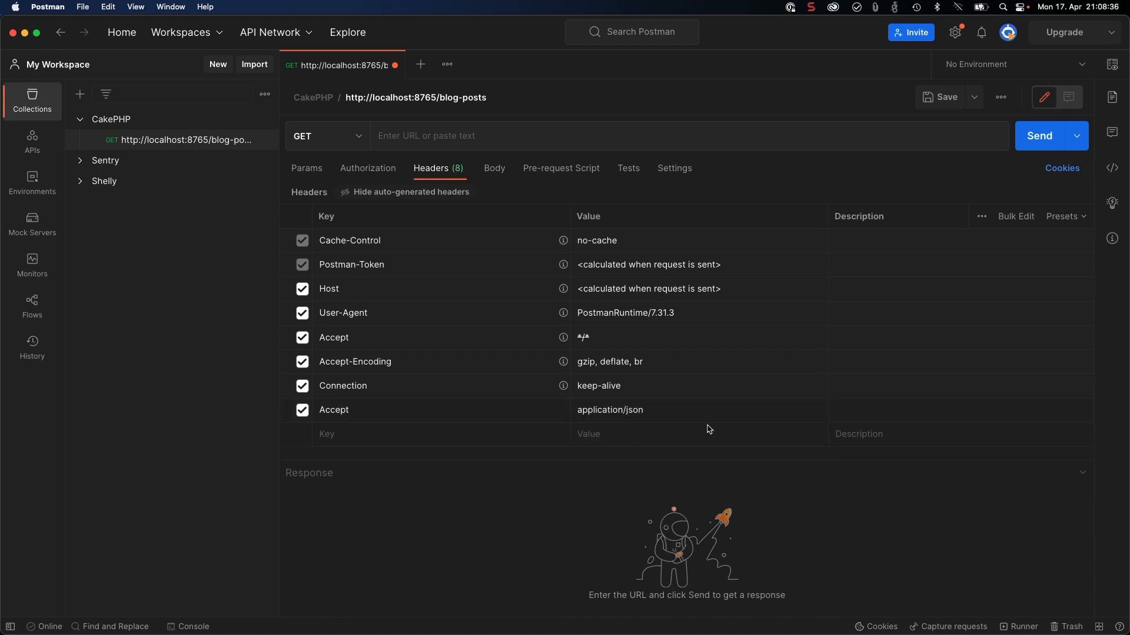
pyautogui.moveTo(666, 164)
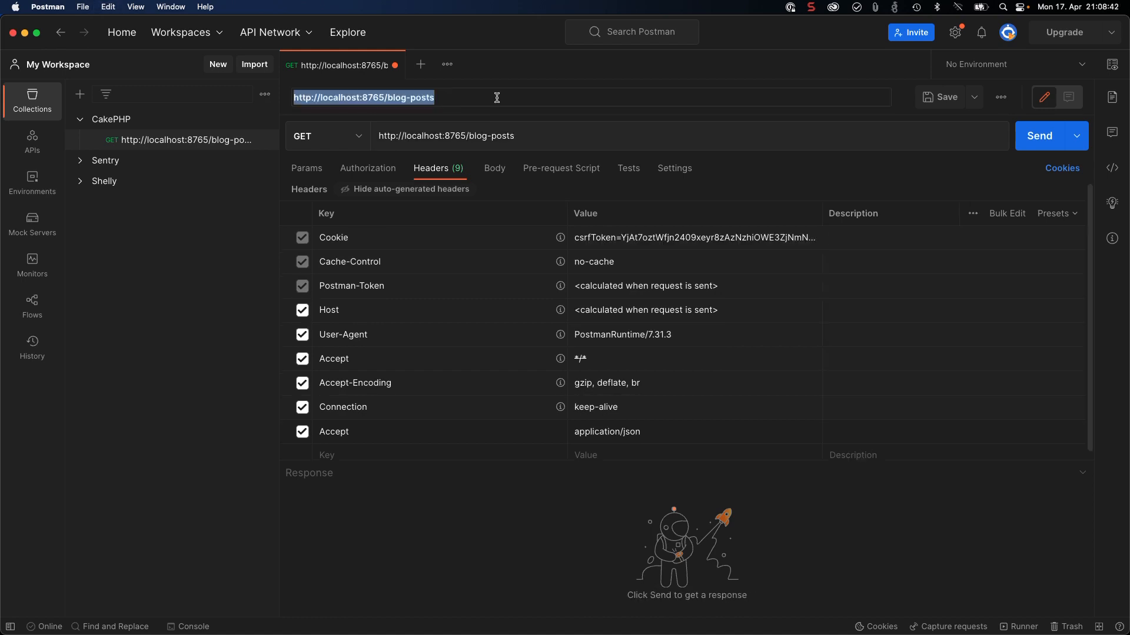
pyautogui.write('TEst')
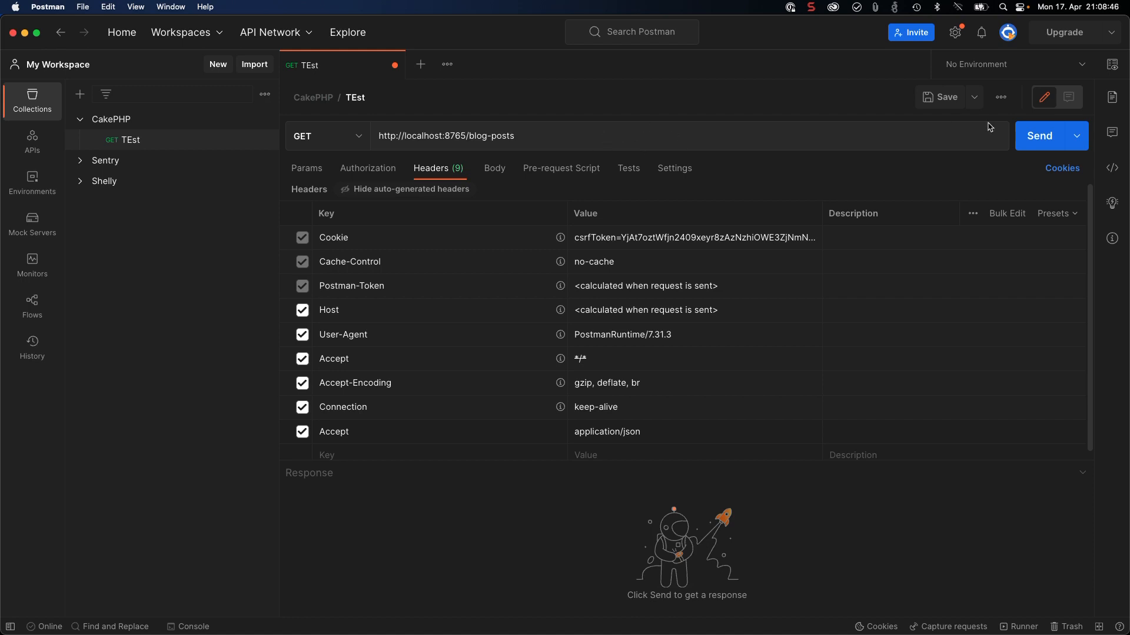
# Step: Send the request and scroll through the 200 OK JSON list of blog posts
pyautogui.click(1037, 136)
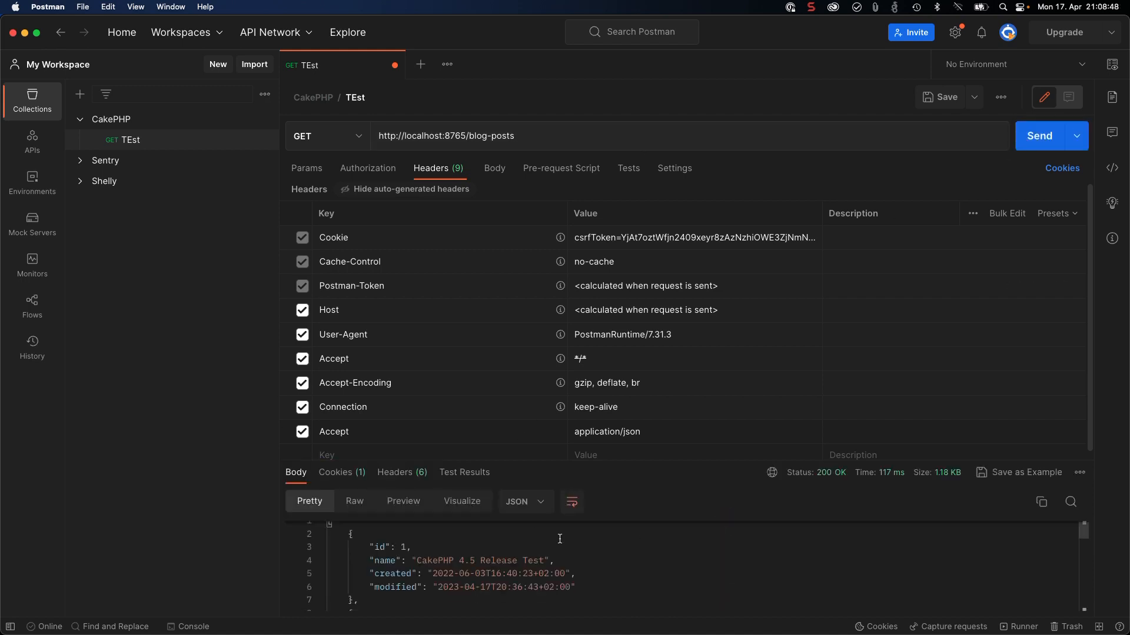
pyautogui.scroll(3)
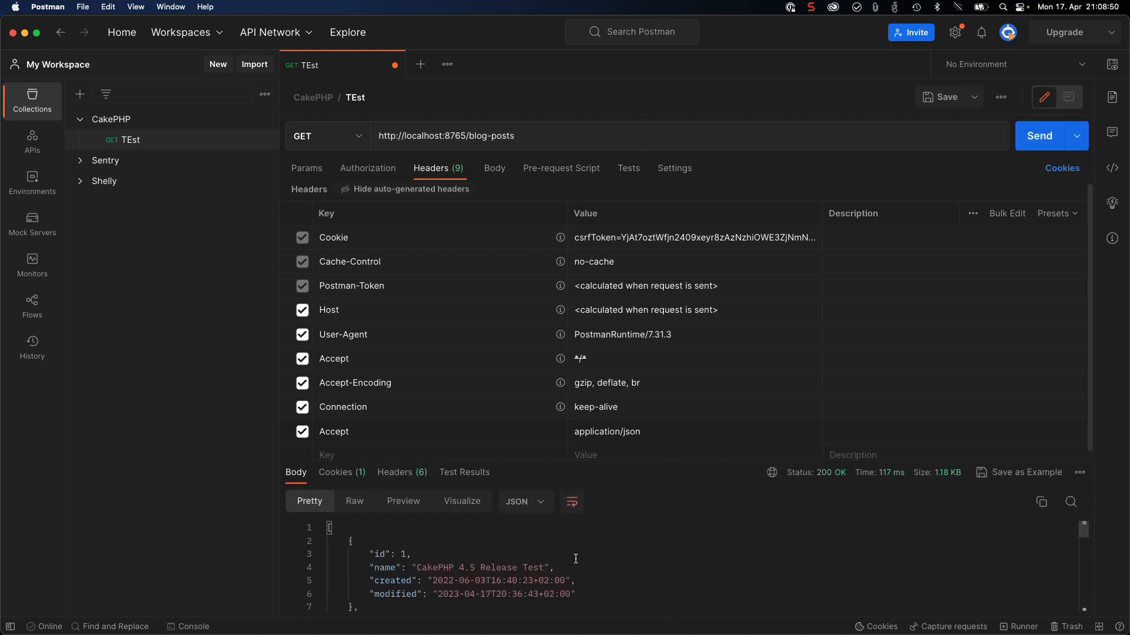
pyautogui.moveTo(560, 544)
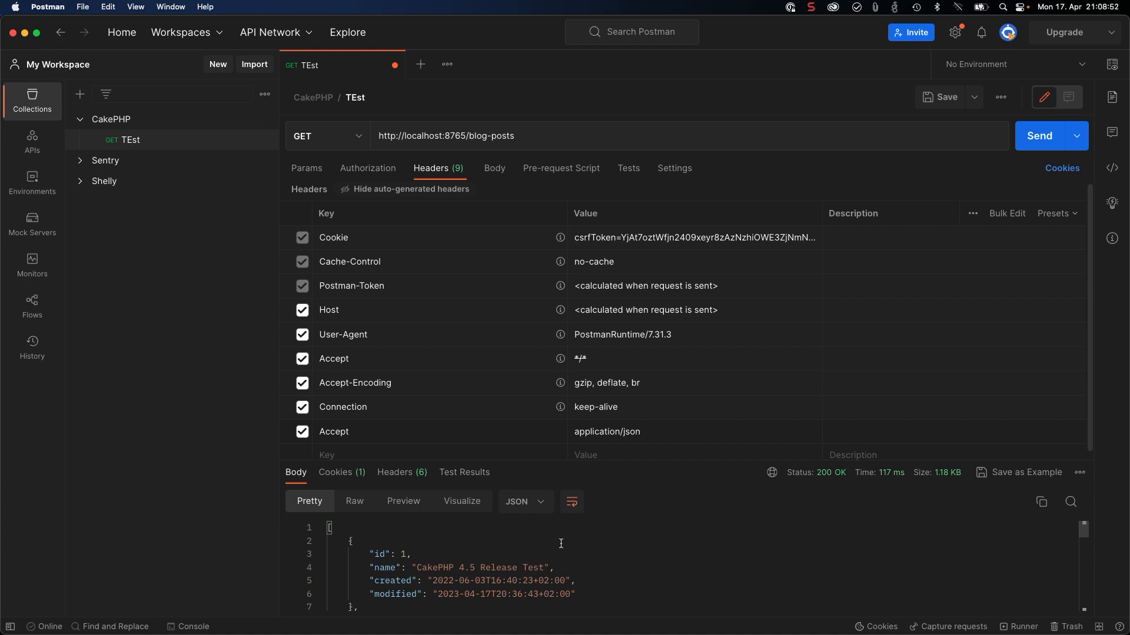
pyautogui.scroll(-3)
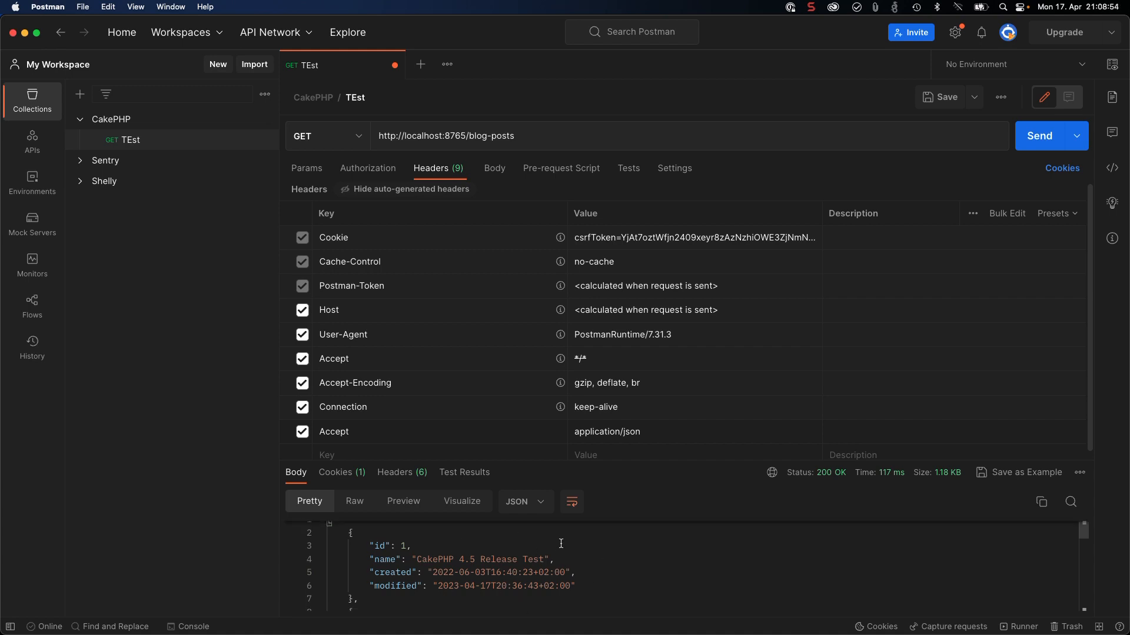
pyautogui.scroll(-3)
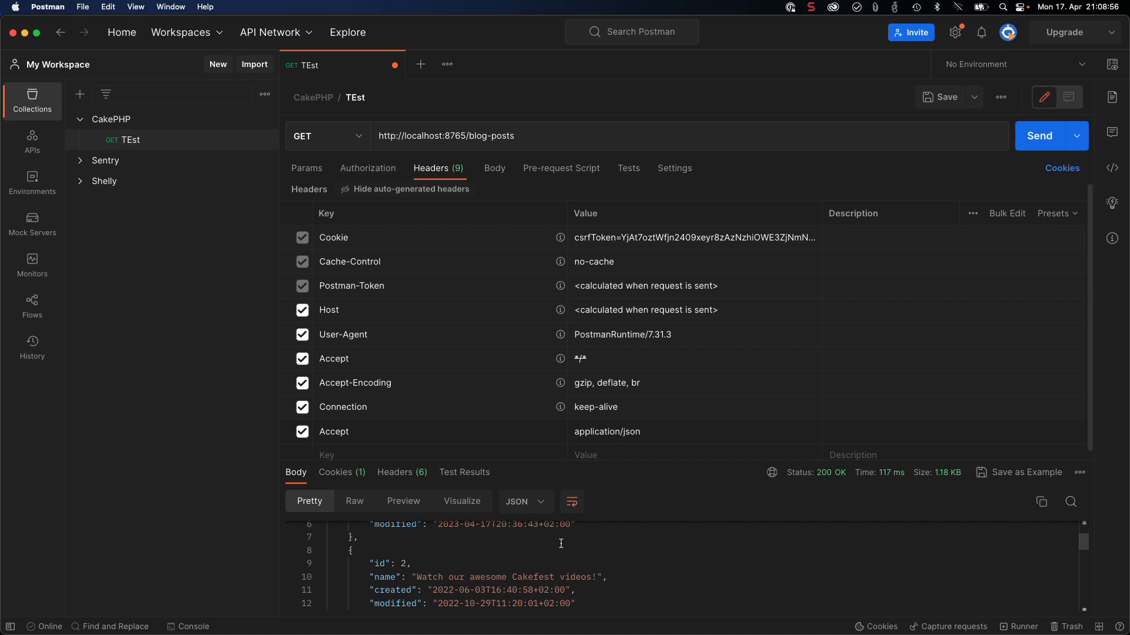
pyautogui.scroll(-3)
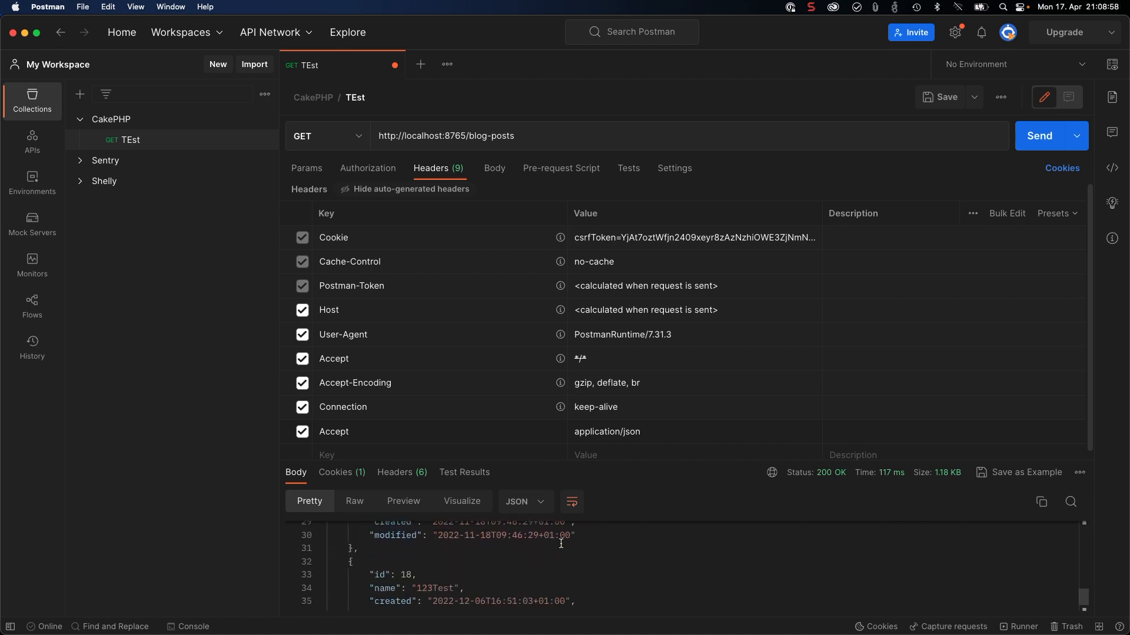
pyautogui.scroll(3)
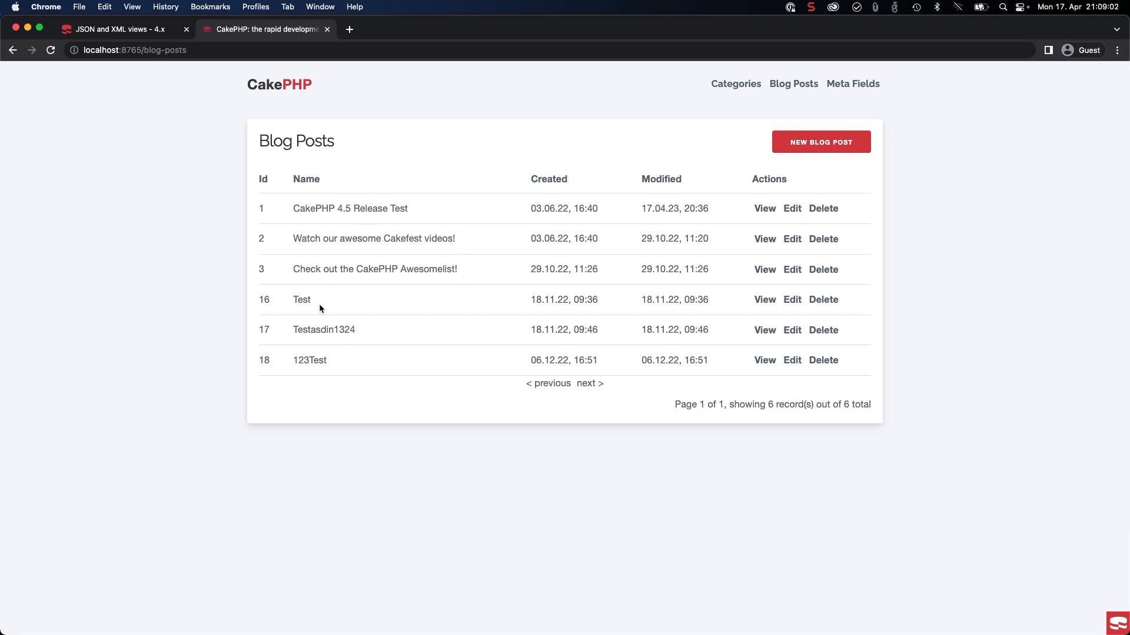
pyautogui.moveTo(371, 264)
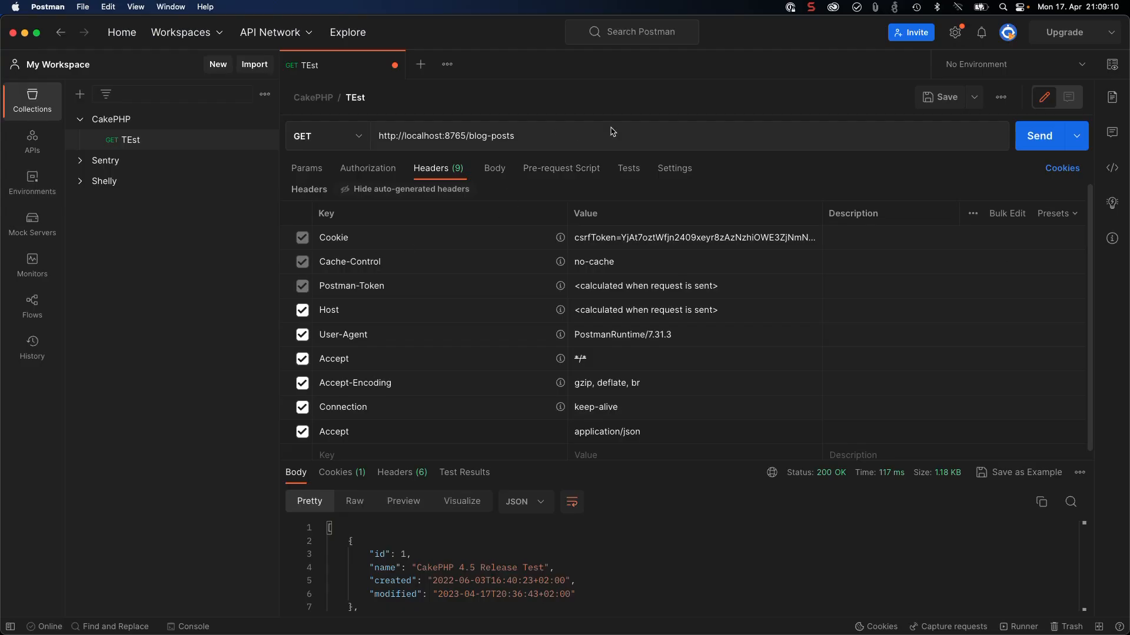
pyautogui.moveTo(499, 326)
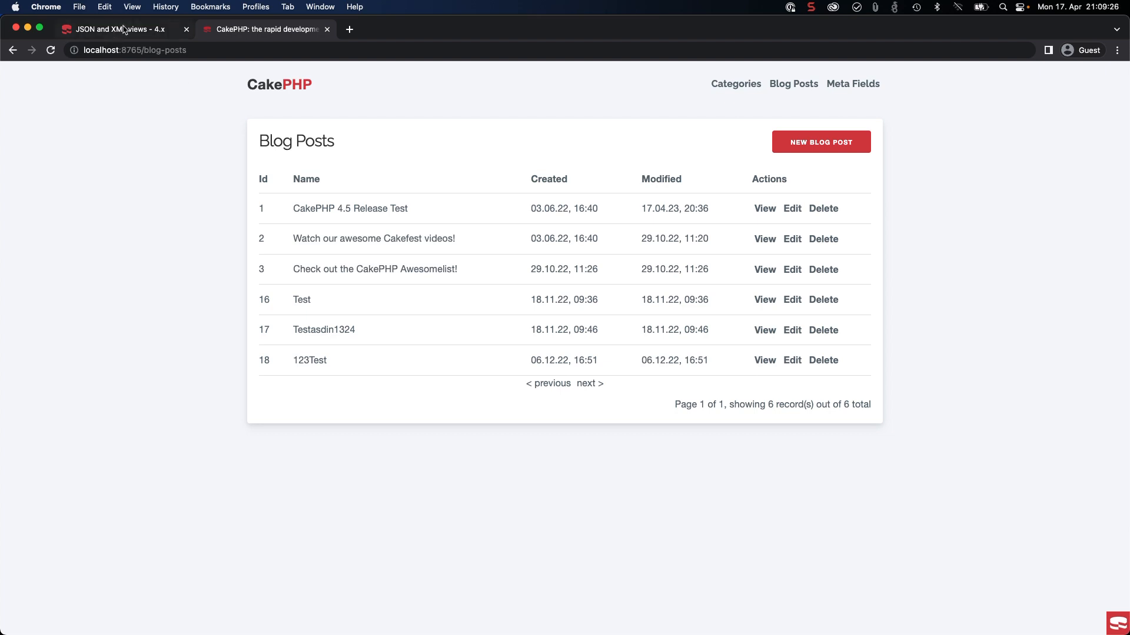
# Step: Request localhost:8765/blog-posts.json, hit the Missing Controller error, and return to the JSON and XML views docs
pyautogui.write('.')
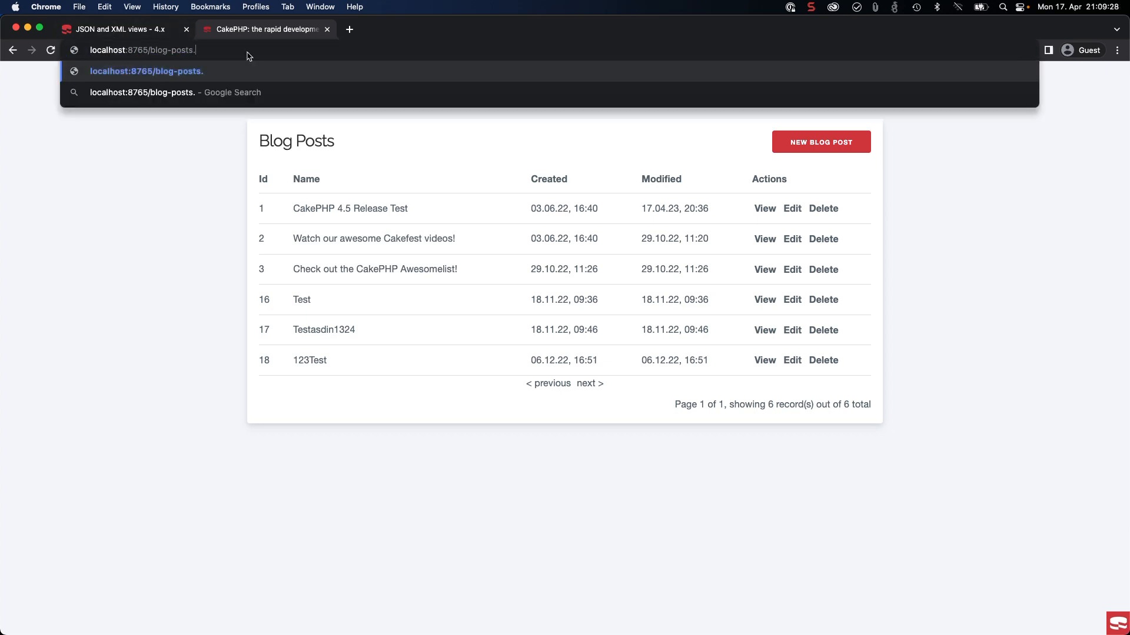
pyautogui.write('json')
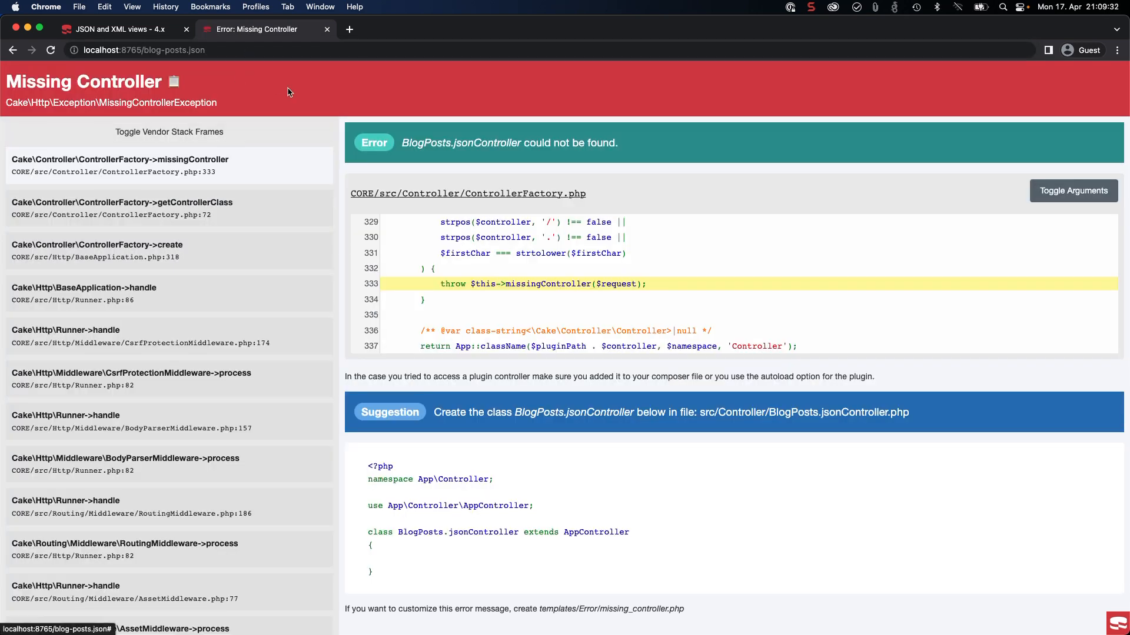
pyautogui.click(116, 29)
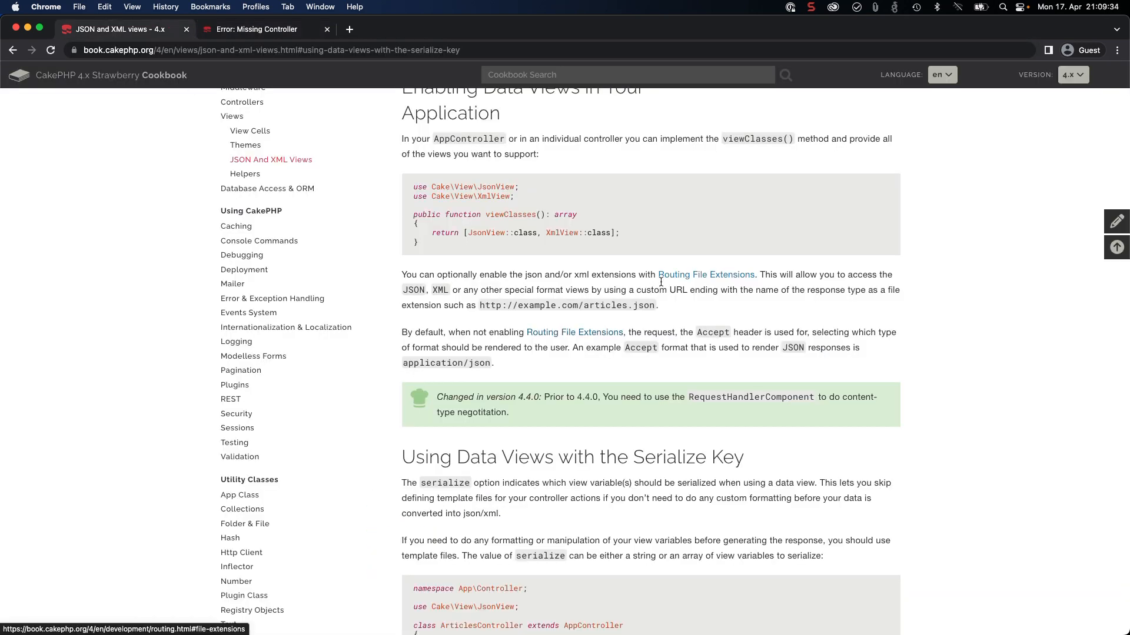
pyautogui.moveTo(570, 333)
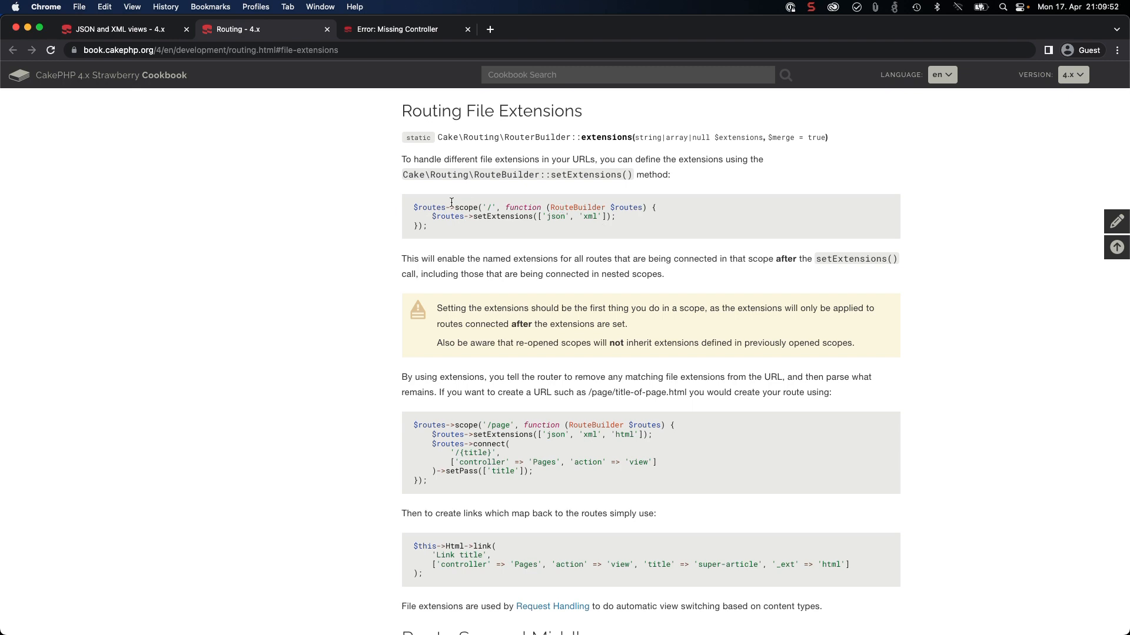
pyautogui.moveTo(630, 220)
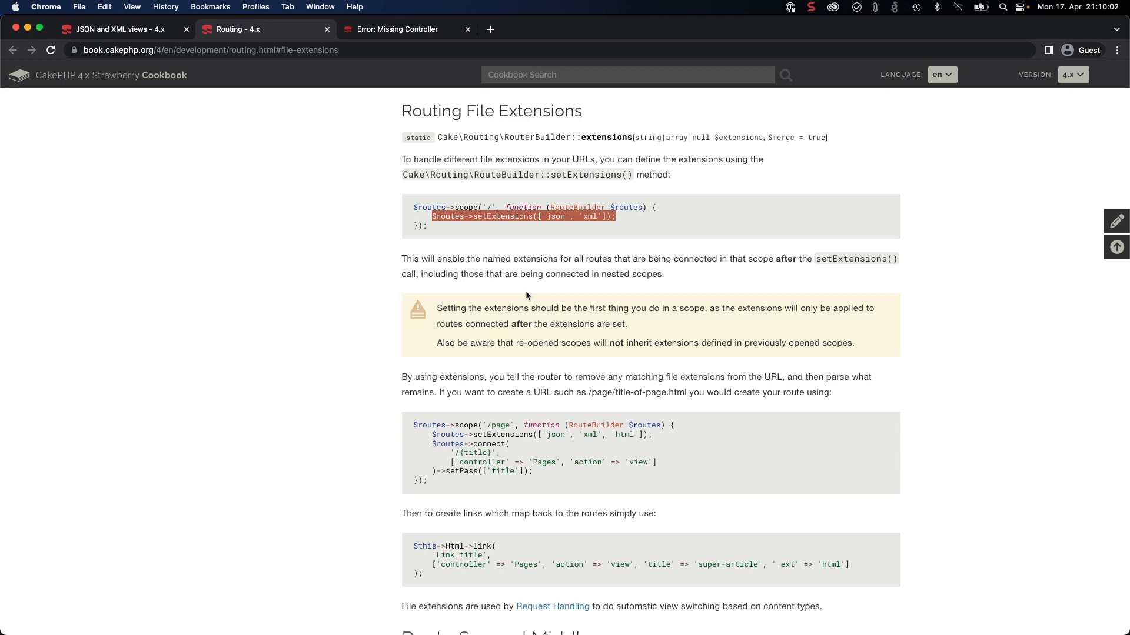
pyautogui.moveTo(565, 233)
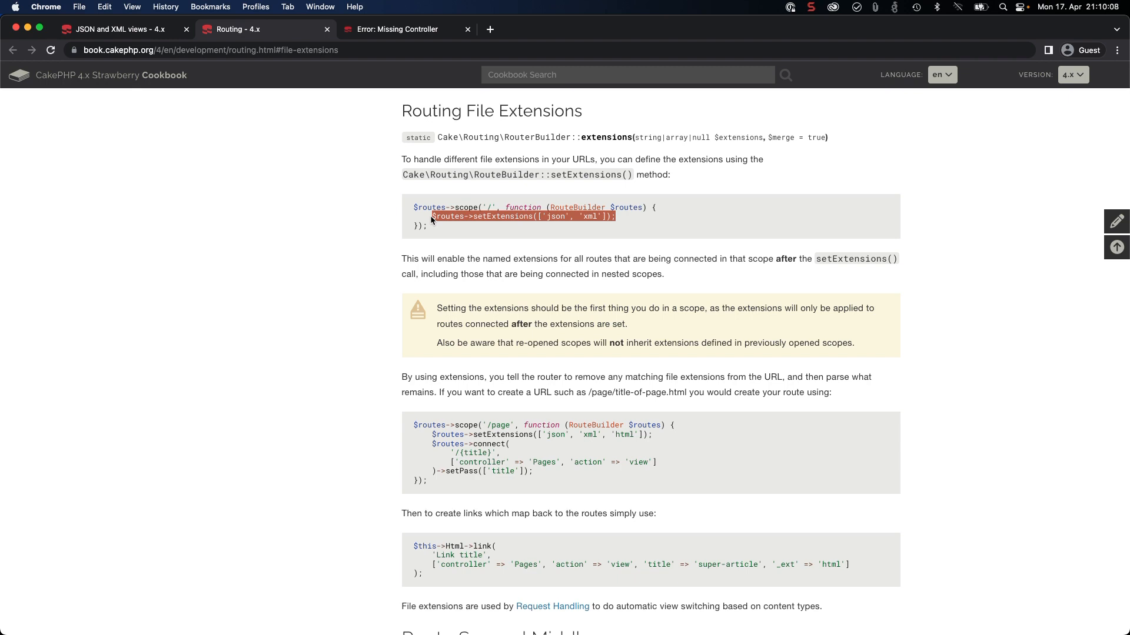
pyautogui.moveTo(500, 211)
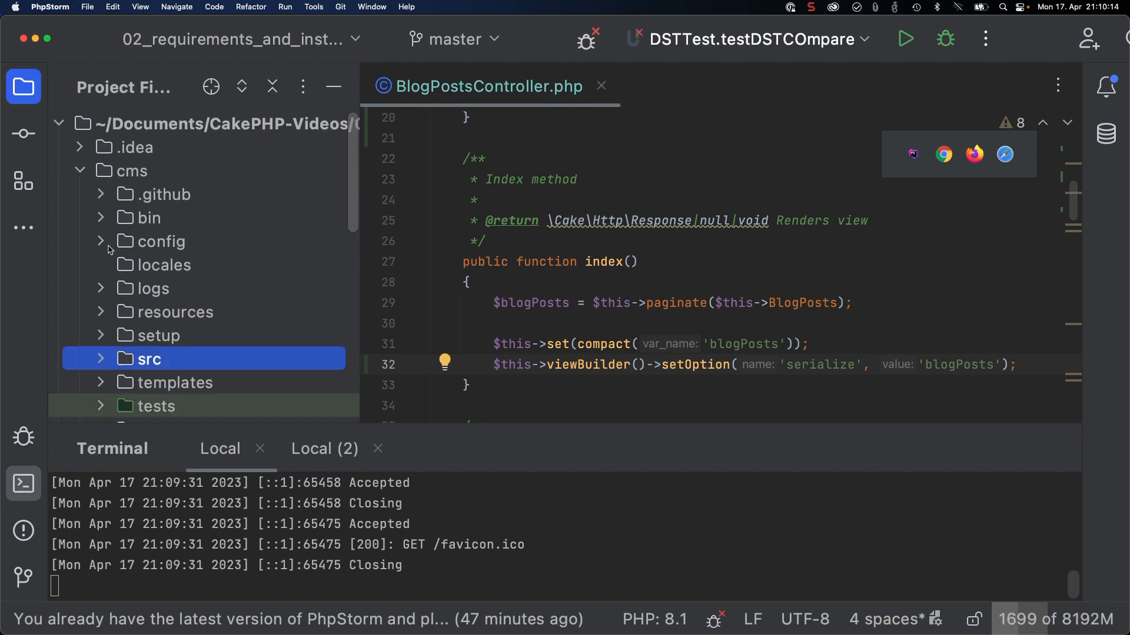
# Step: In config/routes.php add $routes->setExtensions(['json', 'xml']); after the pages route
pyautogui.click(107, 242)
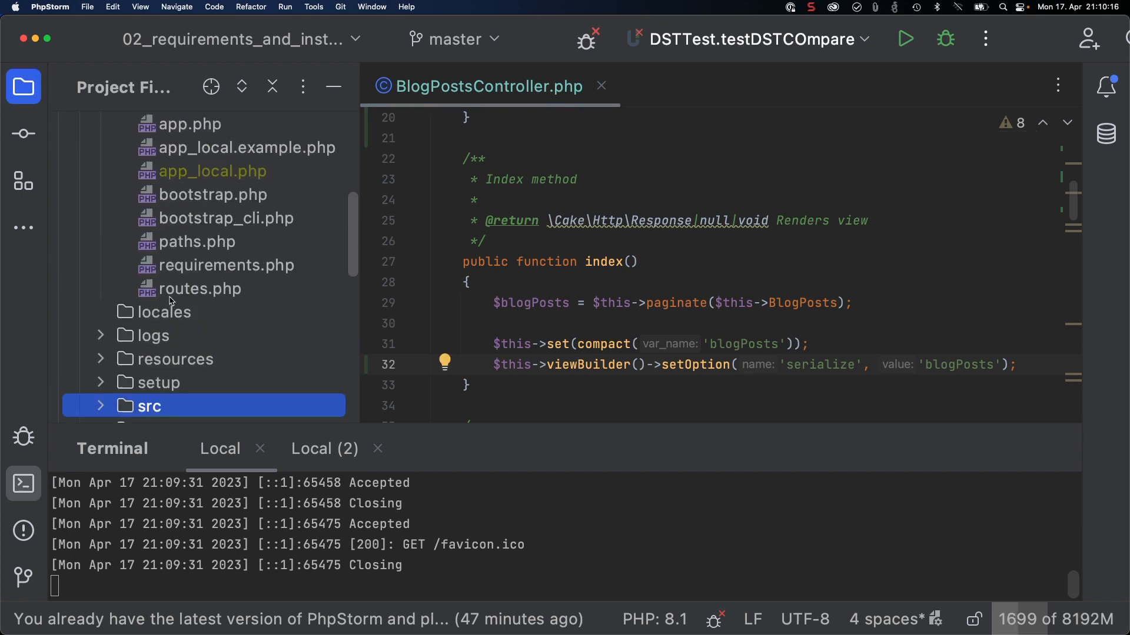
pyautogui.doubleClick(202, 288)
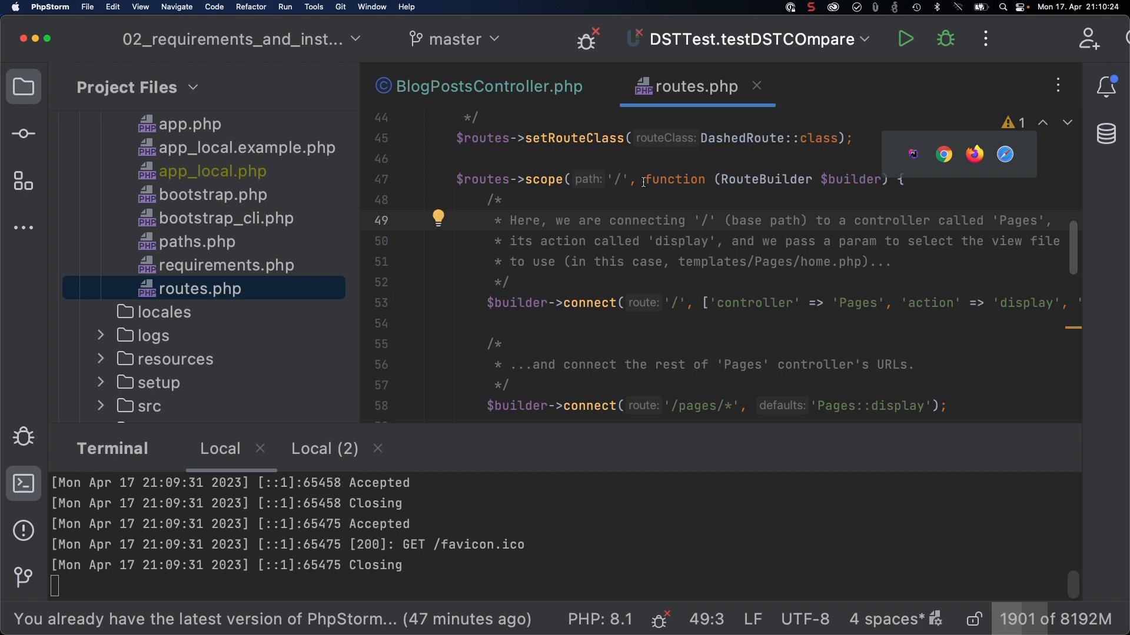
pyautogui.scroll(-3)
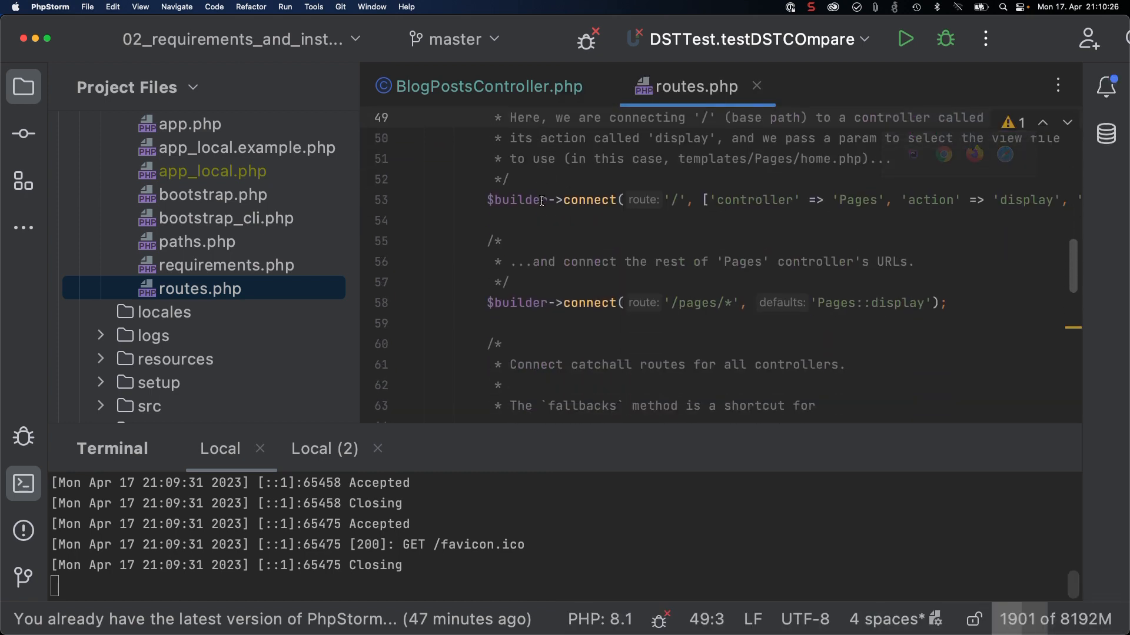
pyautogui.scroll(-3)
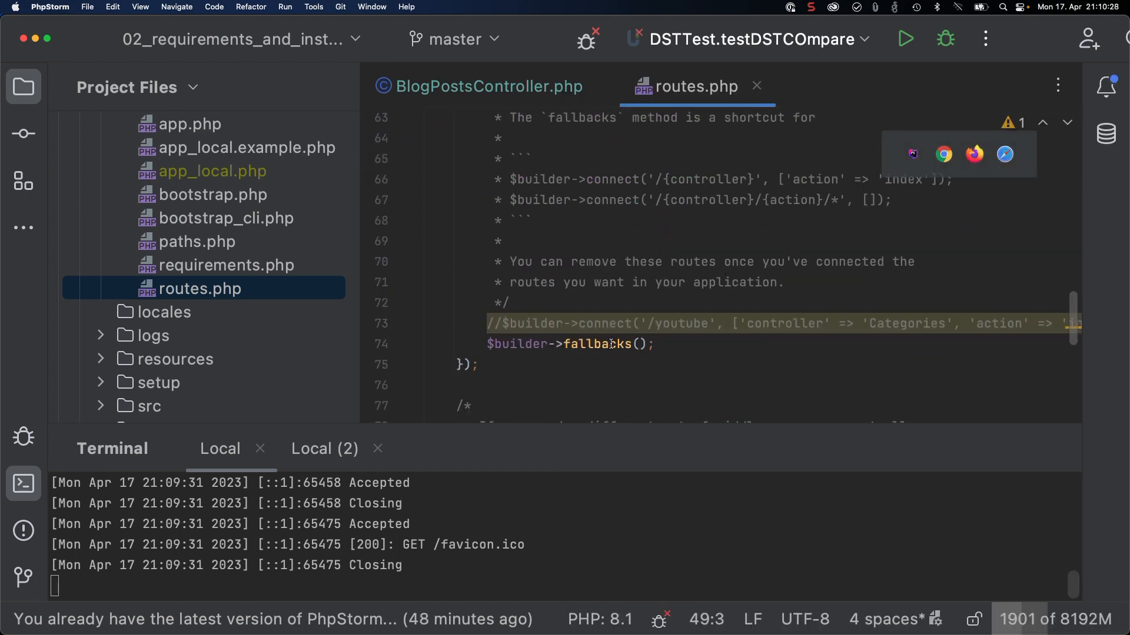
pyautogui.scroll(3)
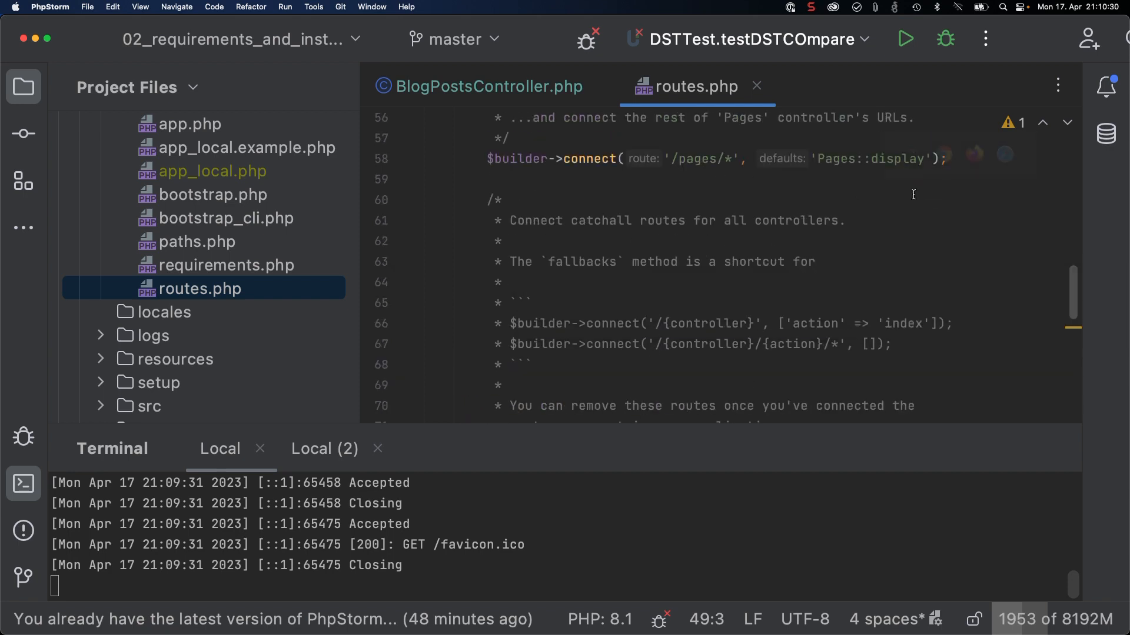
pyautogui.click(951, 262)
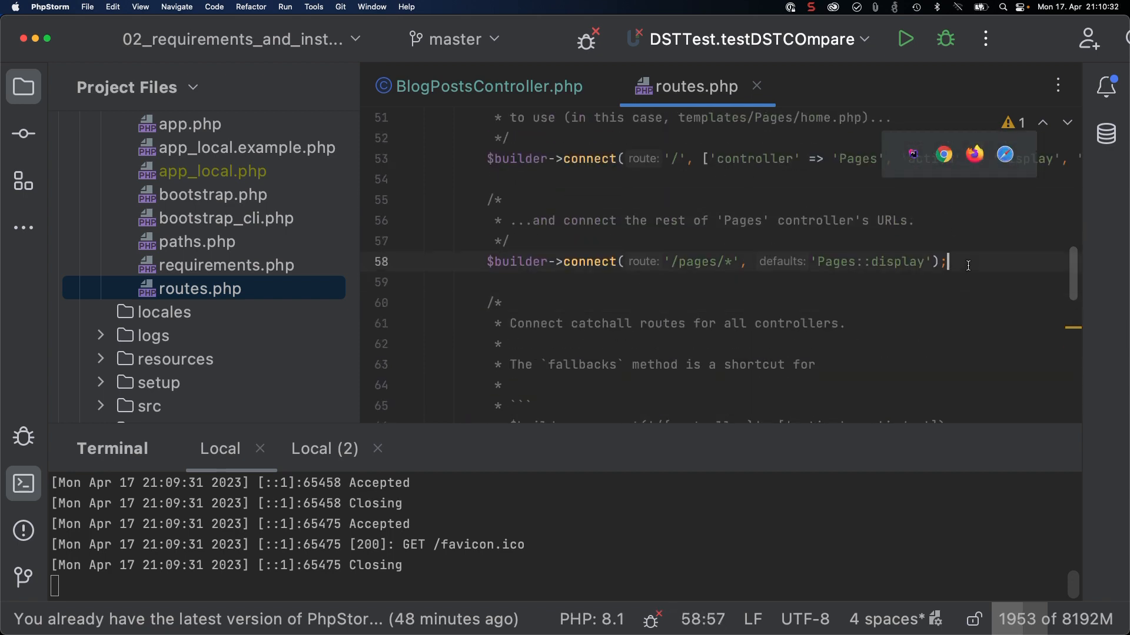
pyautogui.write("$routes->setExtensions(['json', 'xml']);")
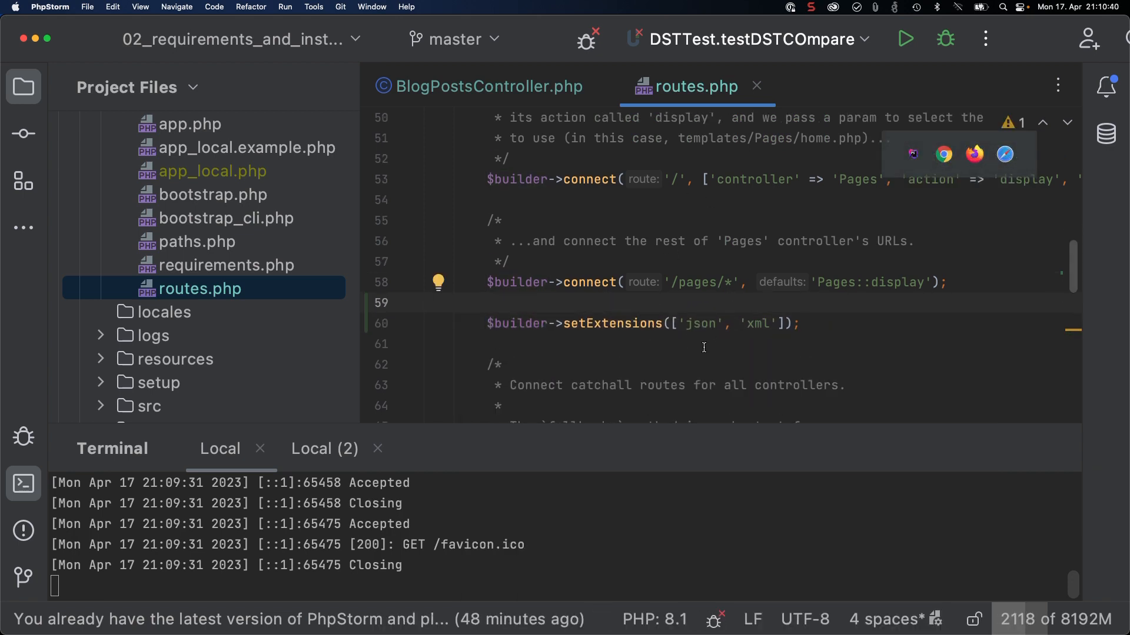
pyautogui.click(426, 303)
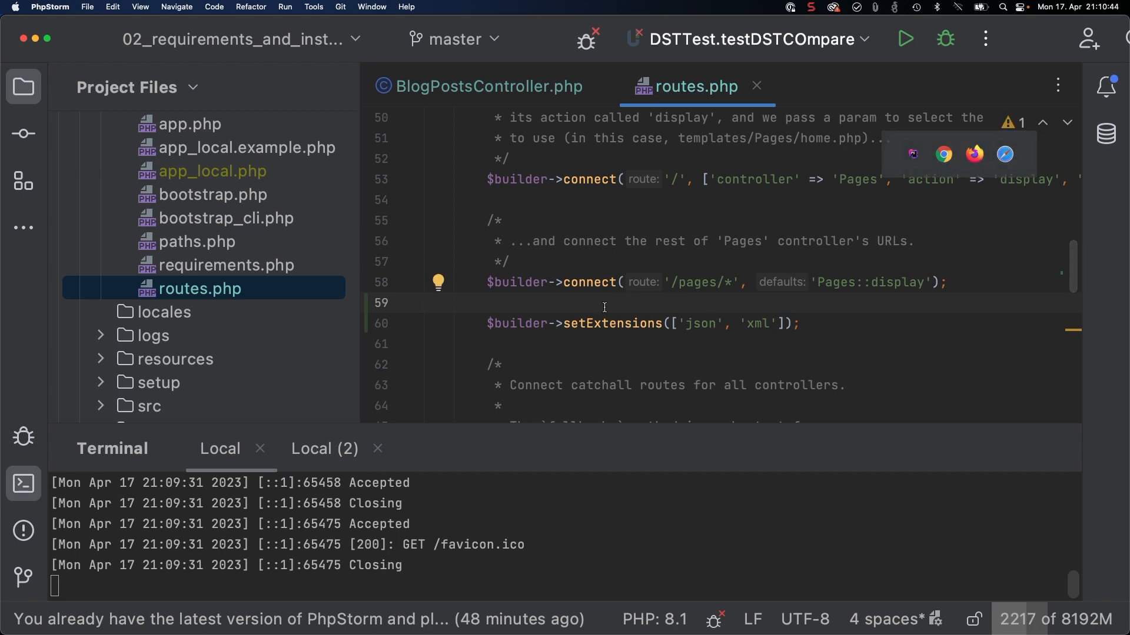
# Step: Review BlogPostsController's viewClasses() and index() with its serialize option
pyautogui.click(487, 86)
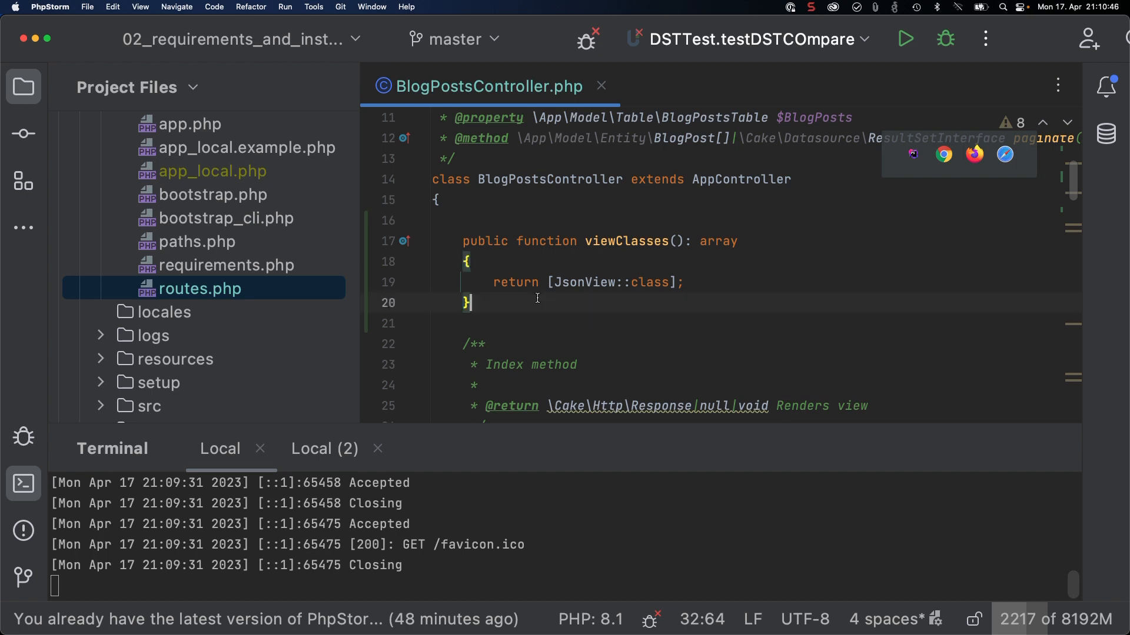
pyautogui.click(645, 303)
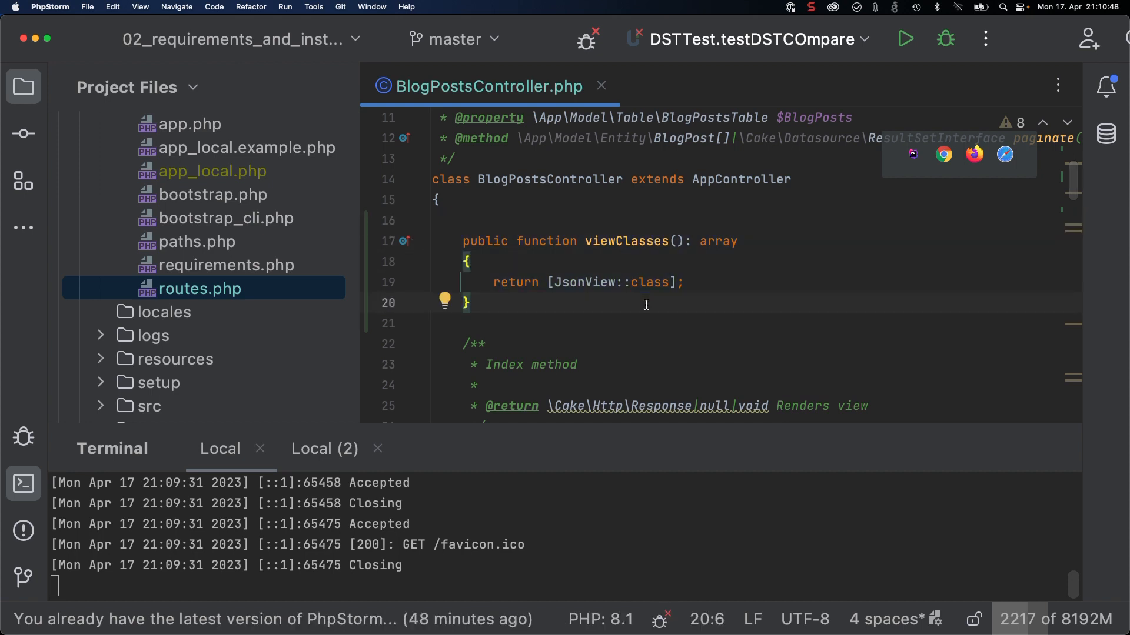
pyautogui.scroll(-3)
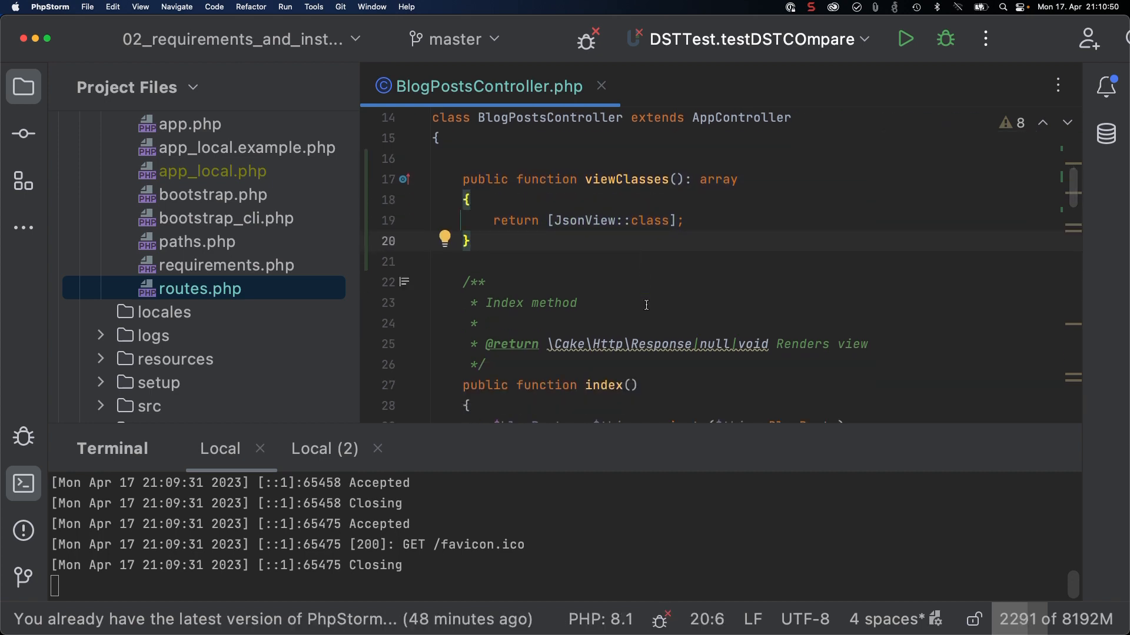
pyautogui.scroll(-3)
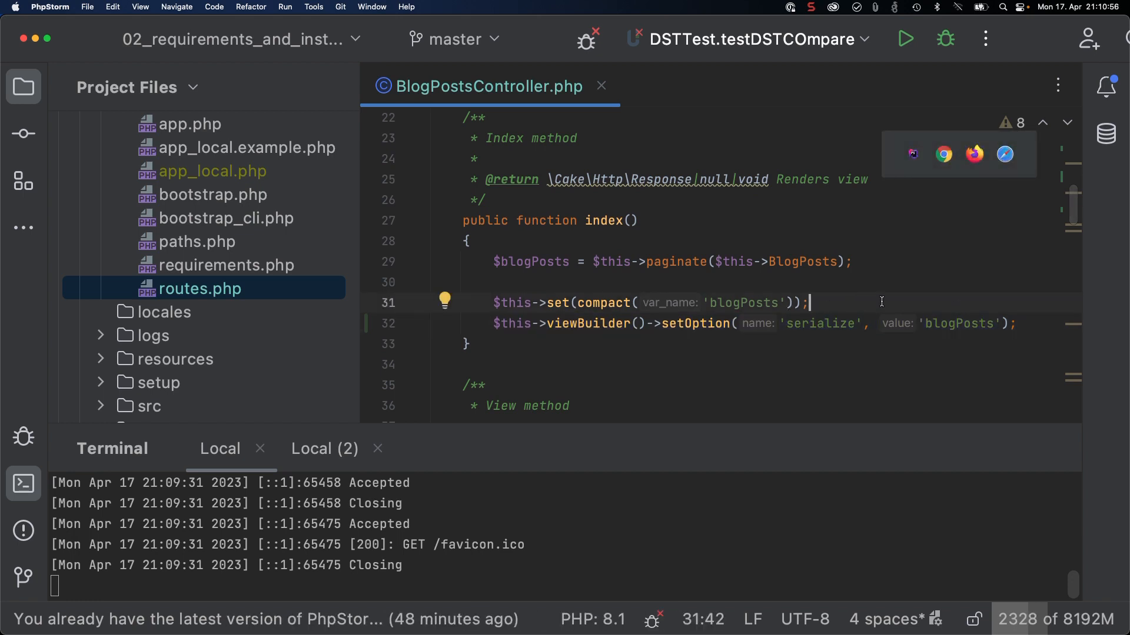
pyautogui.moveTo(772, 292)
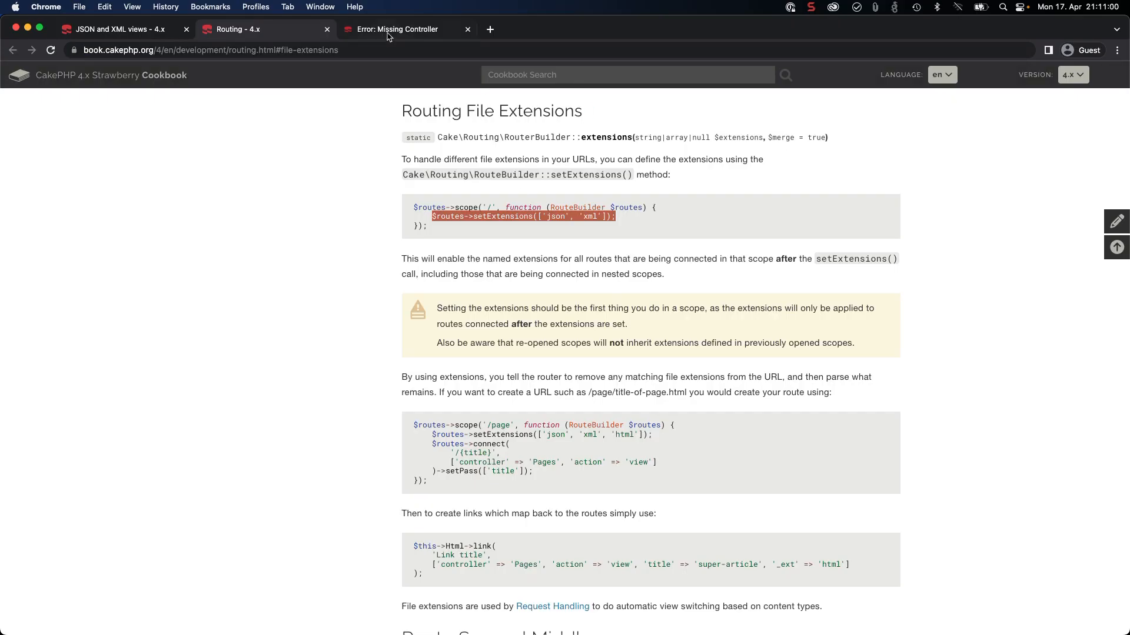
# Step: Load localhost:8765/blog-posts.json and see the six blog posts returned as a JSON list
pyautogui.click(404, 28)
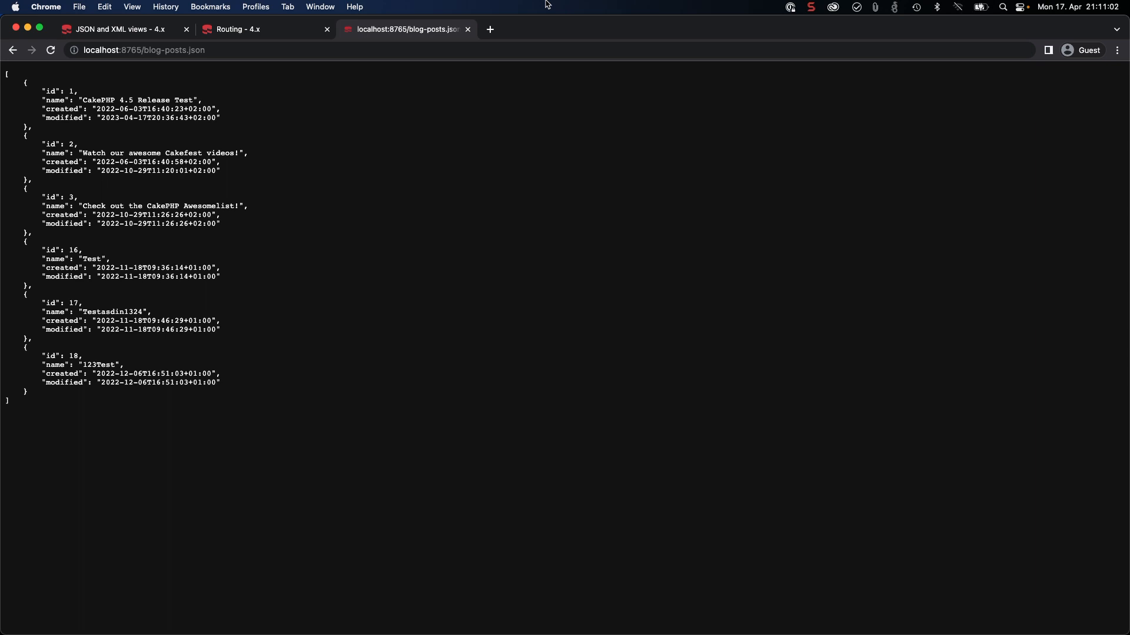
pyautogui.moveTo(317, 224)
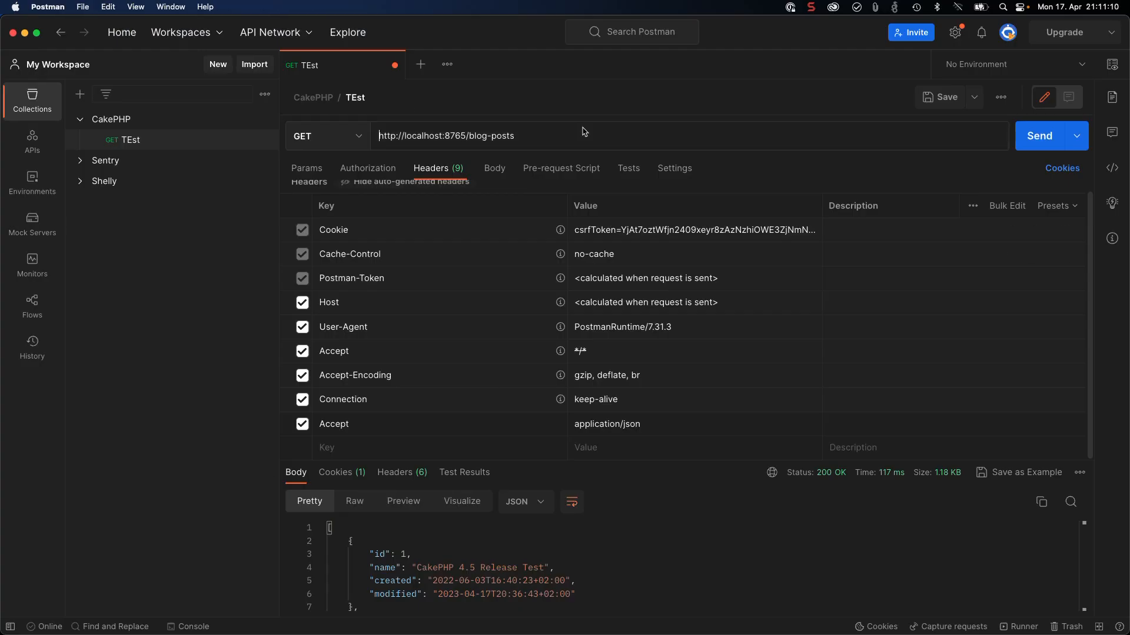
# Step: Scroll through Postman's 200 OK Pretty JSON body for the GET blog-posts request
pyautogui.scroll(-3)
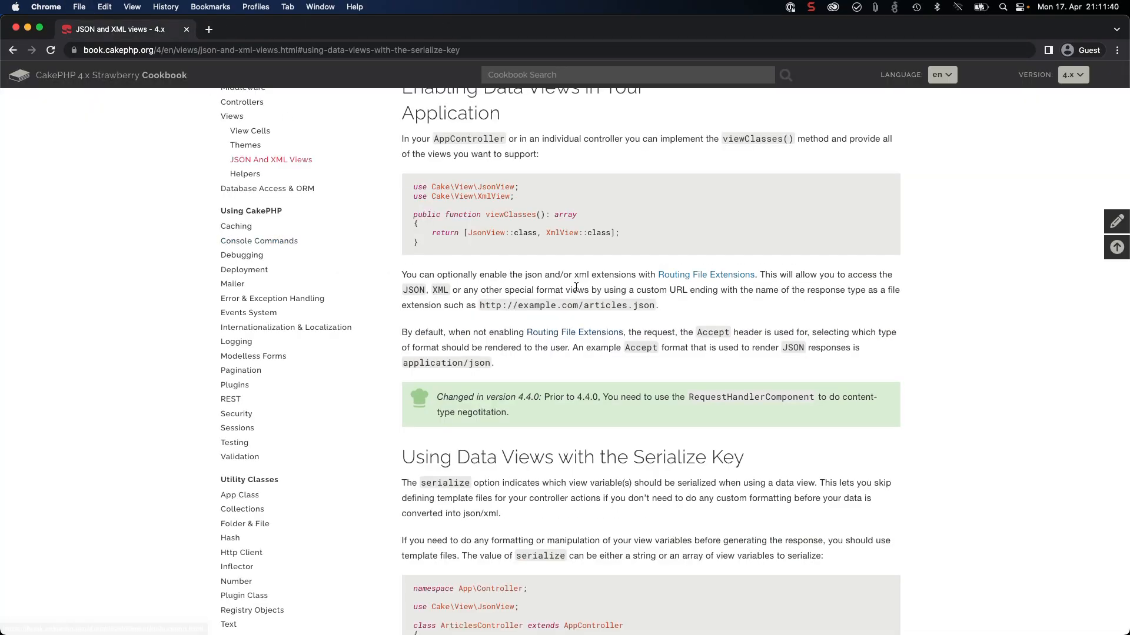
# Step: Scroll the Cookbook from Enabling Data Views down to the serialize key examples
pyautogui.scroll(-3)
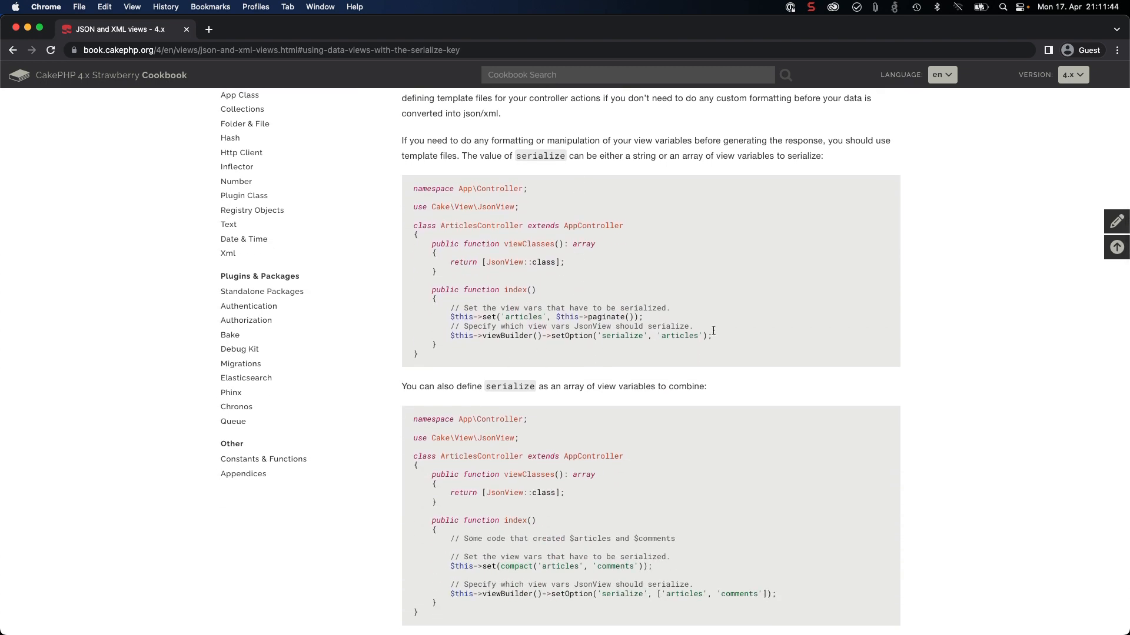
pyautogui.moveTo(676, 339)
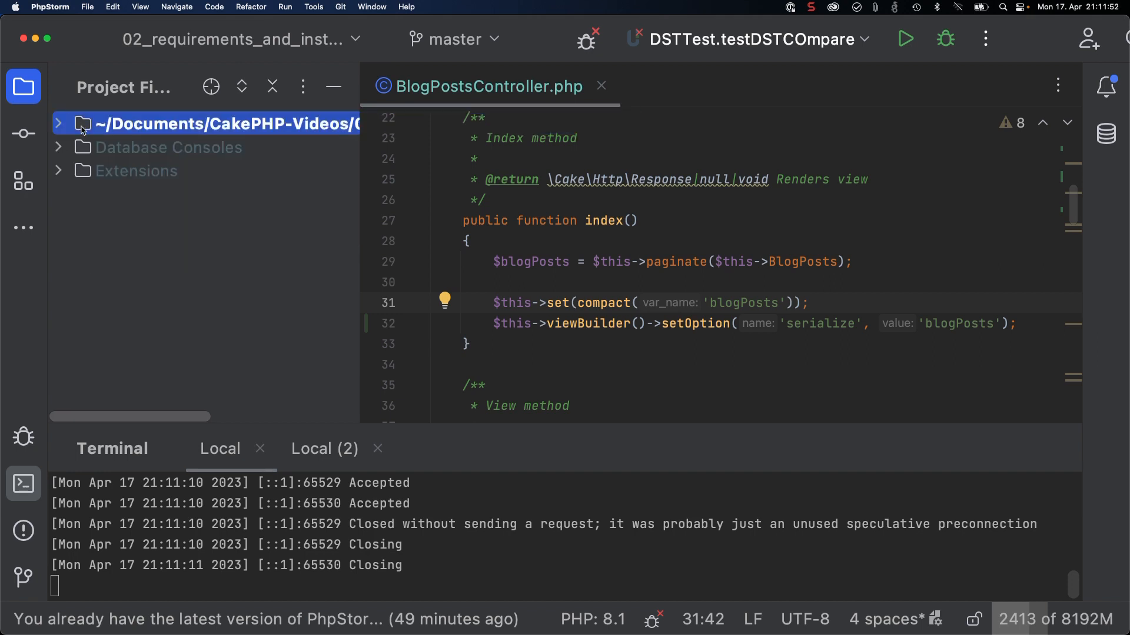
# Step: Open templates/BlogPosts/index.php for a look, then close it and return to the controller
pyautogui.click(83, 124)
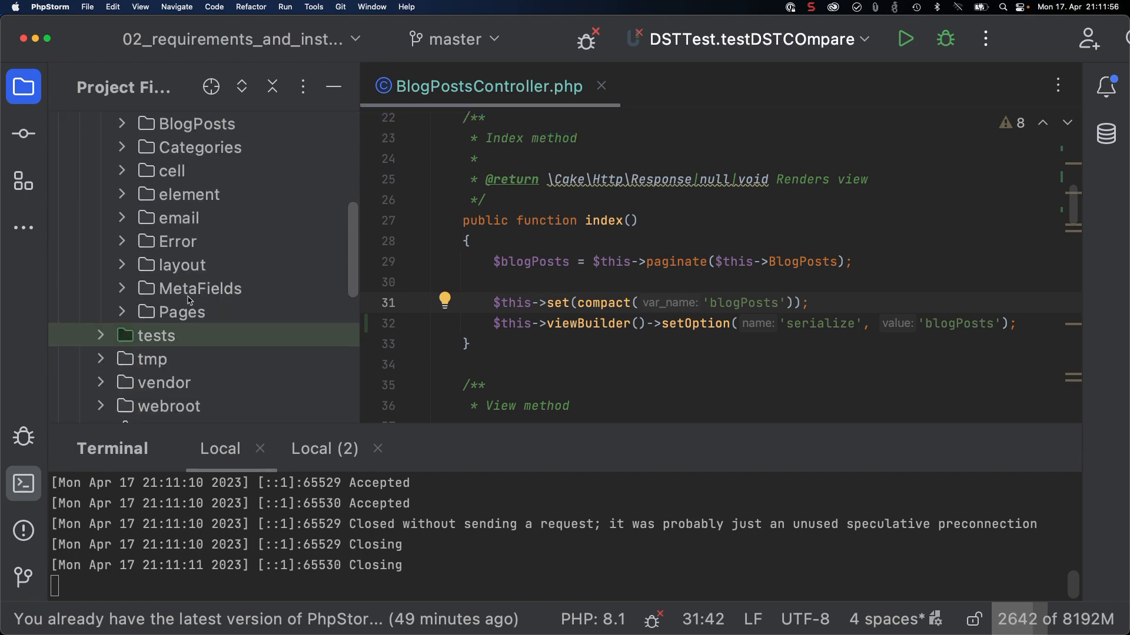
pyautogui.click(220, 264)
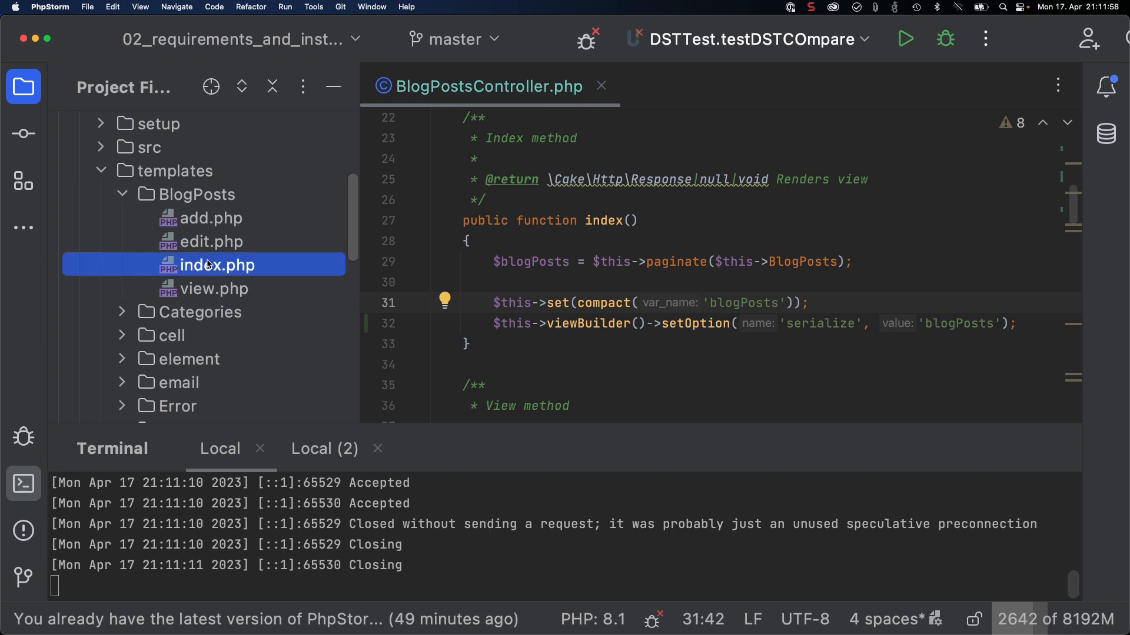
pyautogui.doubleClick(219, 265)
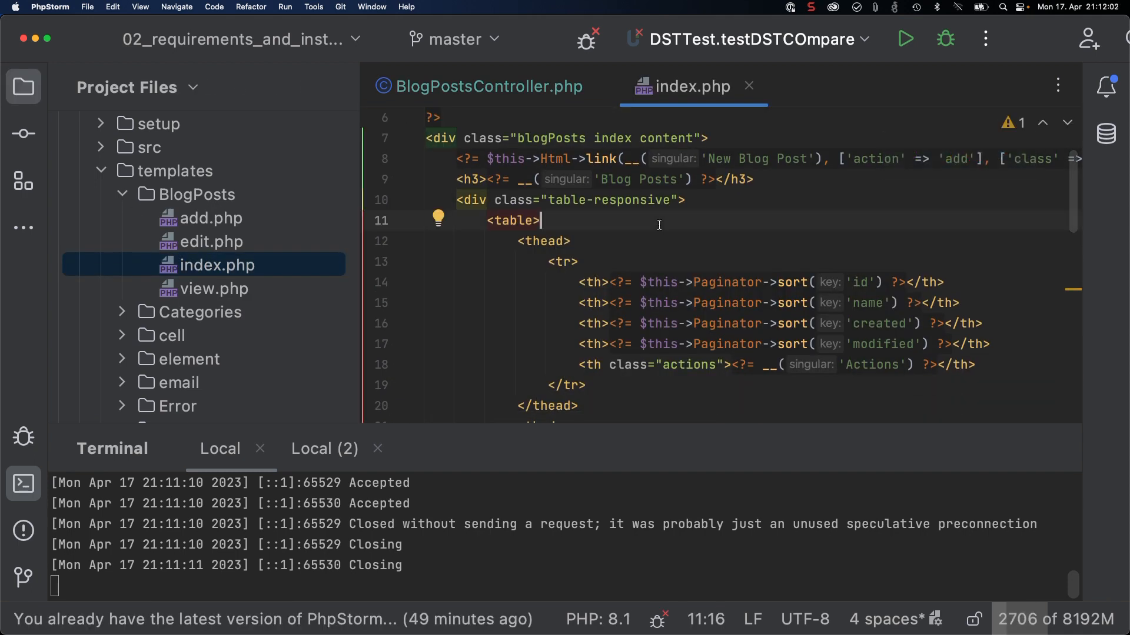
pyautogui.click(487, 86)
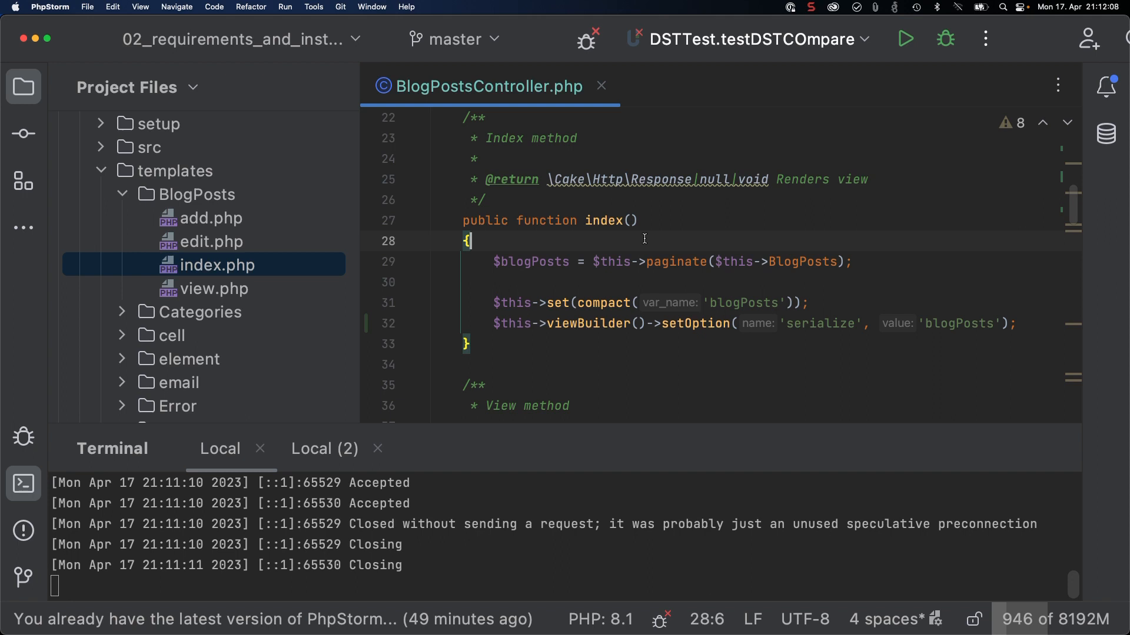
pyautogui.scroll(3)
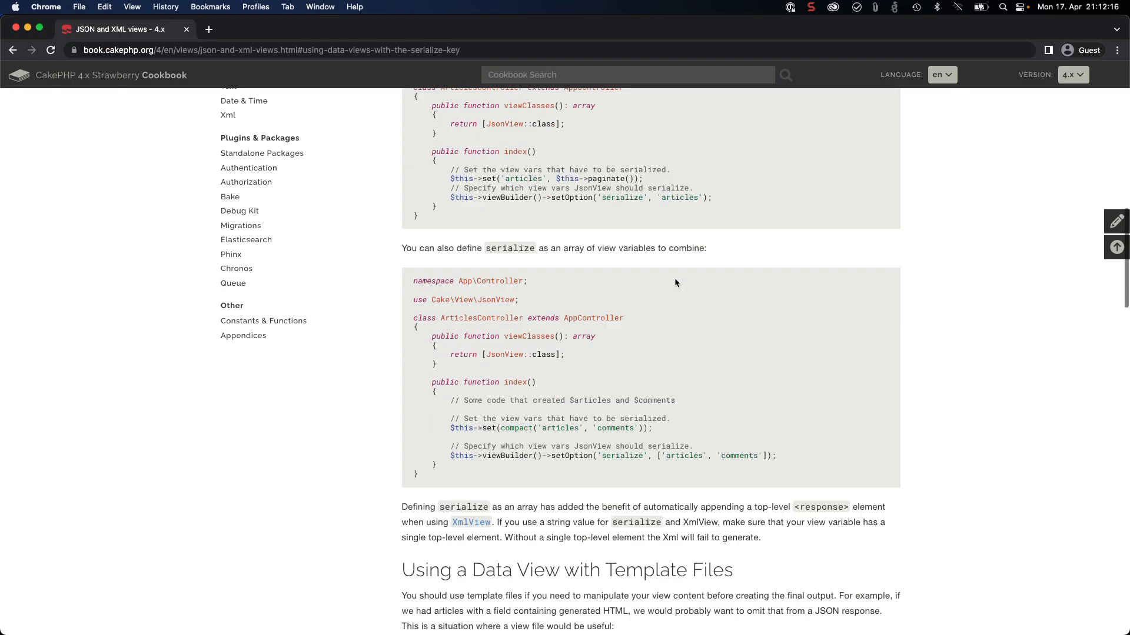
# Step: Read the Cookbook's 'Using a Data View with Template Files' json/index.php example and select its json folder name
pyautogui.scroll(-3)
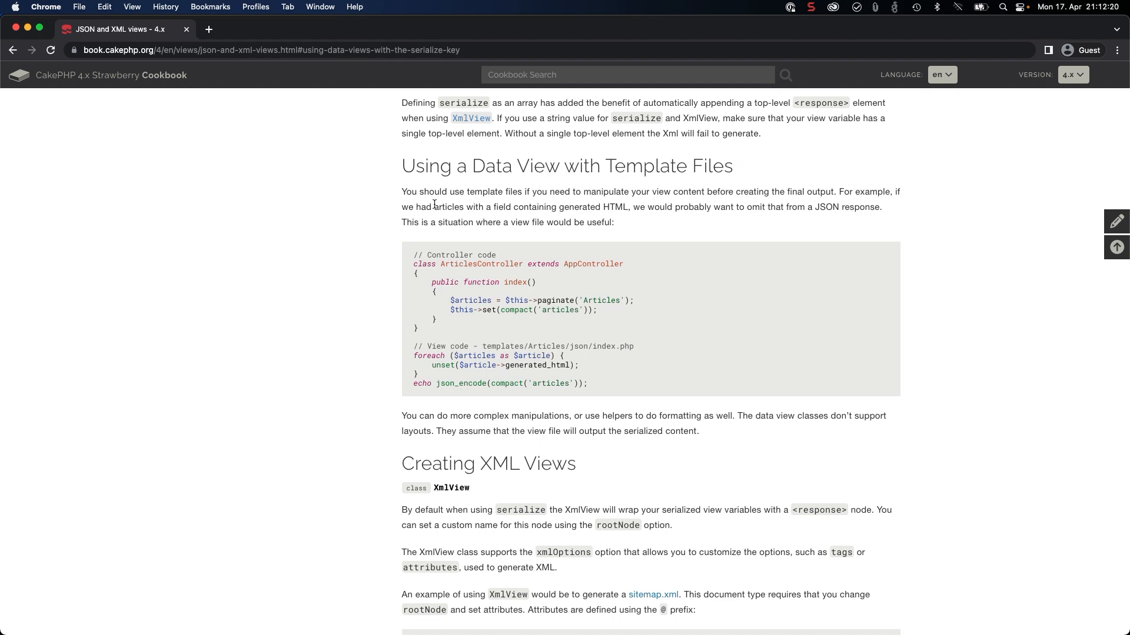
pyautogui.scroll(-3)
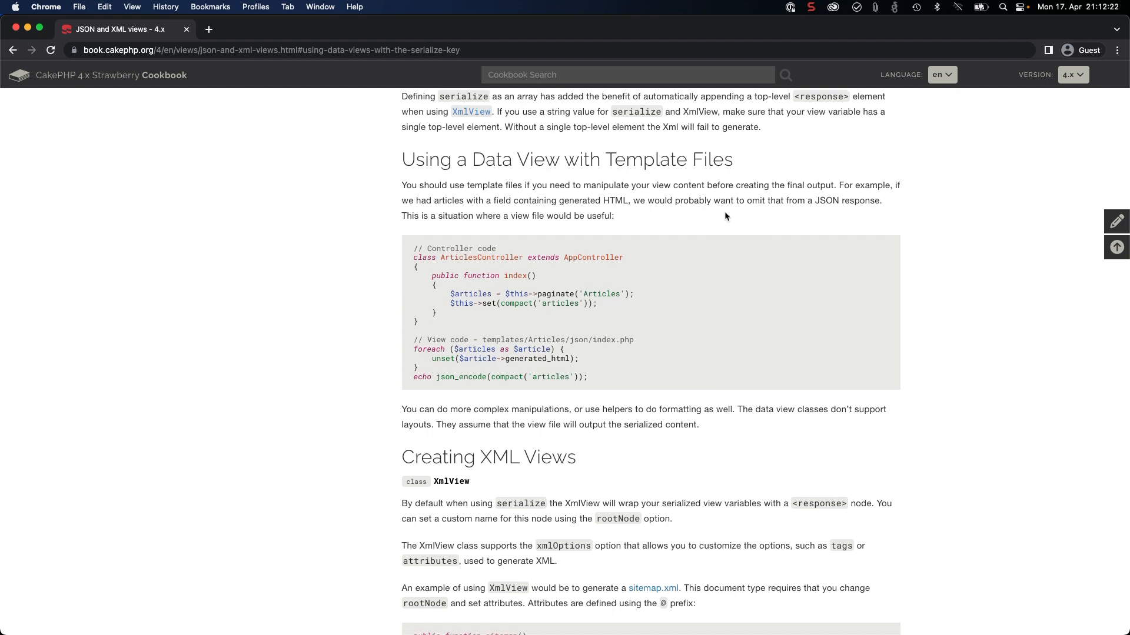
pyautogui.moveTo(615, 313)
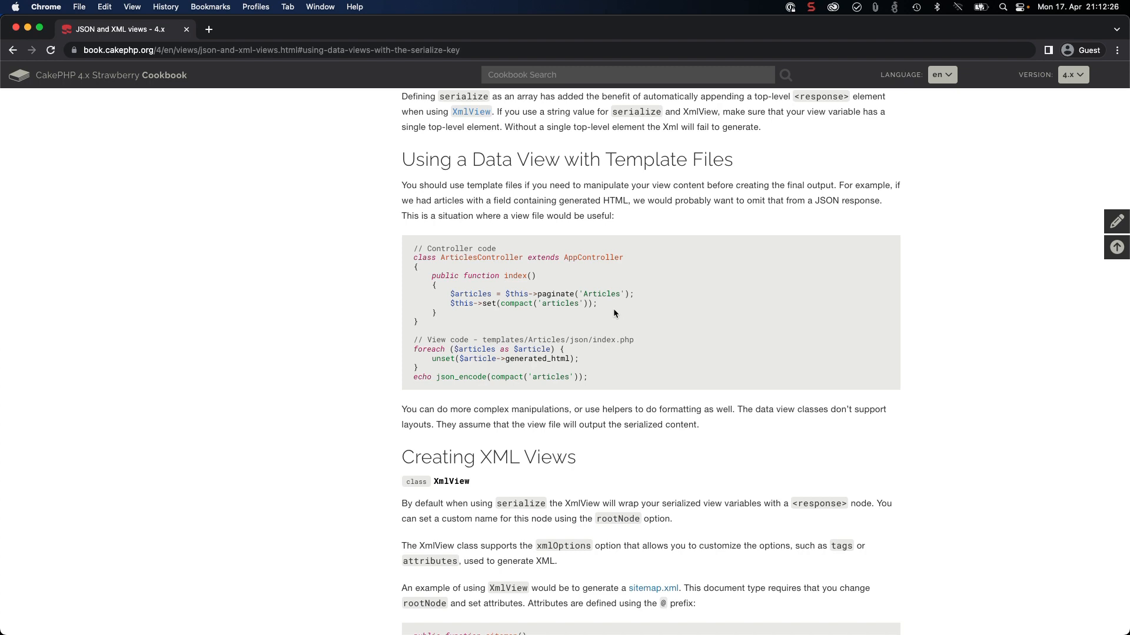
pyautogui.moveTo(643, 317)
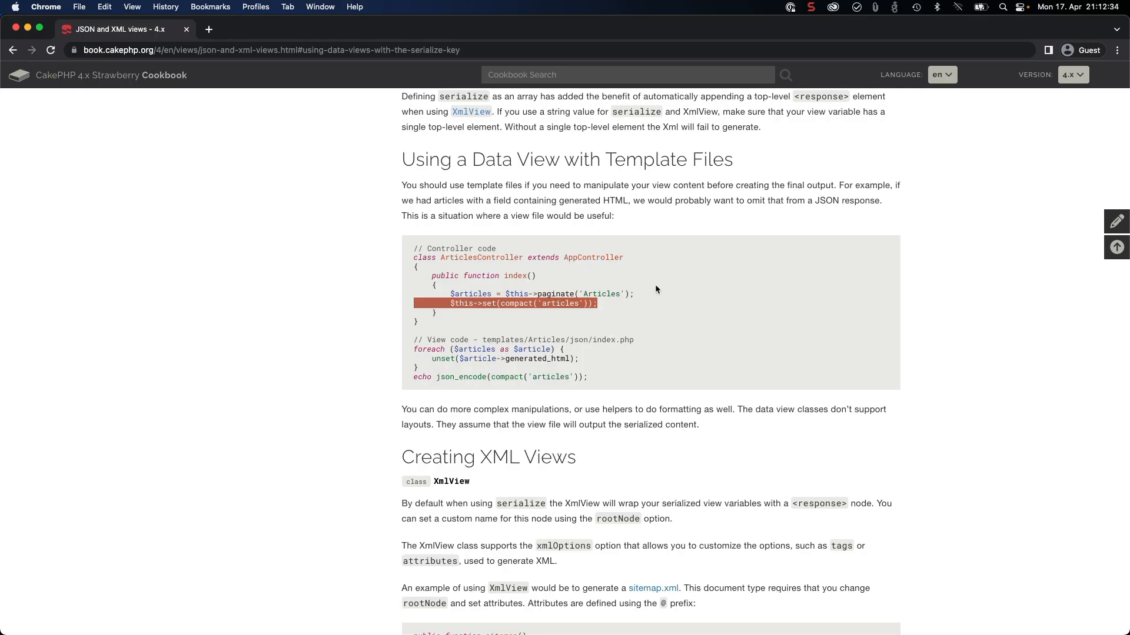
pyautogui.scroll(-3)
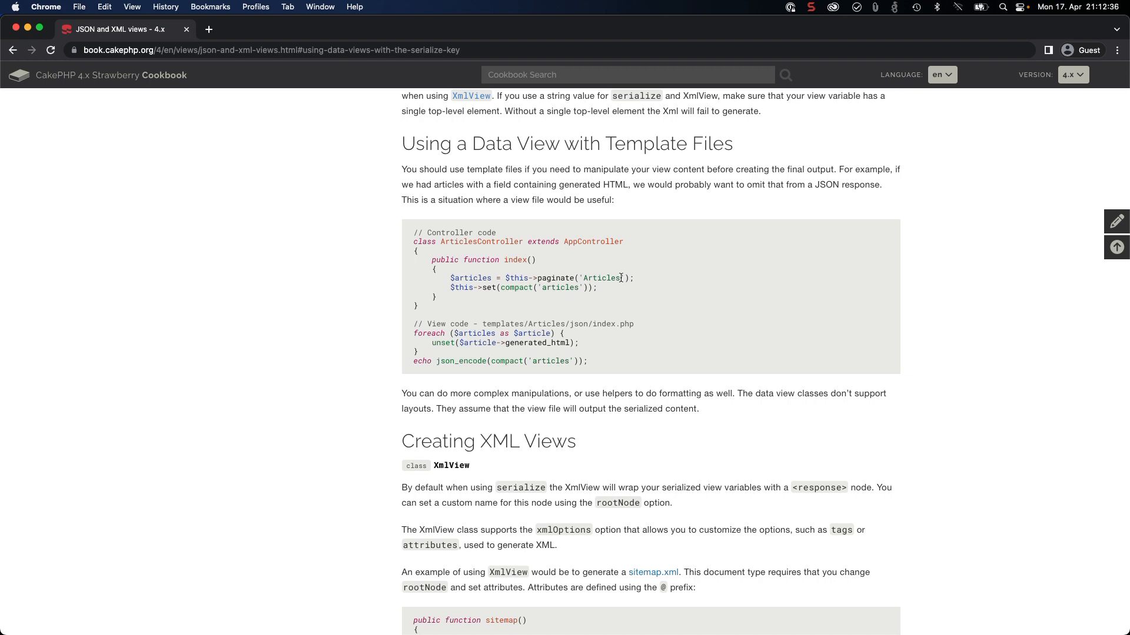
pyautogui.moveTo(550, 327)
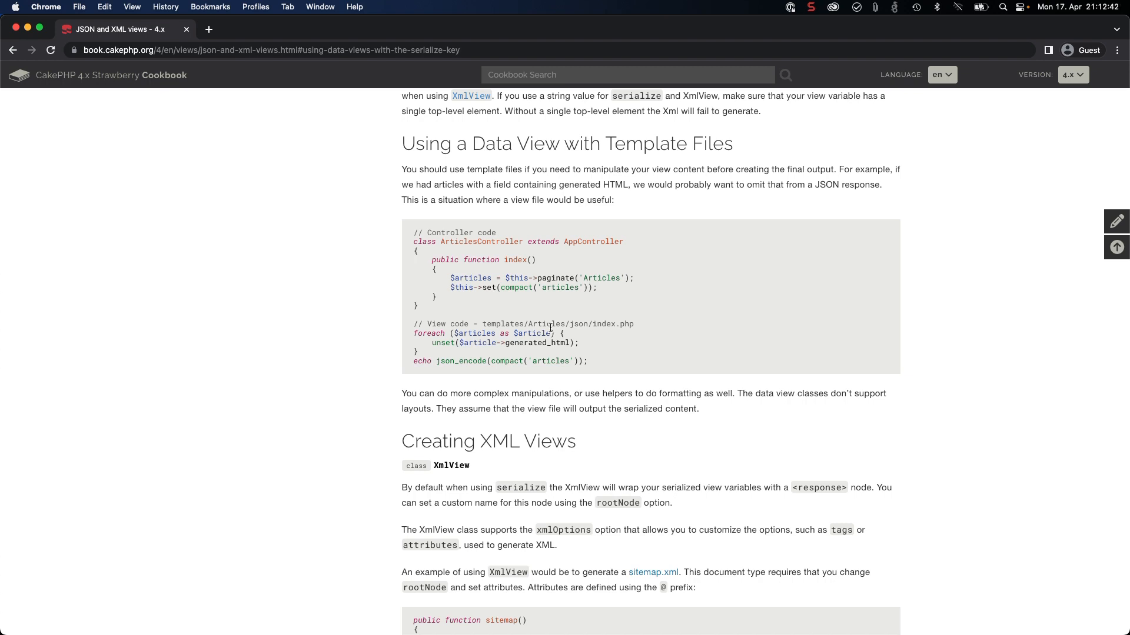
pyautogui.moveTo(591, 323)
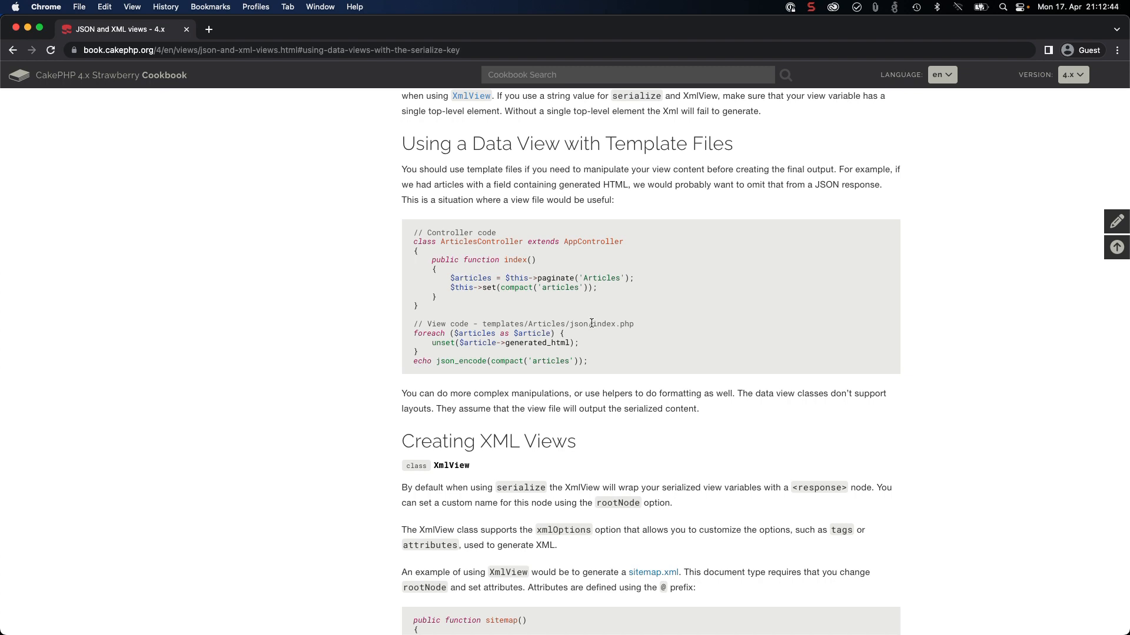
pyautogui.doubleClick(576, 324)
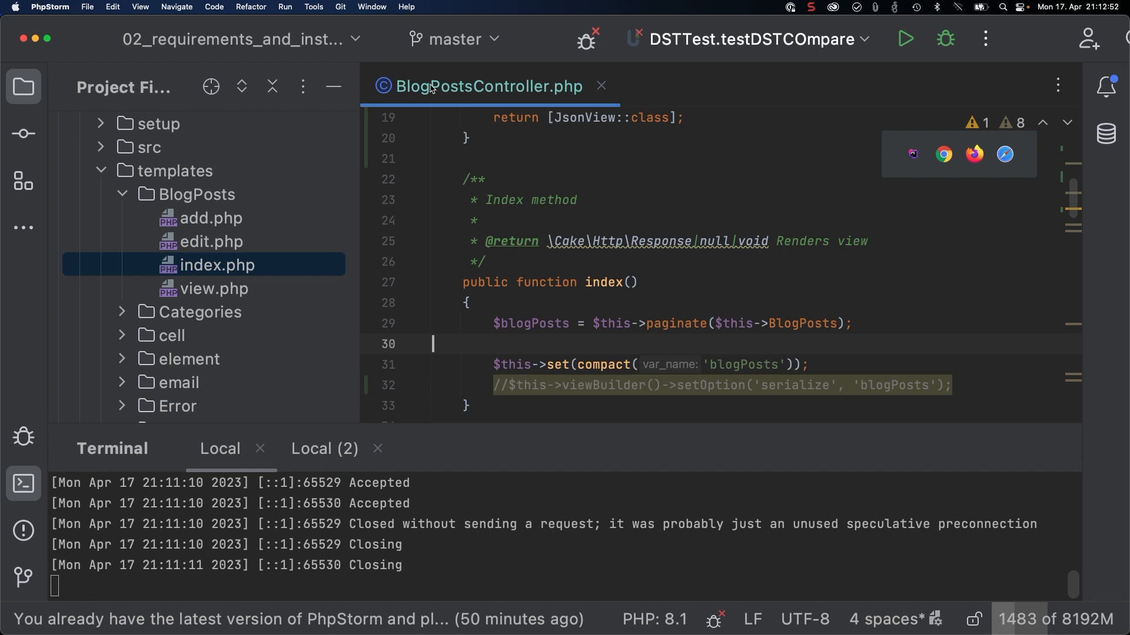
# Step: Create a json directory under templates/BlogPosts and start a new file inside it
pyautogui.click(200, 194)
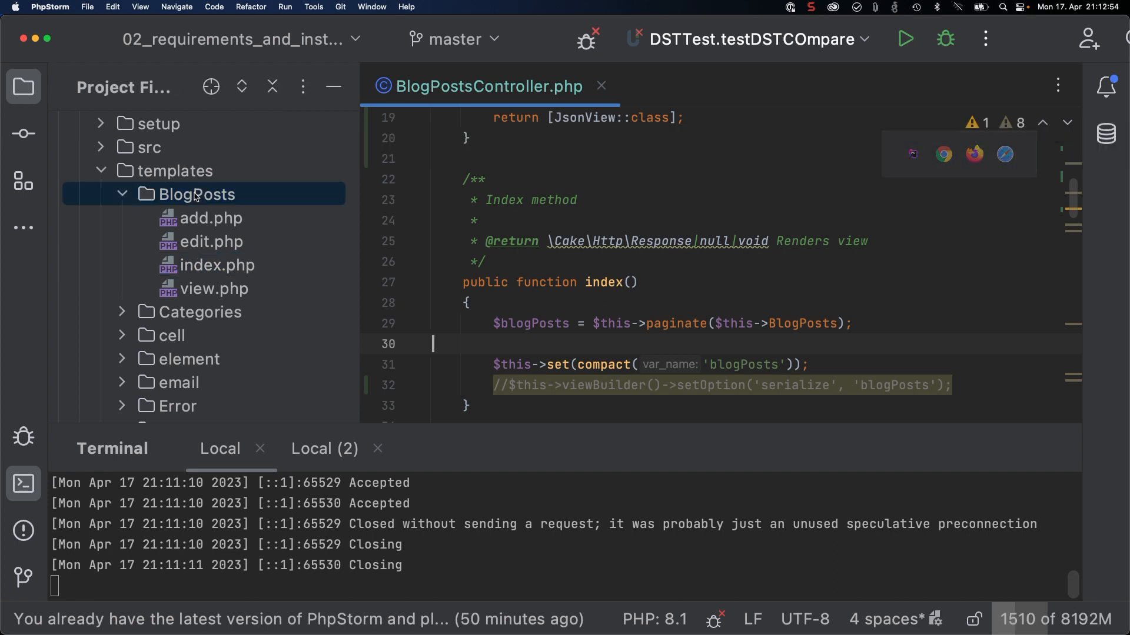
pyautogui.click(196, 194)
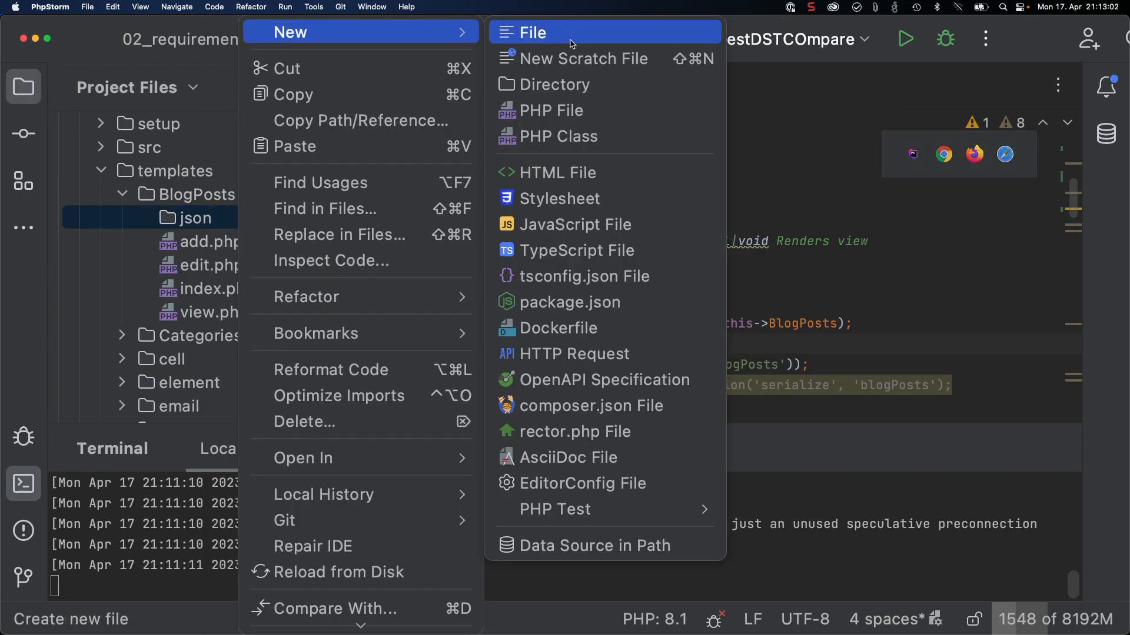
pyautogui.click(533, 33)
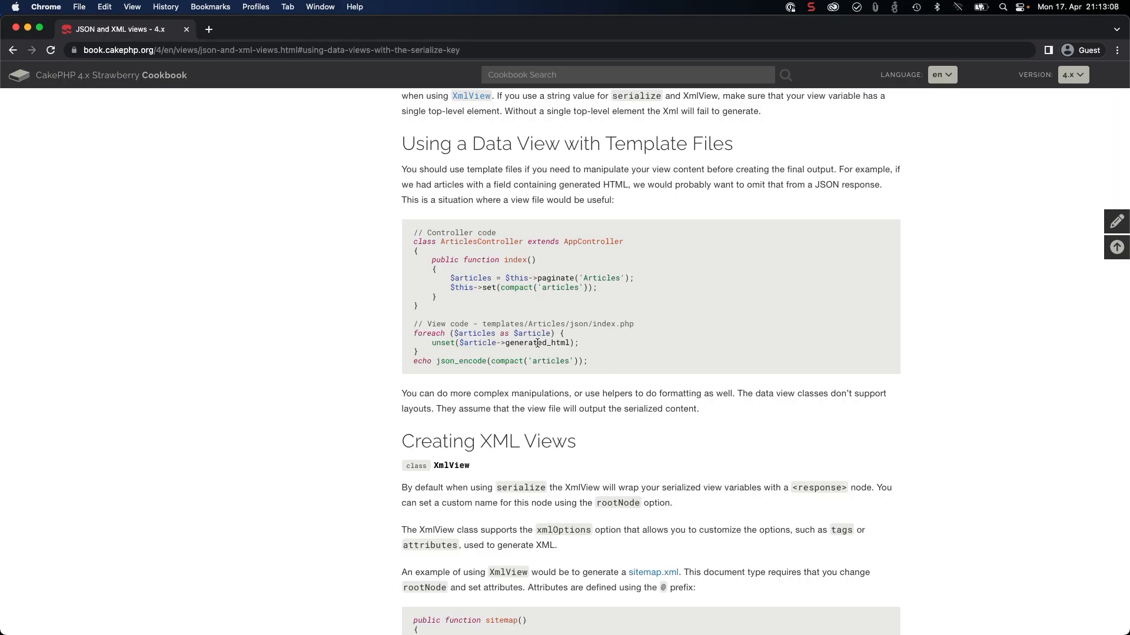
pyautogui.moveTo(514, 339)
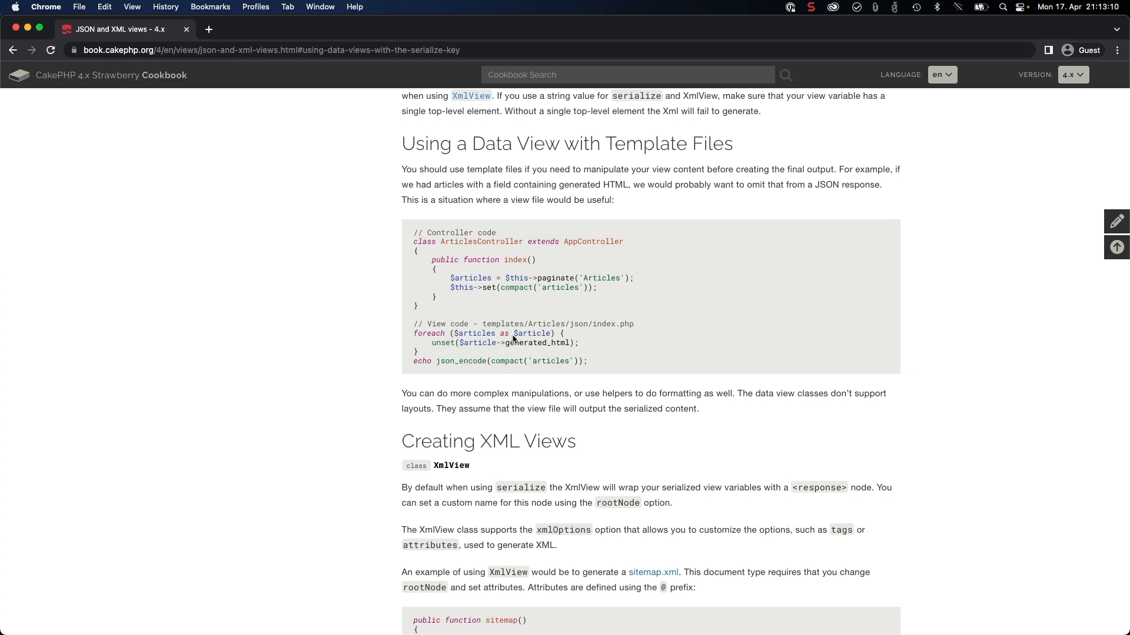
pyautogui.moveTo(551, 339)
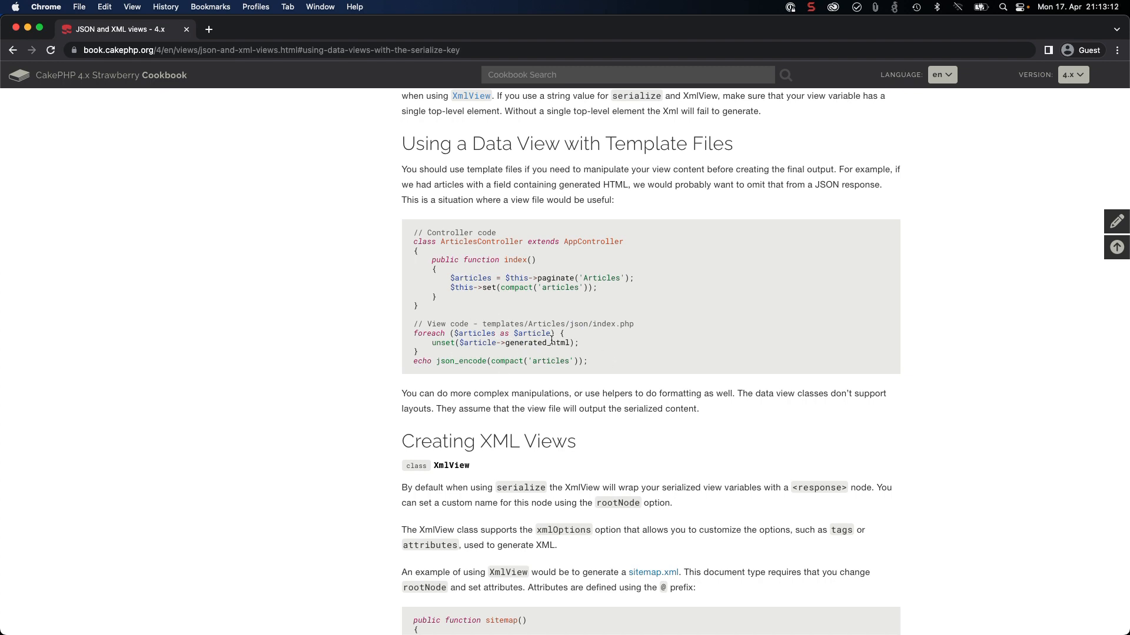
pyautogui.moveTo(601, 338)
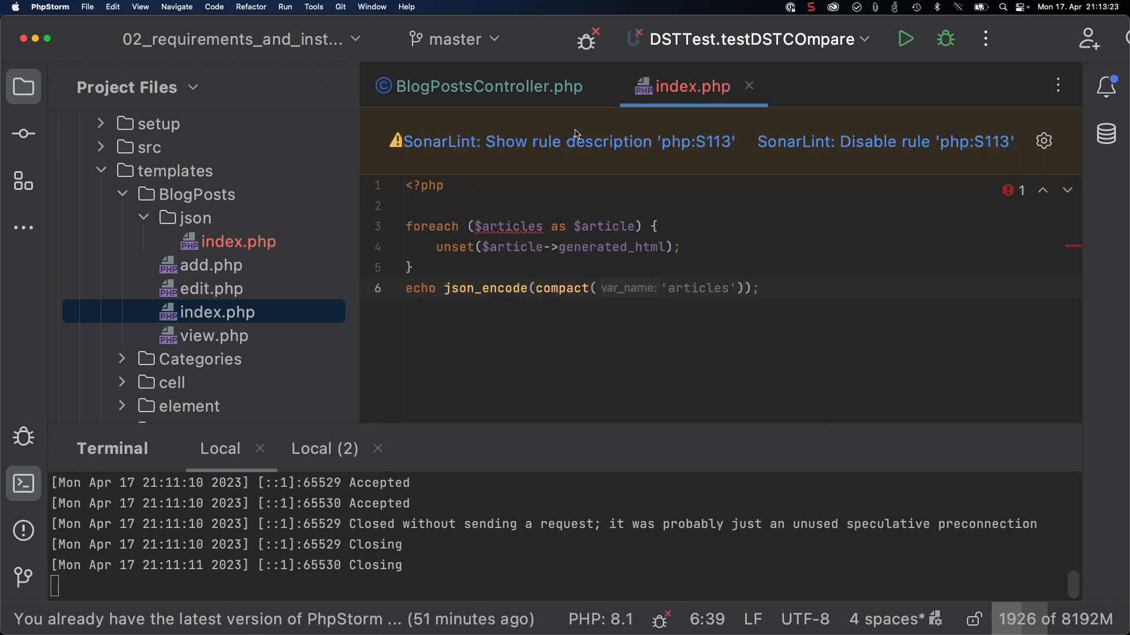
# Step: In json/index.php, foreach over $blogPosts unsetting modified, then echo json_encode(compact('blogPosts'))
pyautogui.click(443, 185)
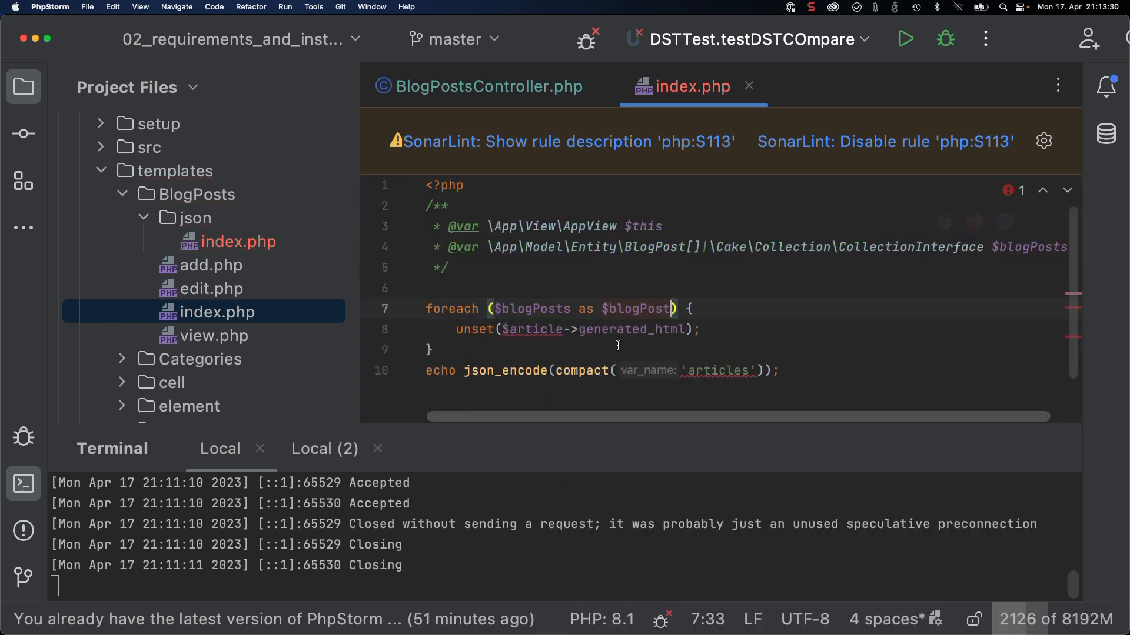
pyautogui.click(532, 330)
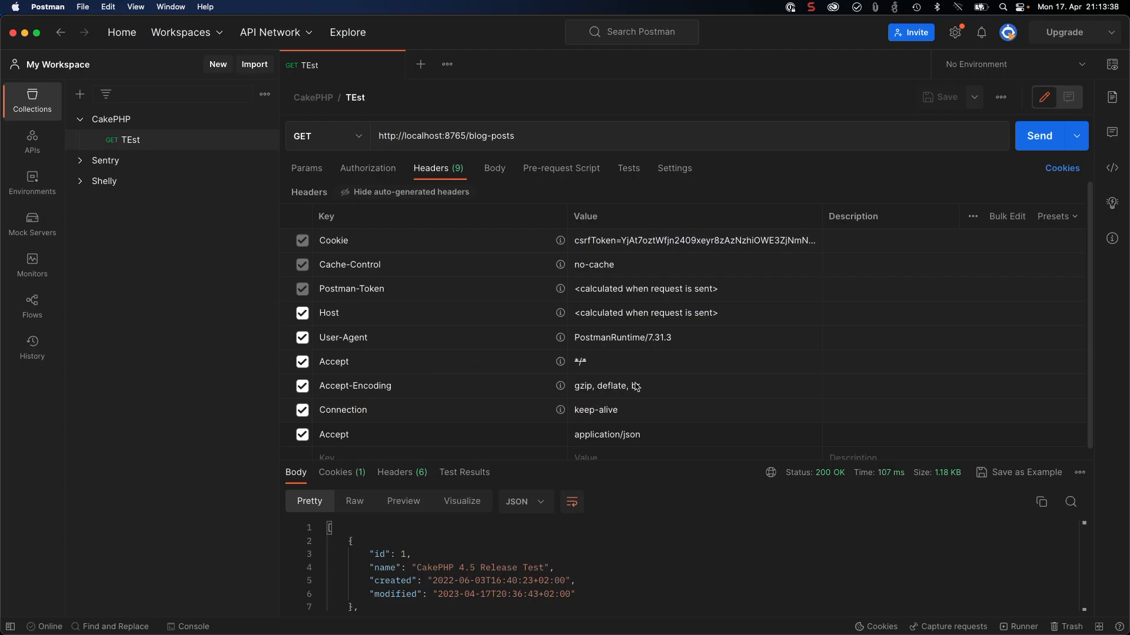
pyautogui.moveTo(576, 555)
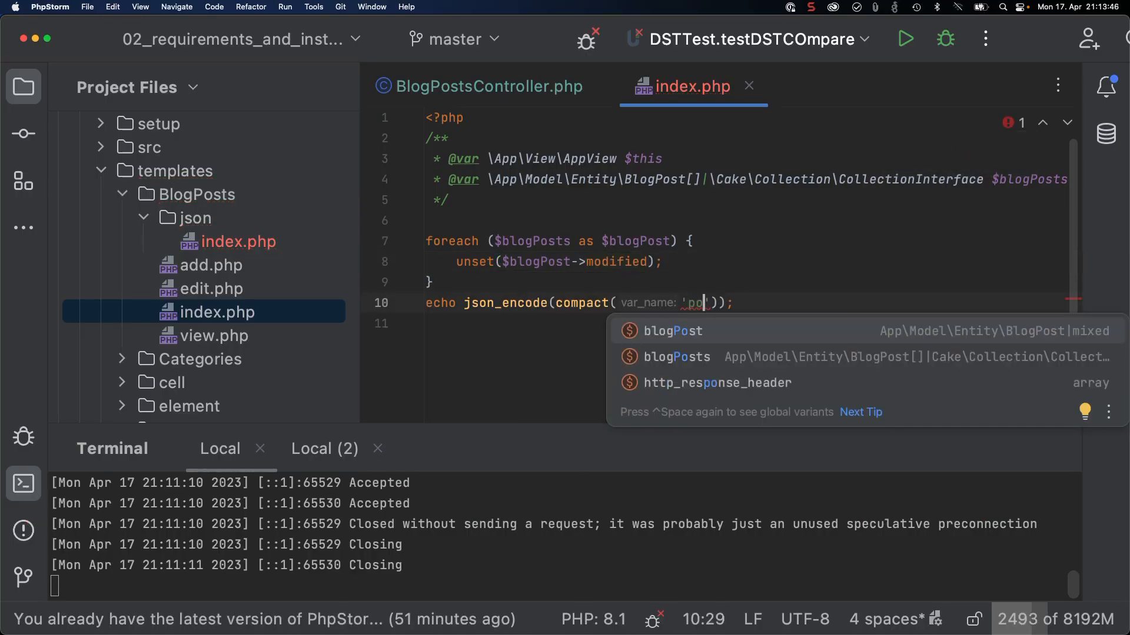
pyautogui.click(676, 356)
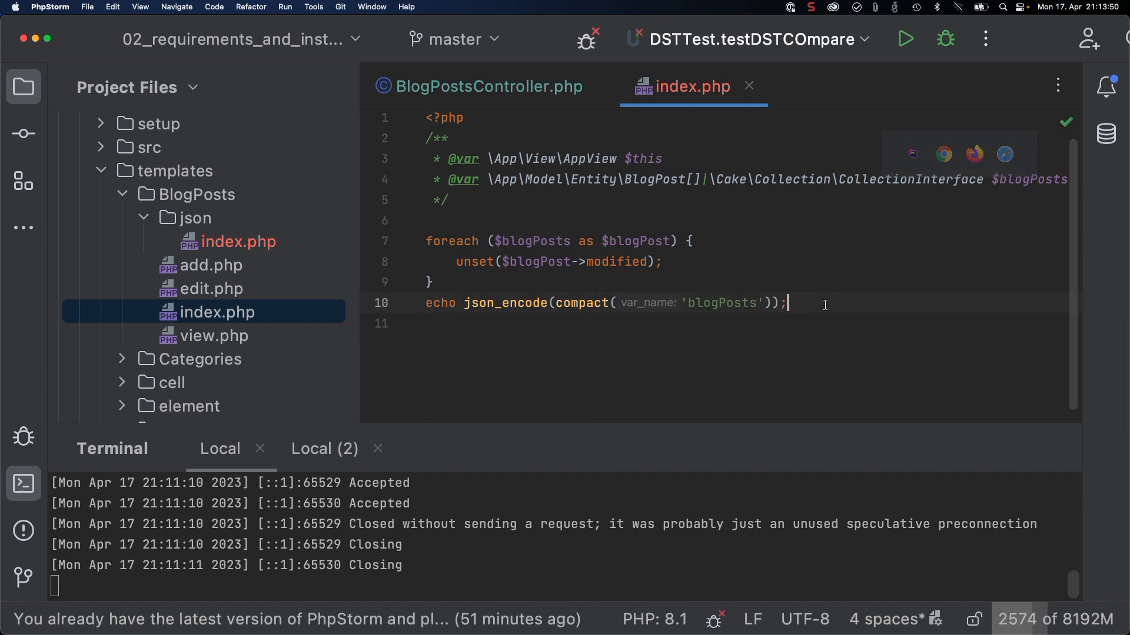
pyautogui.click(434, 282)
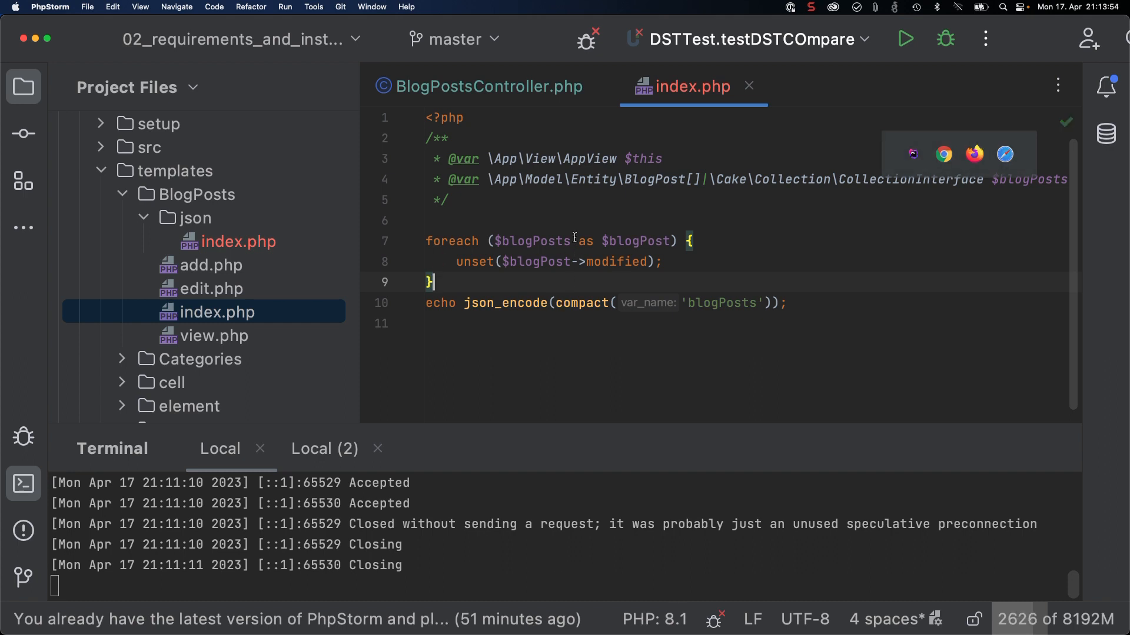
pyautogui.moveTo(536, 241)
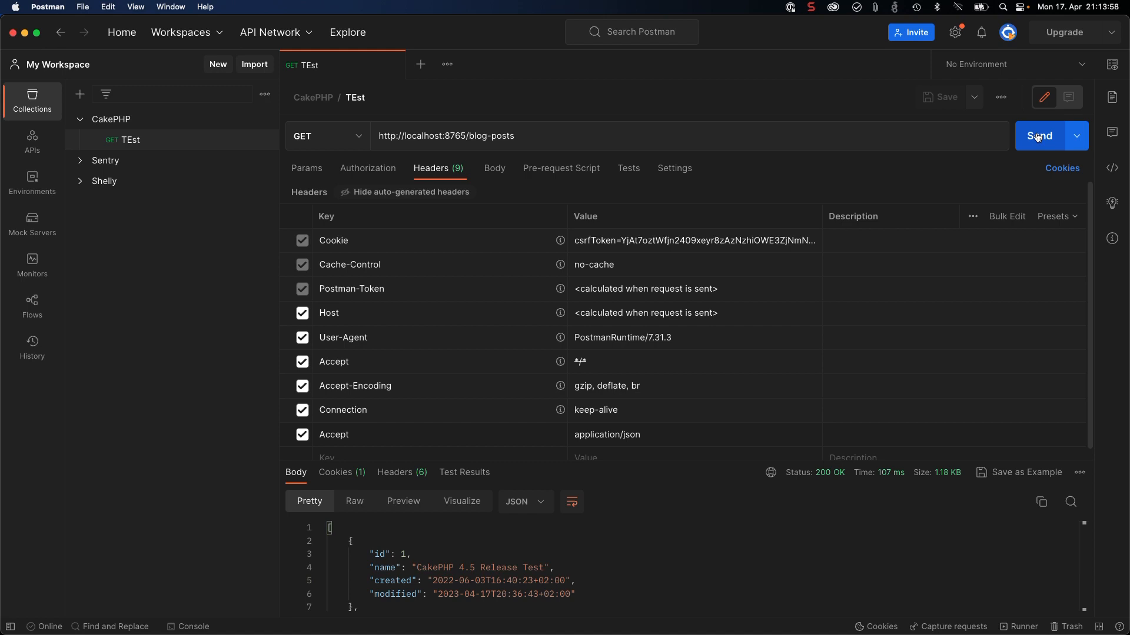
# Step: Resend GET blog-posts and inspect the blogPosts JSON body without modified fields (684 B)
pyautogui.click(1038, 135)
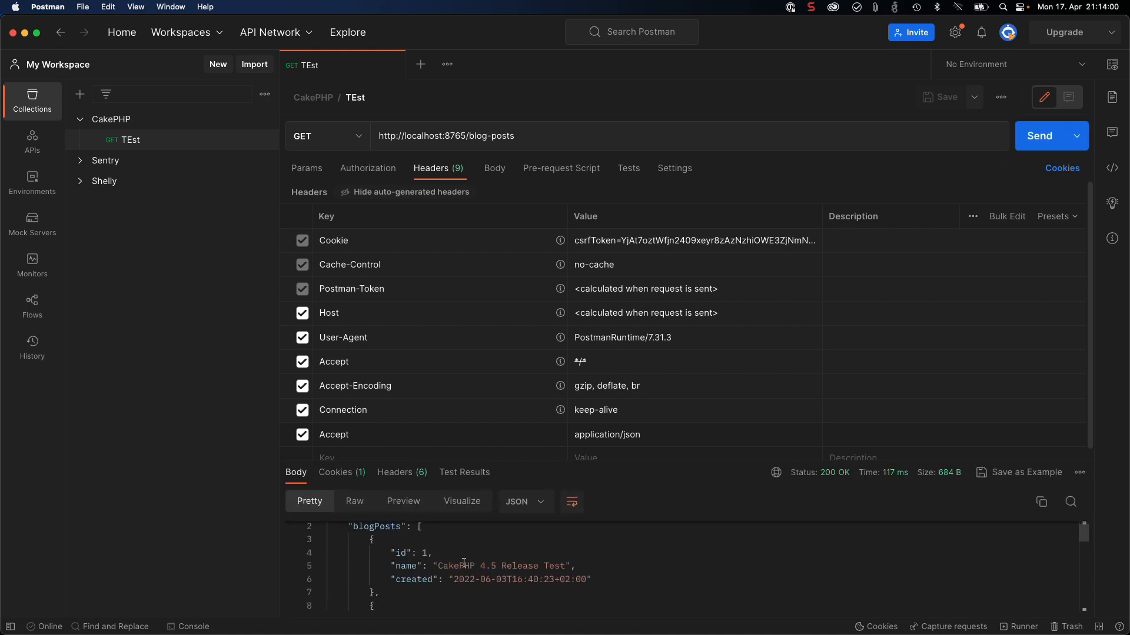
pyautogui.moveTo(430, 577)
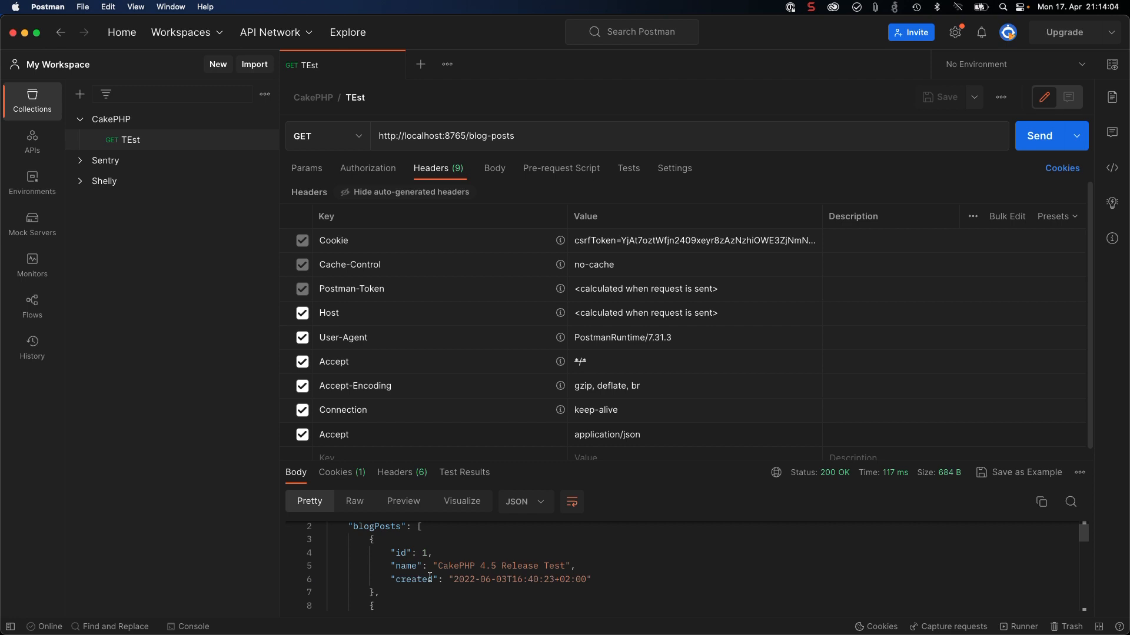
pyautogui.scroll(3)
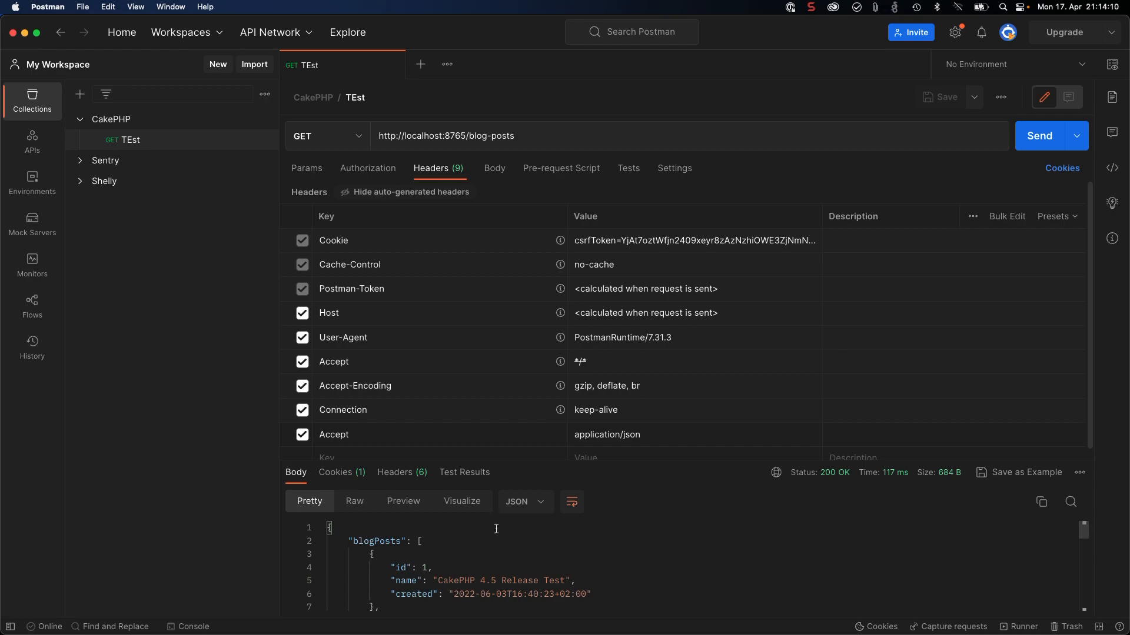
pyautogui.moveTo(522, 290)
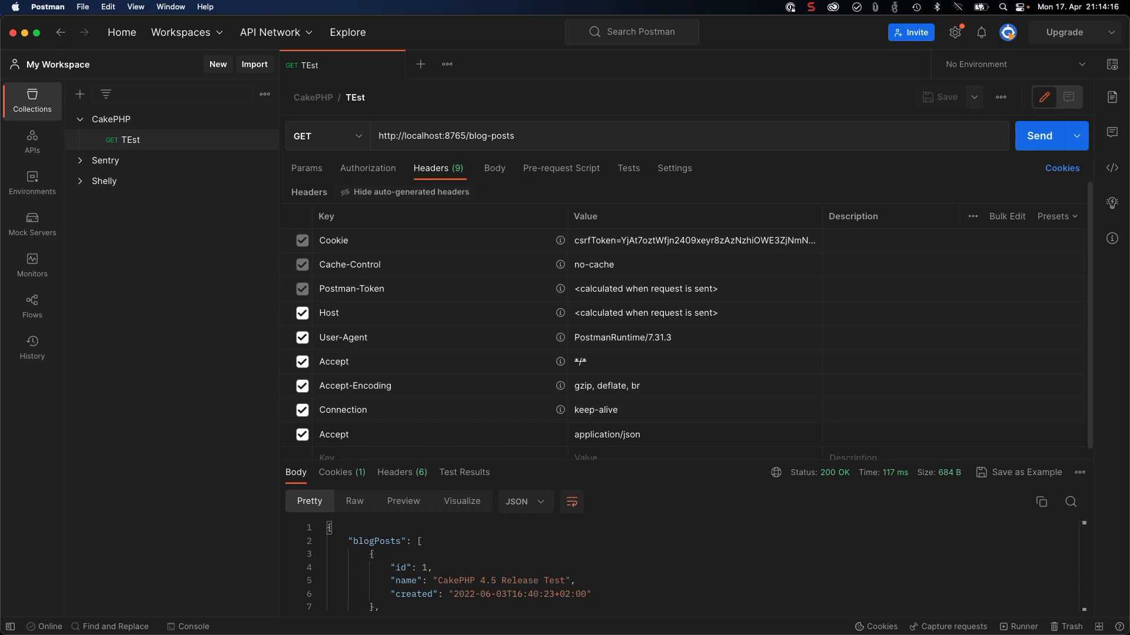
pyautogui.moveTo(484, 254)
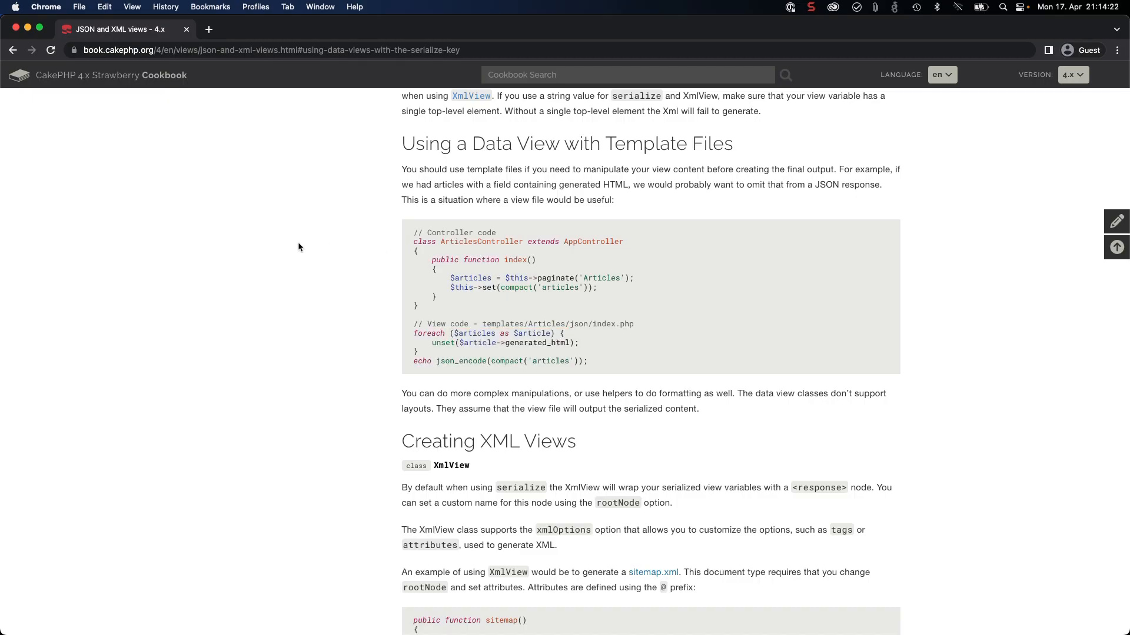
pyautogui.scroll(-3)
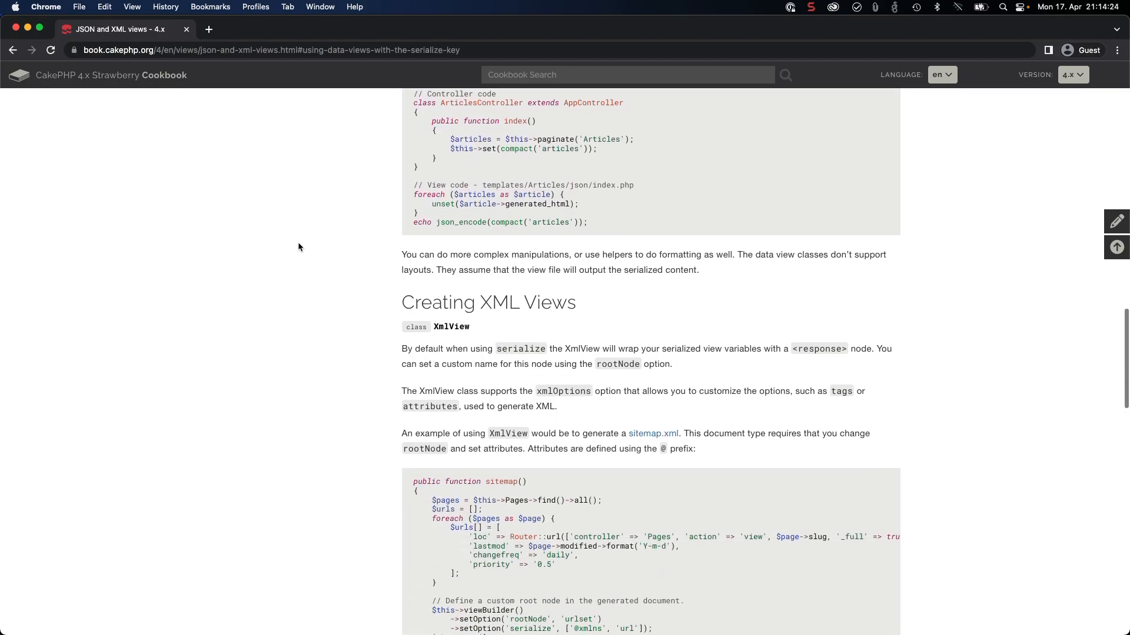
pyautogui.scroll(3)
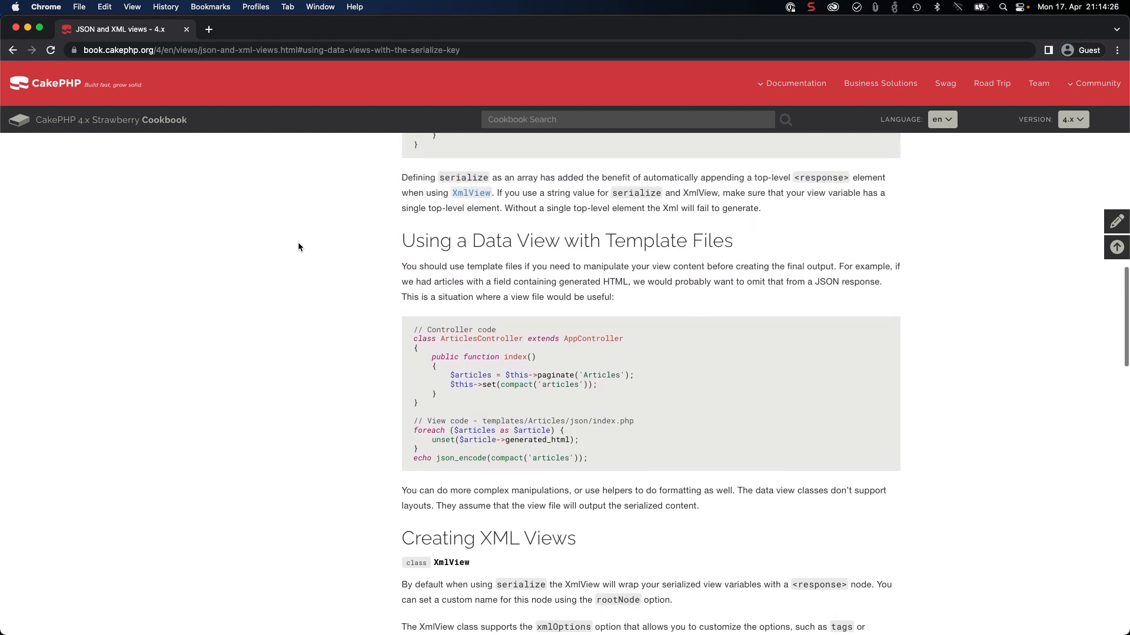
pyautogui.scroll(3)
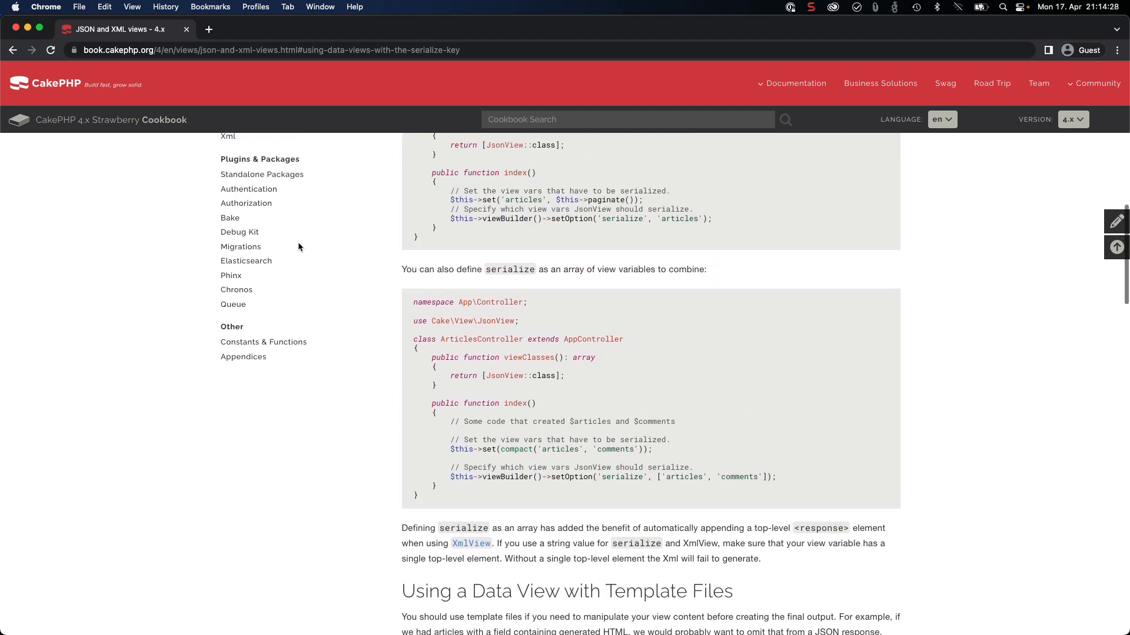
pyautogui.scroll(3)
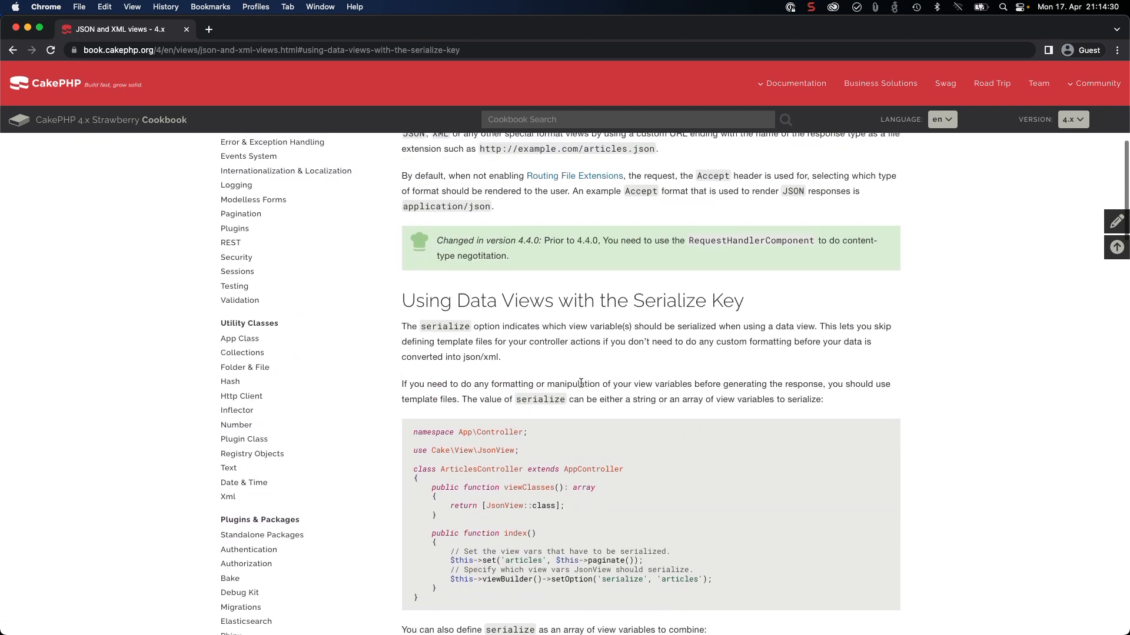
pyautogui.scroll(3)
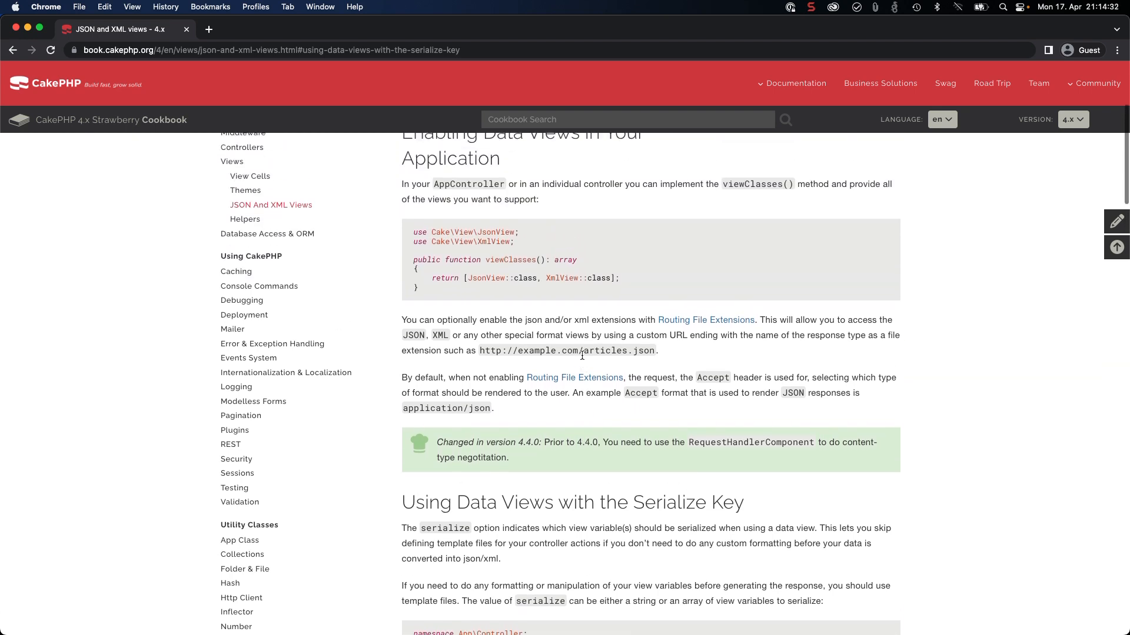
pyautogui.scroll(-3)
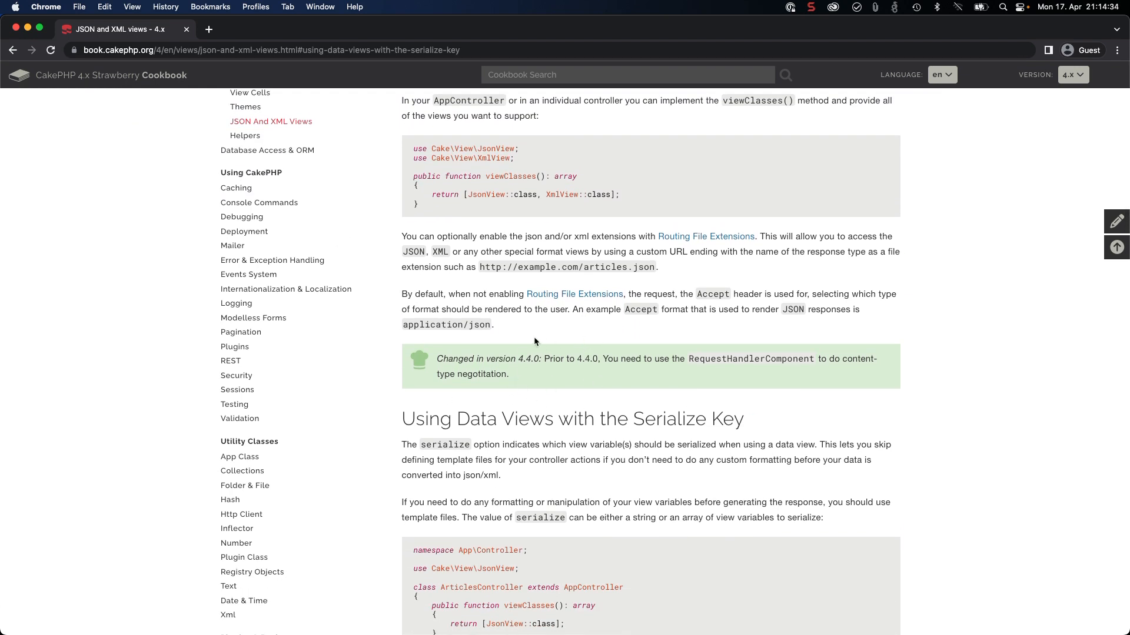
pyautogui.moveTo(543, 380)
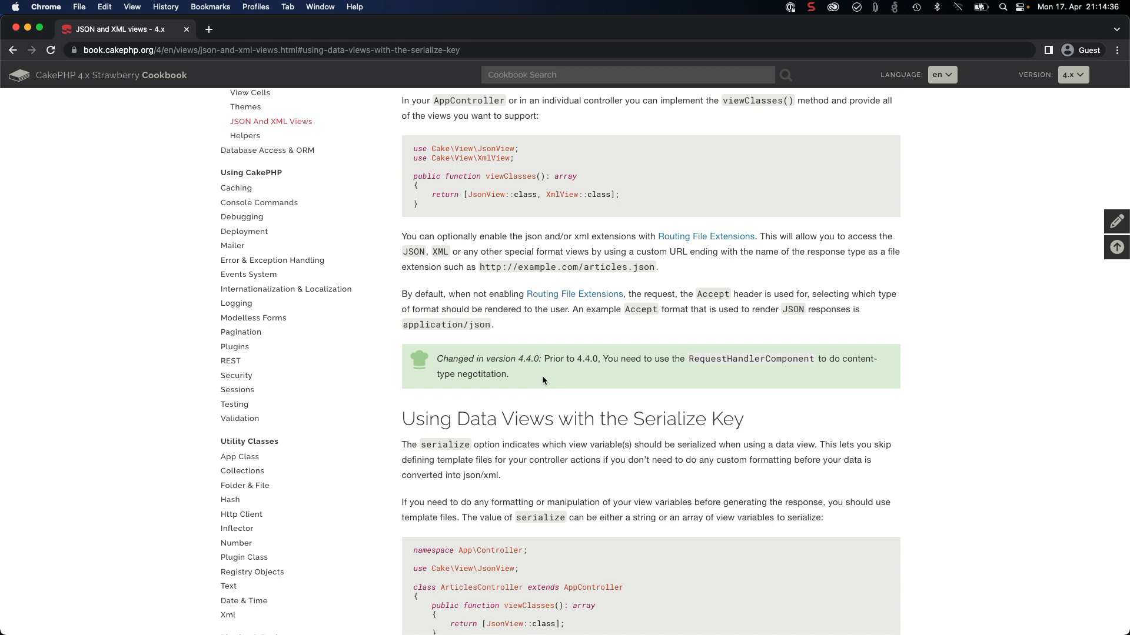
pyautogui.scroll(3)
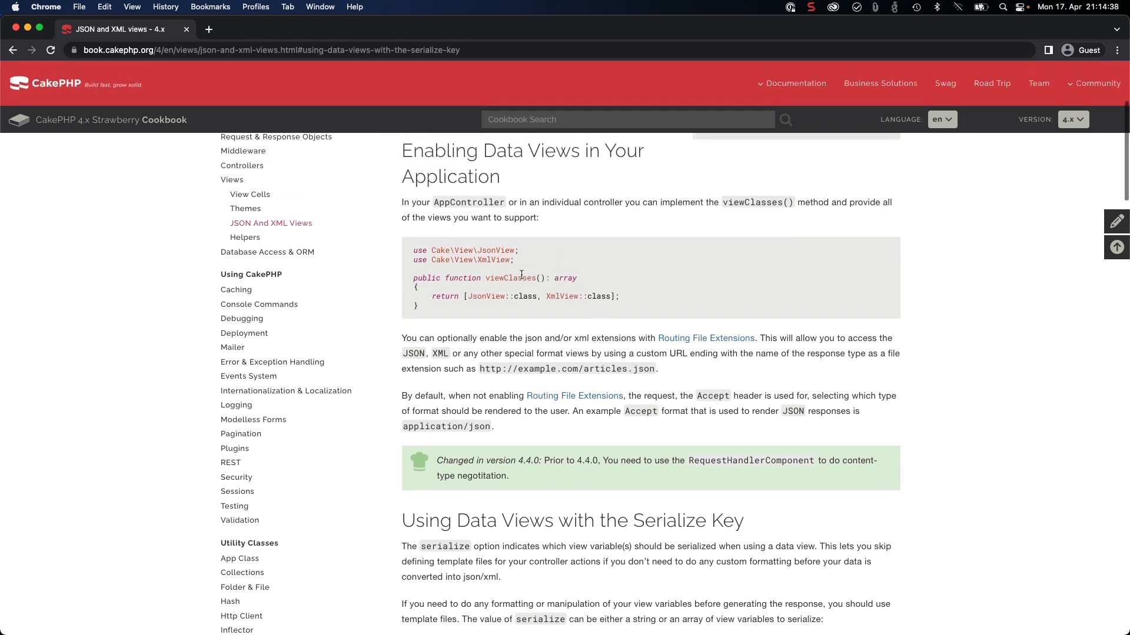
pyautogui.moveTo(487, 278)
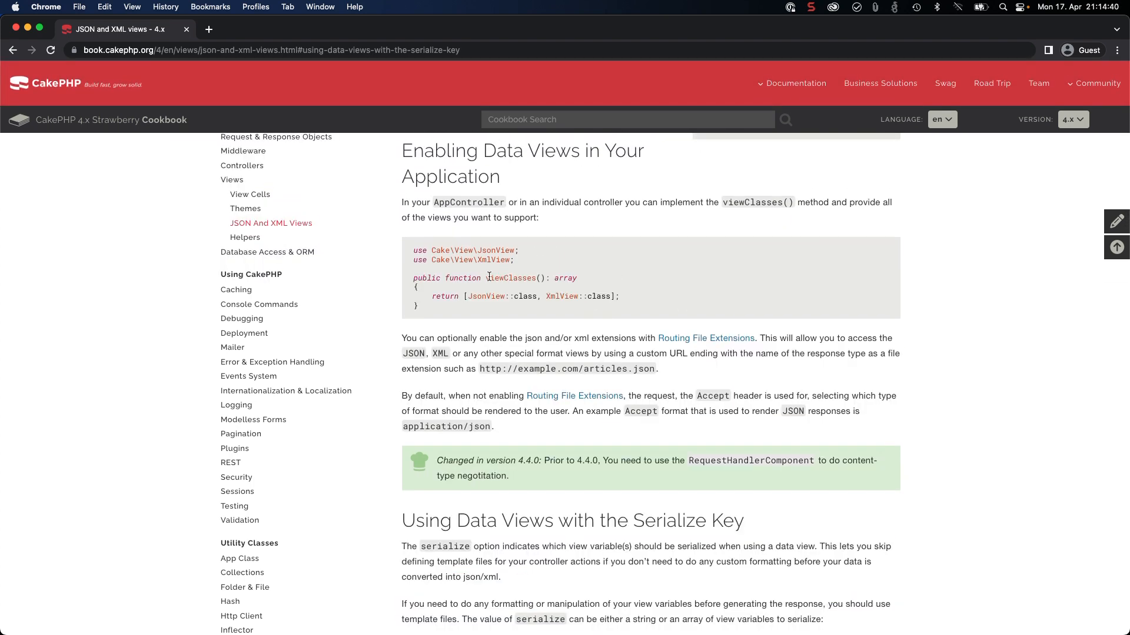
pyautogui.moveTo(602, 281)
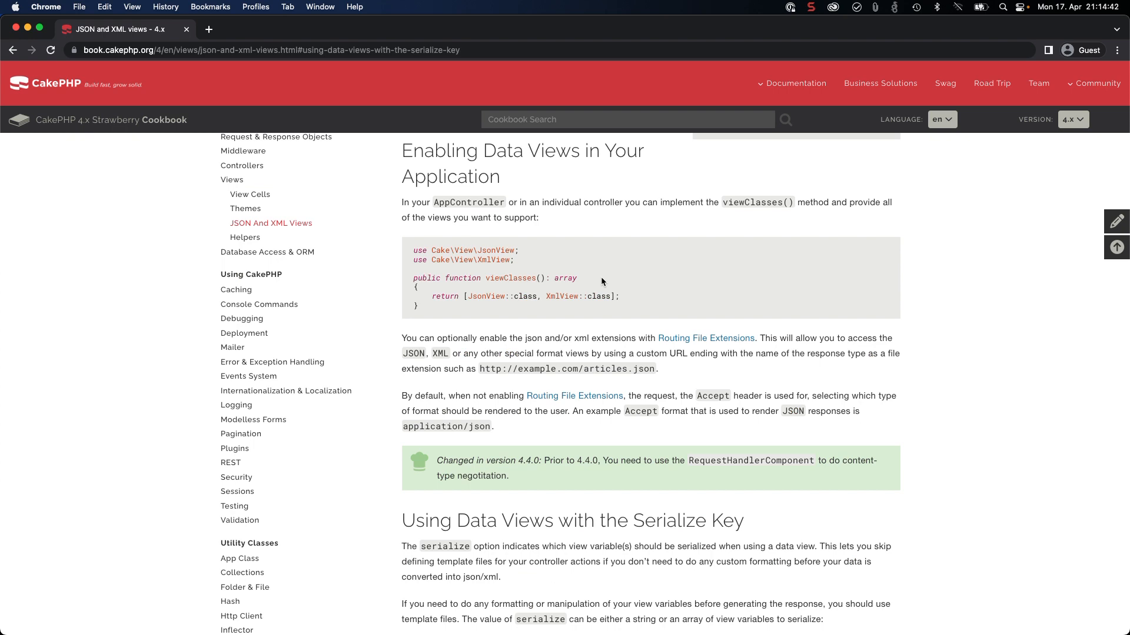
pyautogui.scroll(-3)
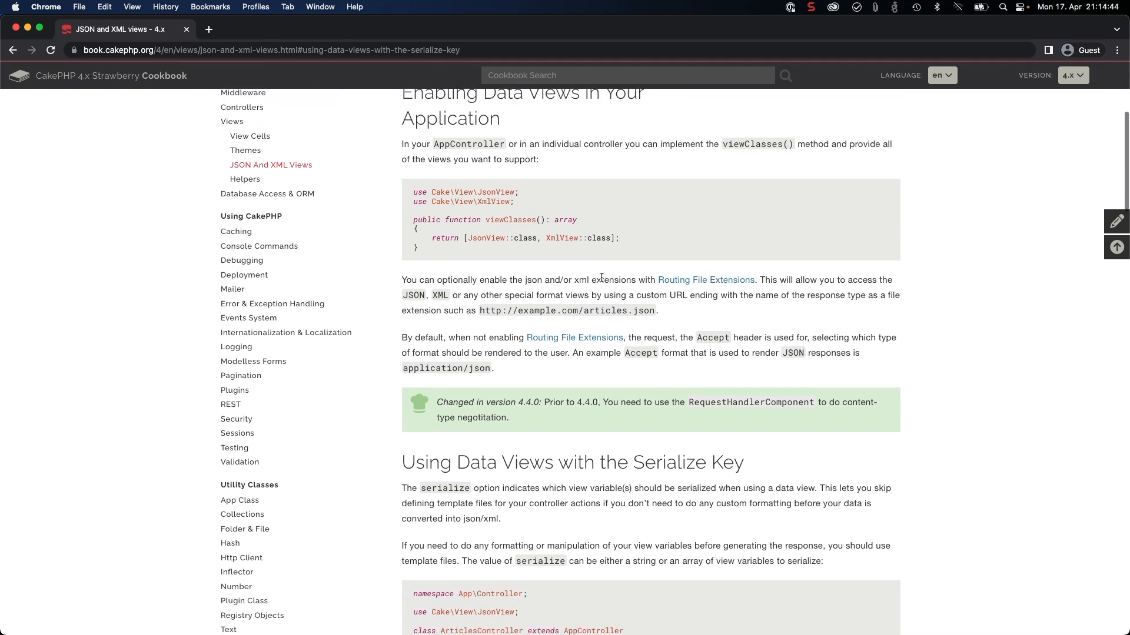
pyautogui.scroll(-3)
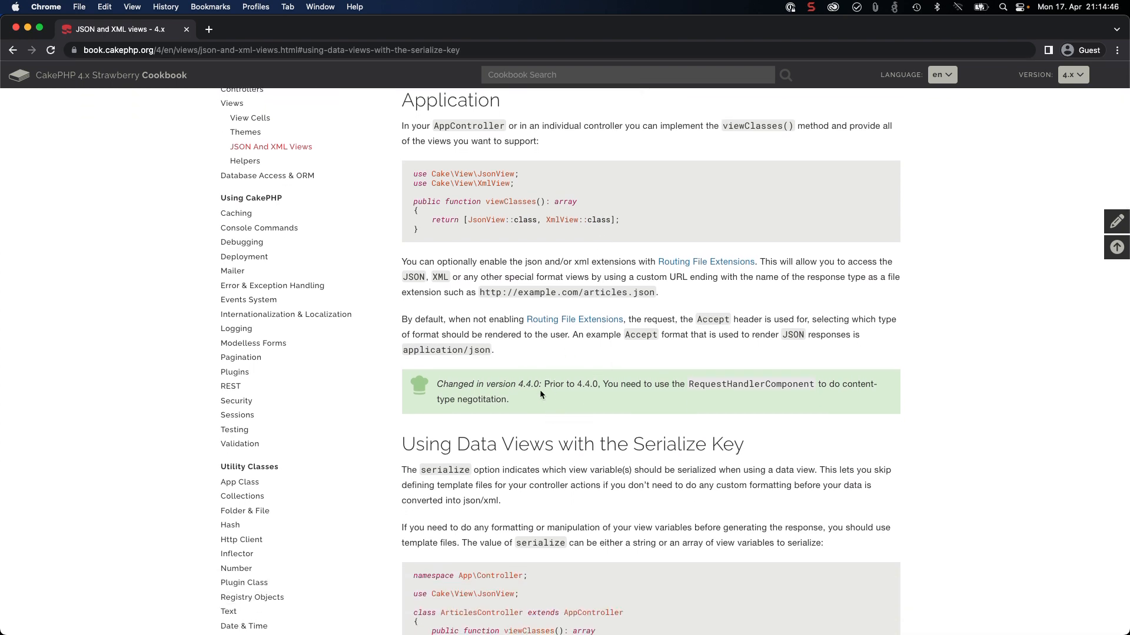
pyautogui.moveTo(664, 395)
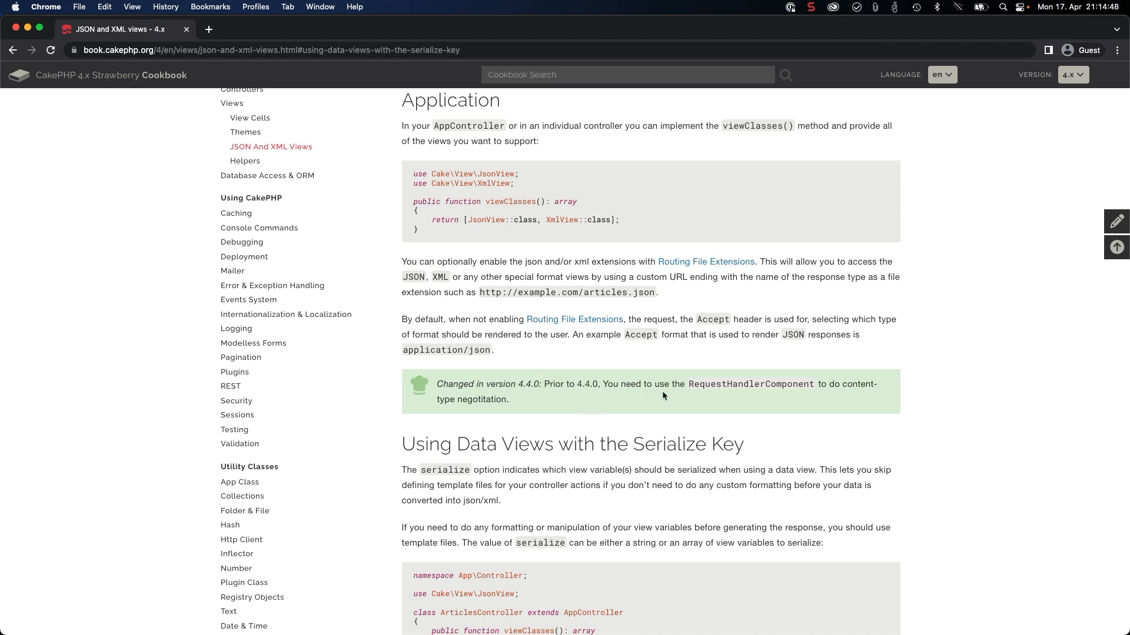
pyautogui.doubleClick(749, 384)
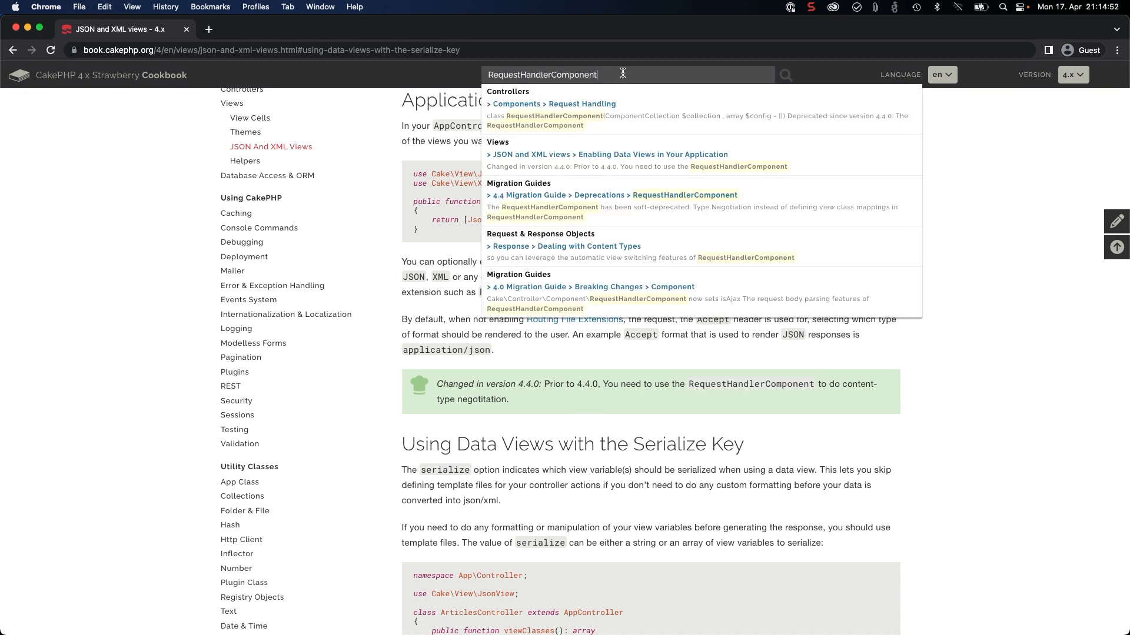
# Step: Read the Request Handling page noting RequestHandlerComponent is deprecated since 4.4.0
pyautogui.click(580, 103)
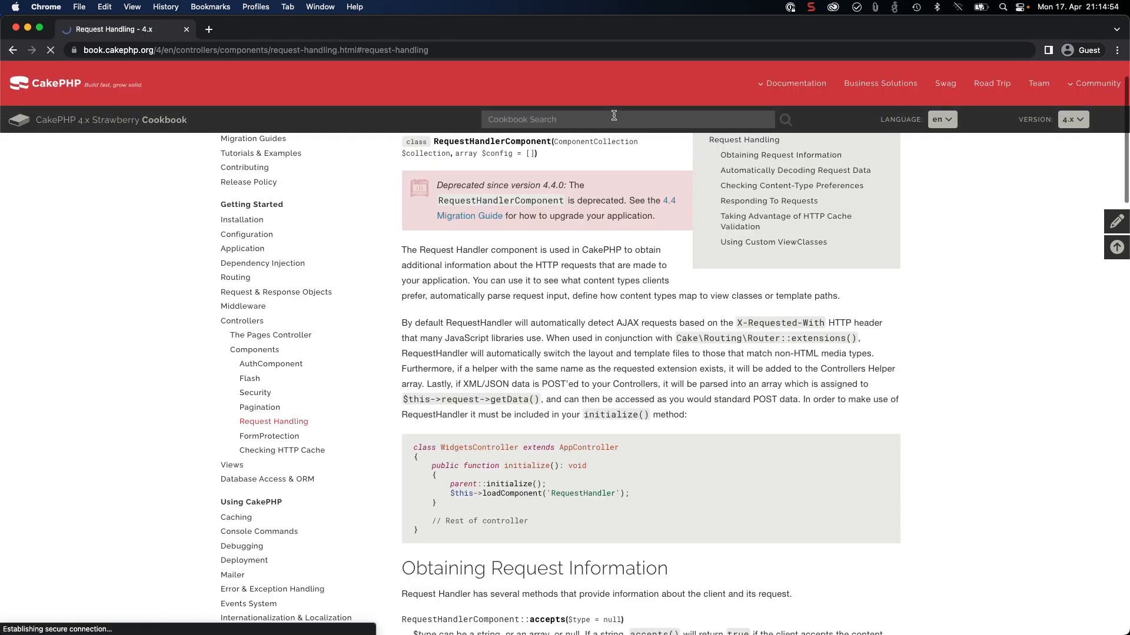
pyautogui.scroll(-3)
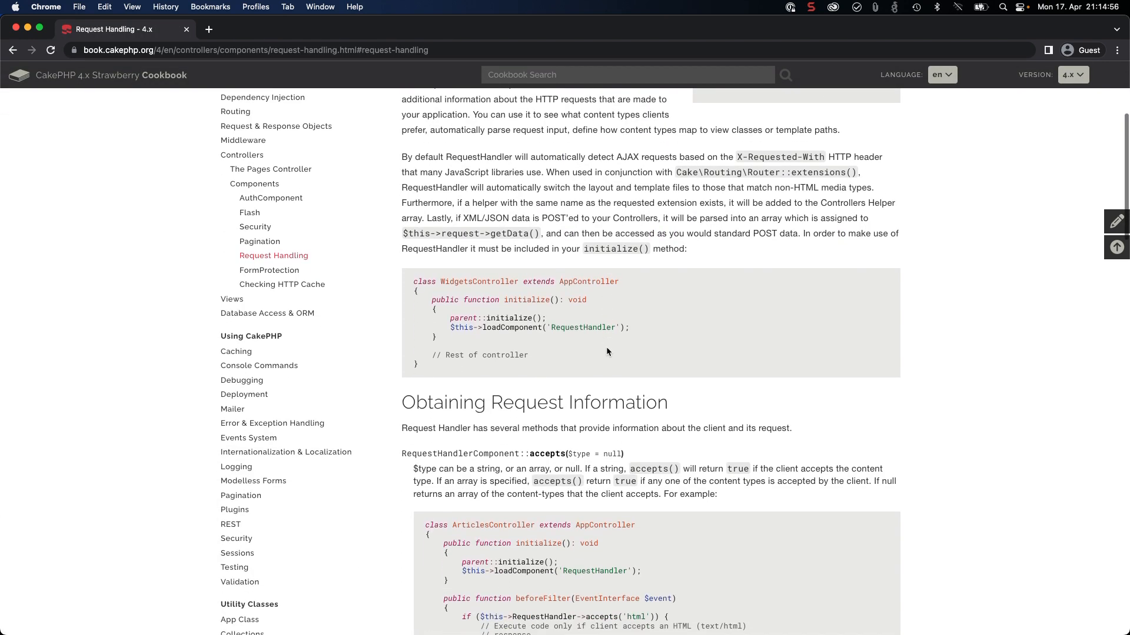
pyautogui.scroll(-3)
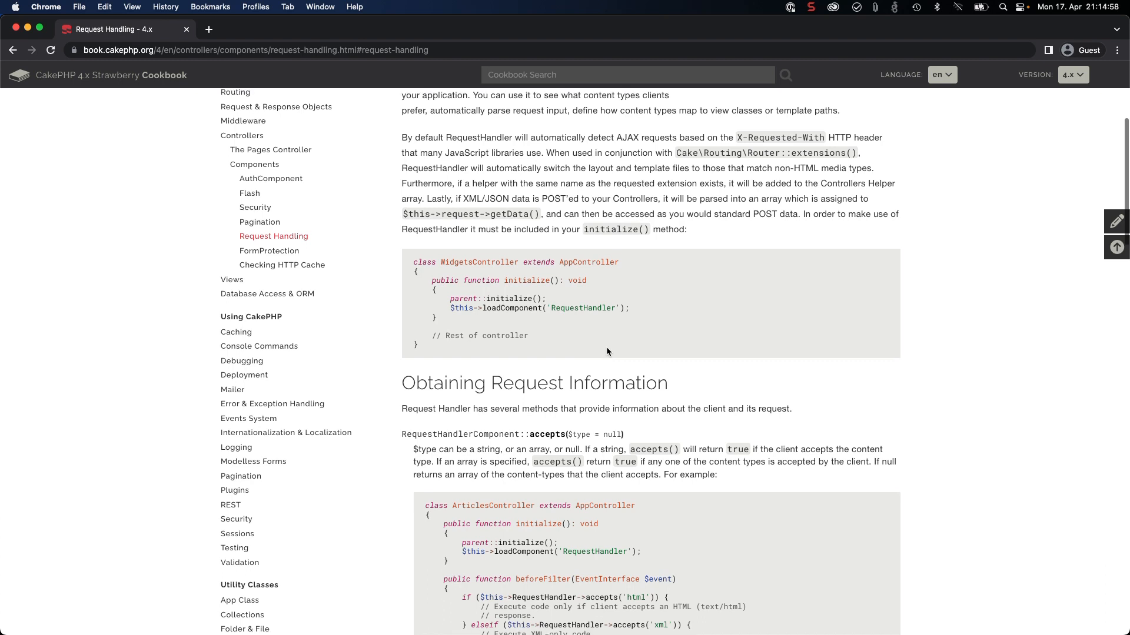
pyautogui.scroll(3)
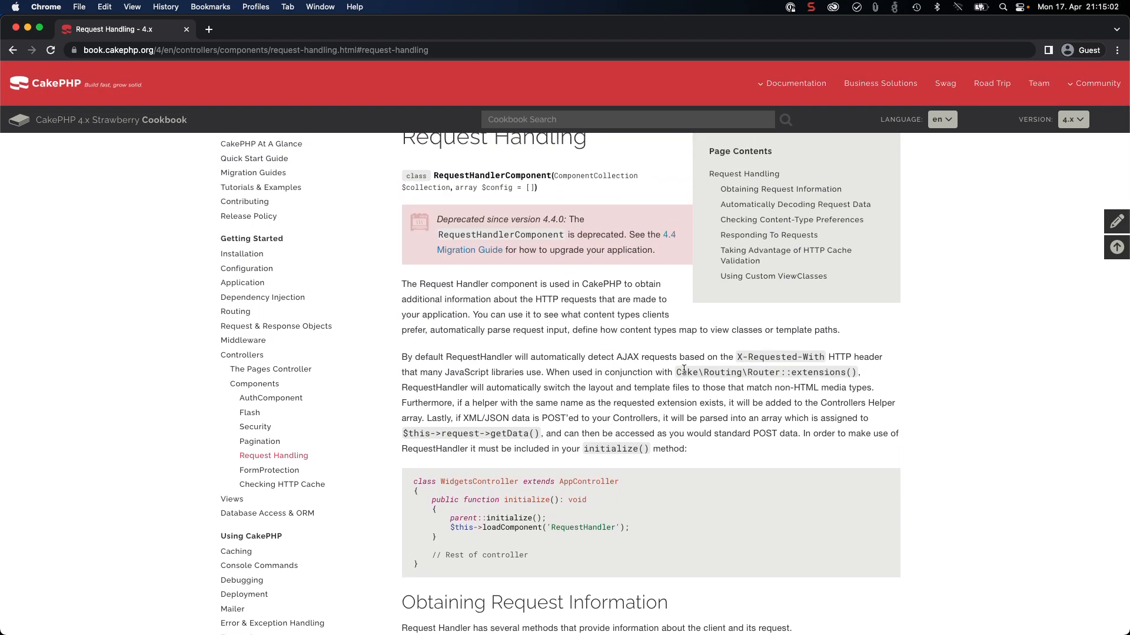
pyautogui.scroll(-3)
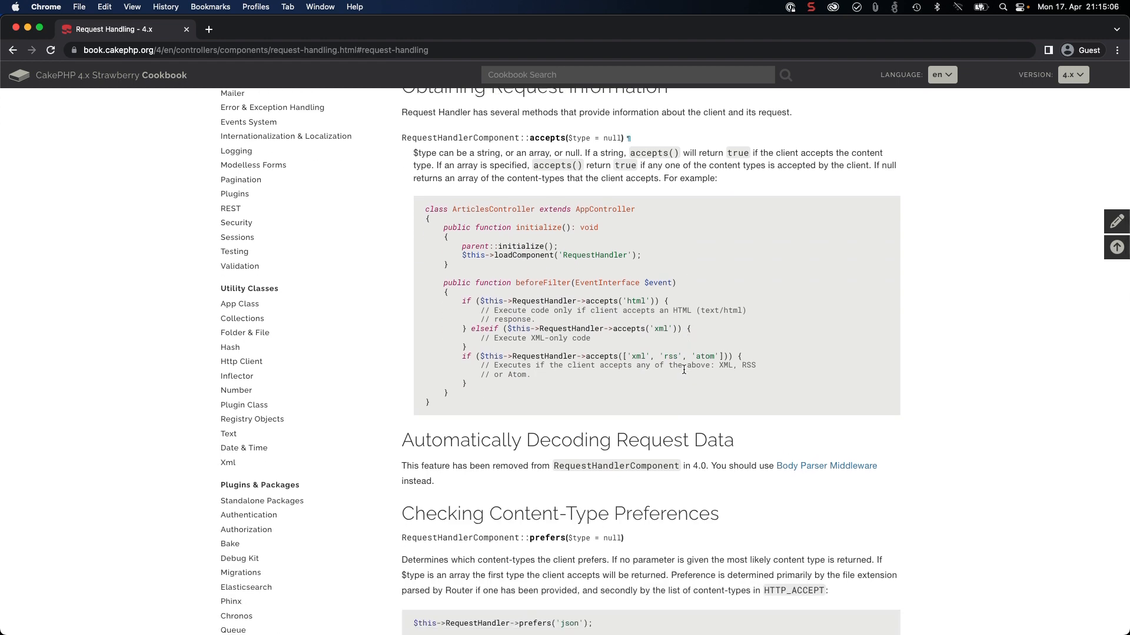
pyautogui.scroll(-3)
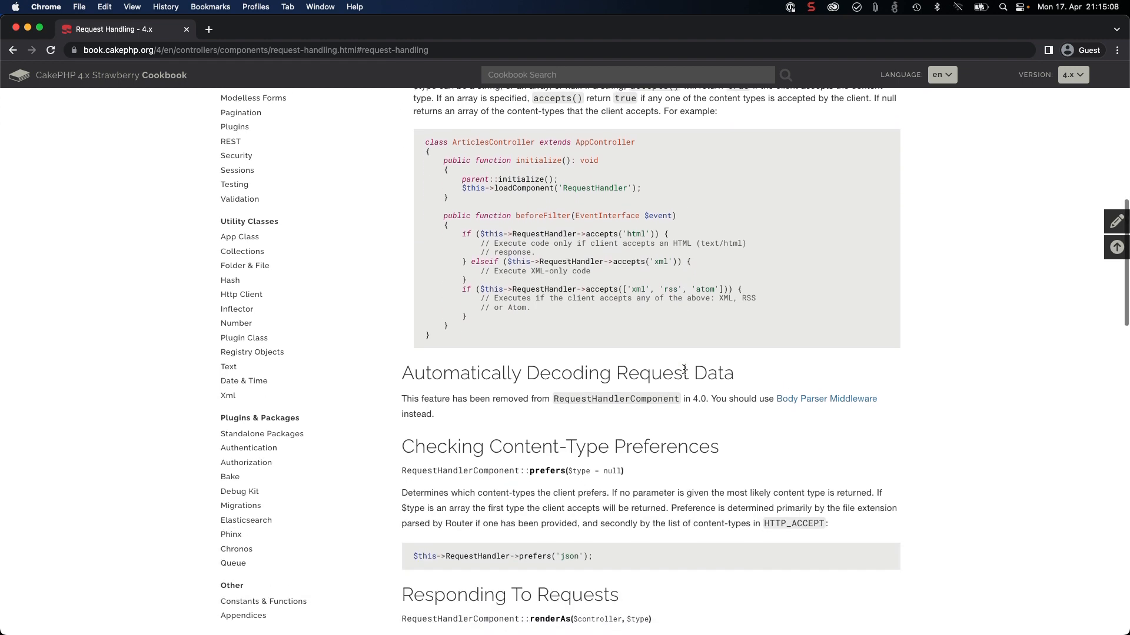
pyautogui.scroll(-3)
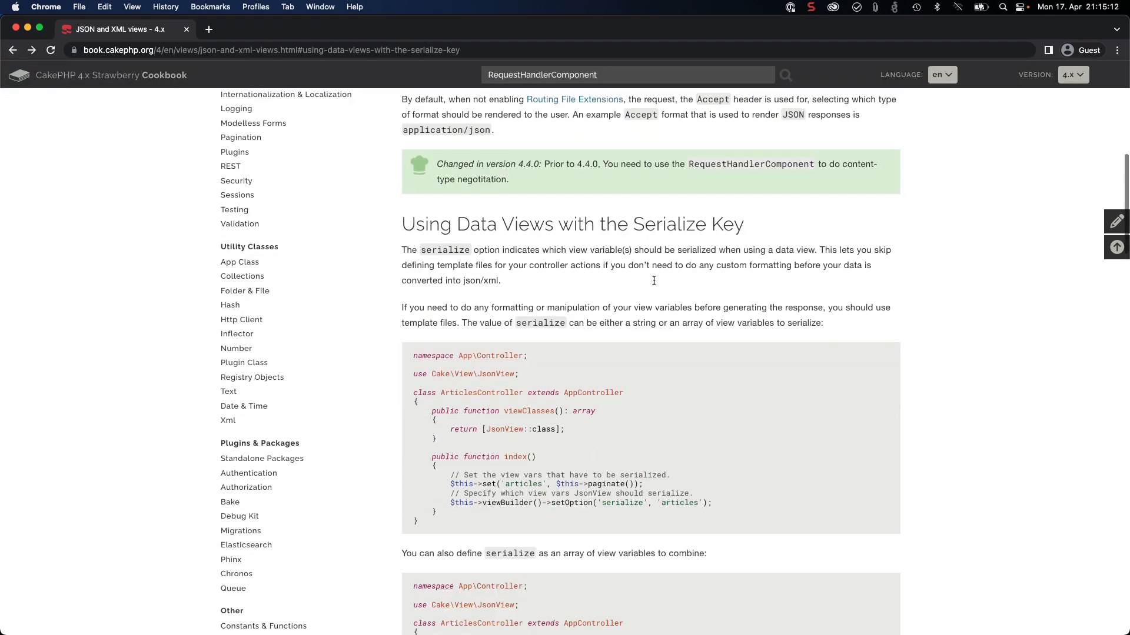
# Step: Scroll the JSON and XML views page past the serialize samples to Creating XML Views
pyautogui.scroll(-3)
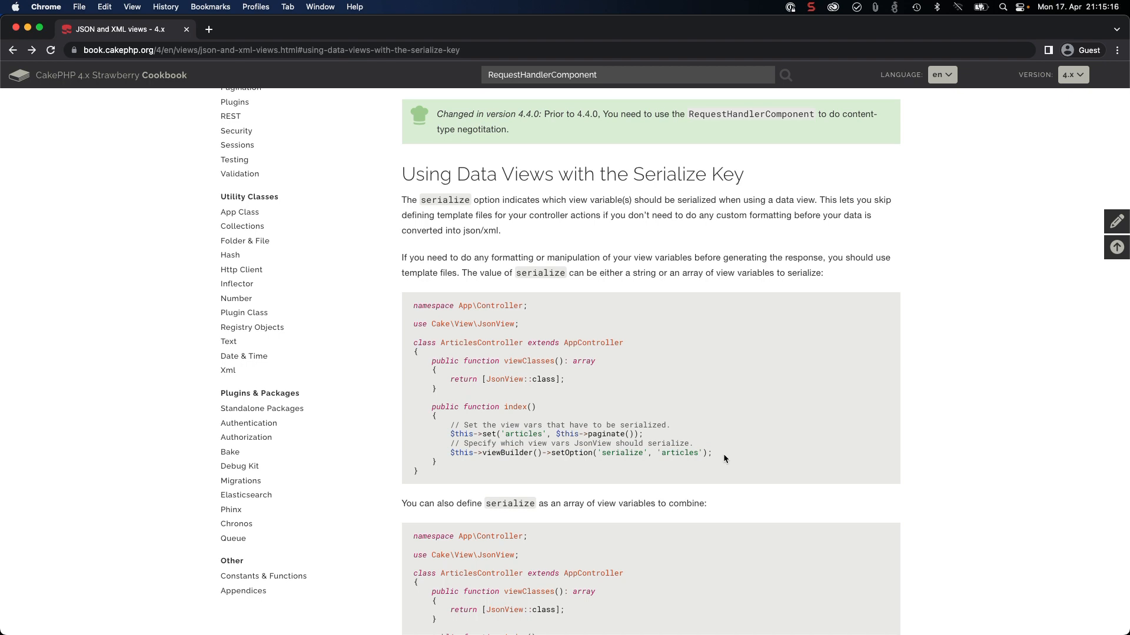
pyautogui.scroll(3)
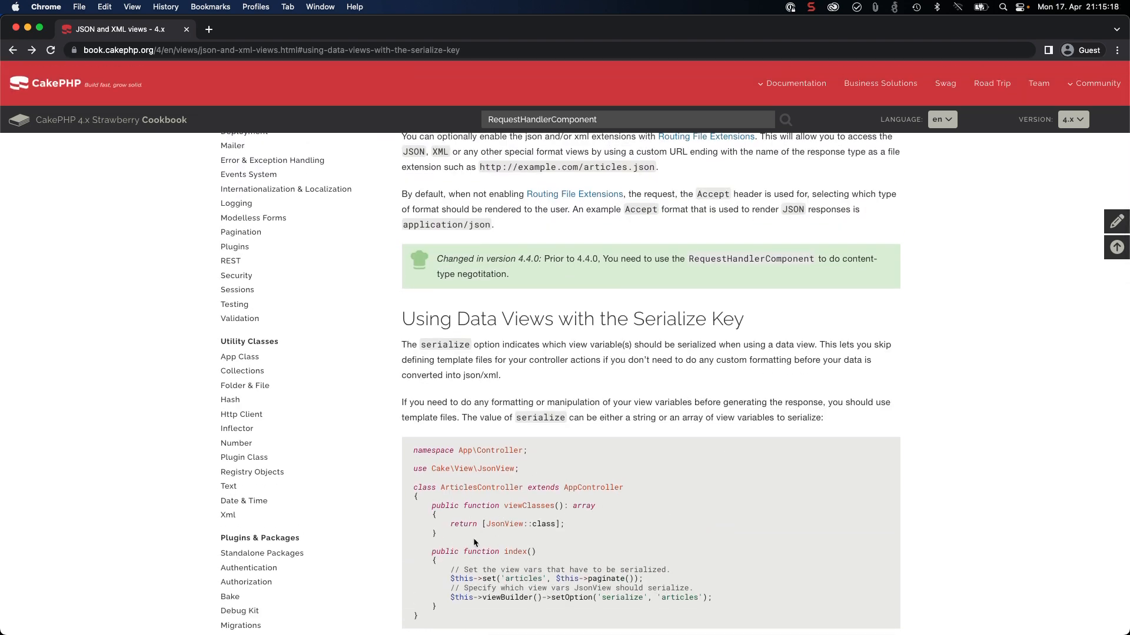
pyautogui.click(243, 501)
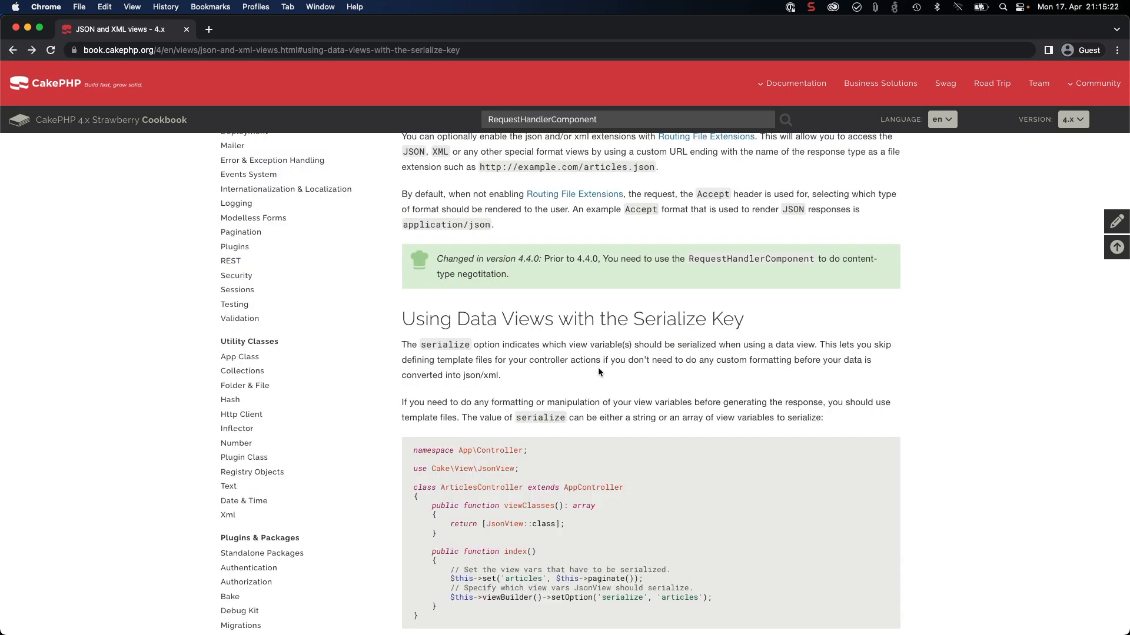
pyautogui.scroll(3)
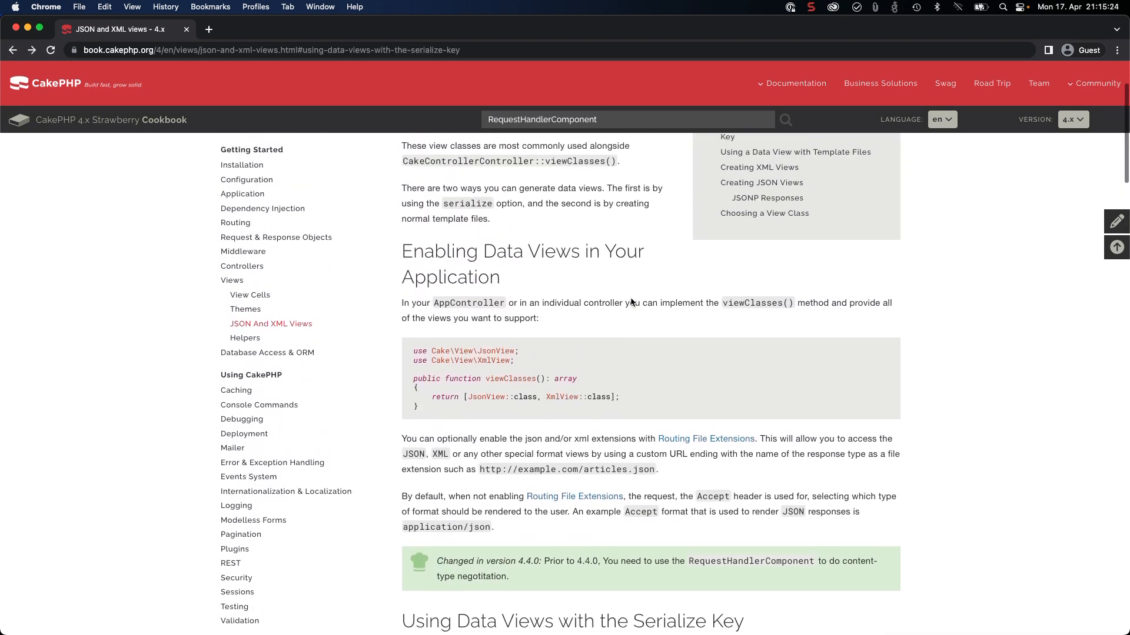
pyautogui.scroll(-3)
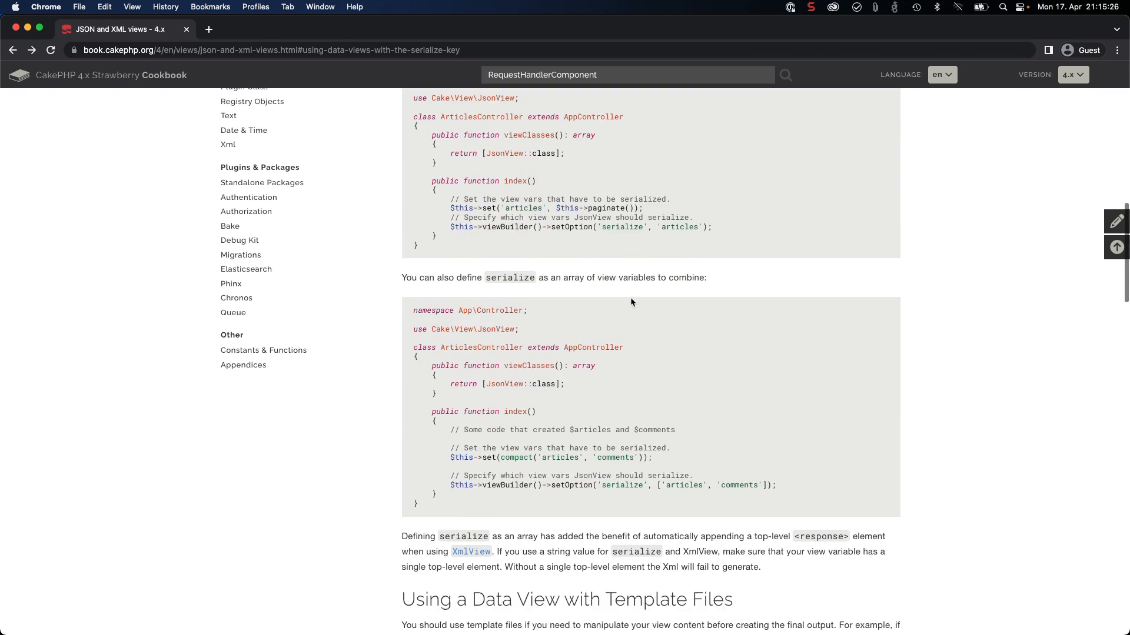
pyautogui.scroll(-3)
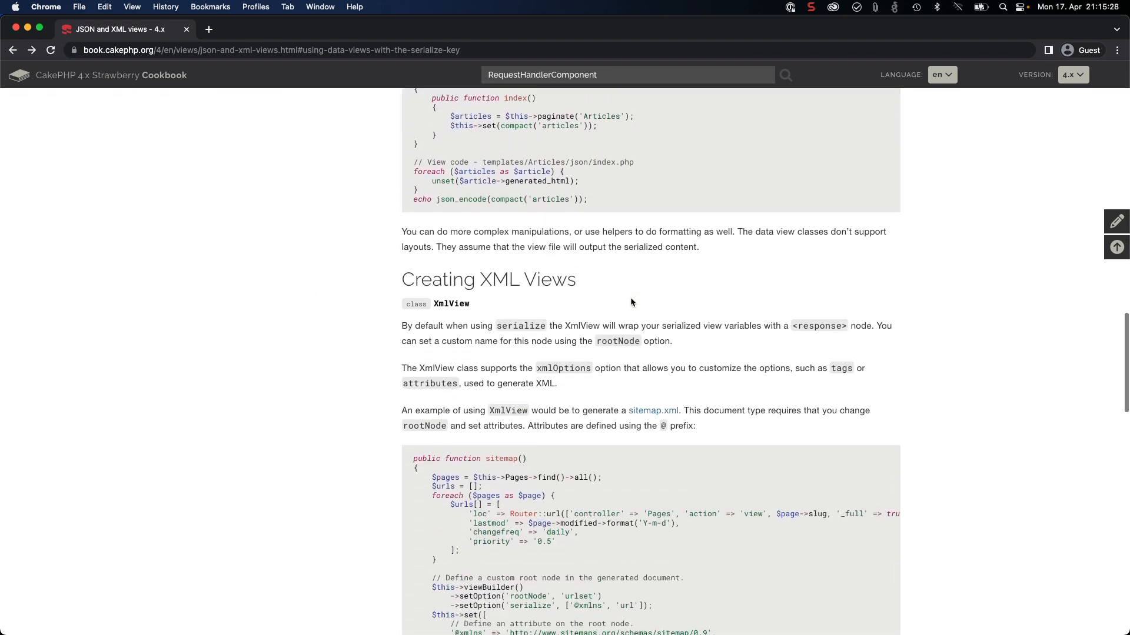
pyautogui.scroll(-3)
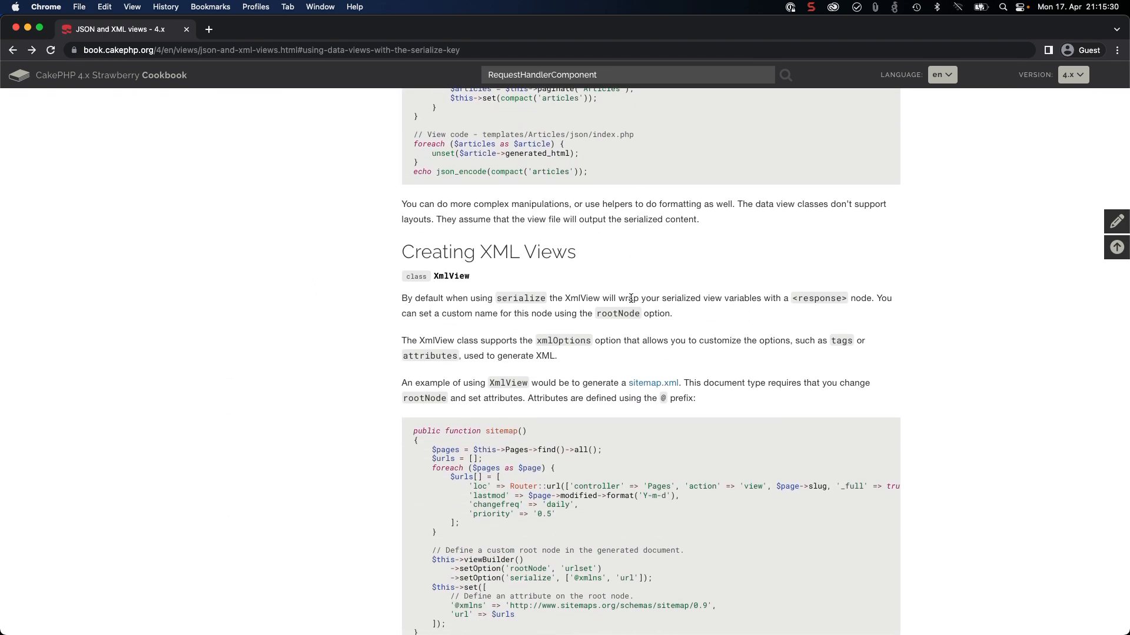
pyautogui.scroll(-3)
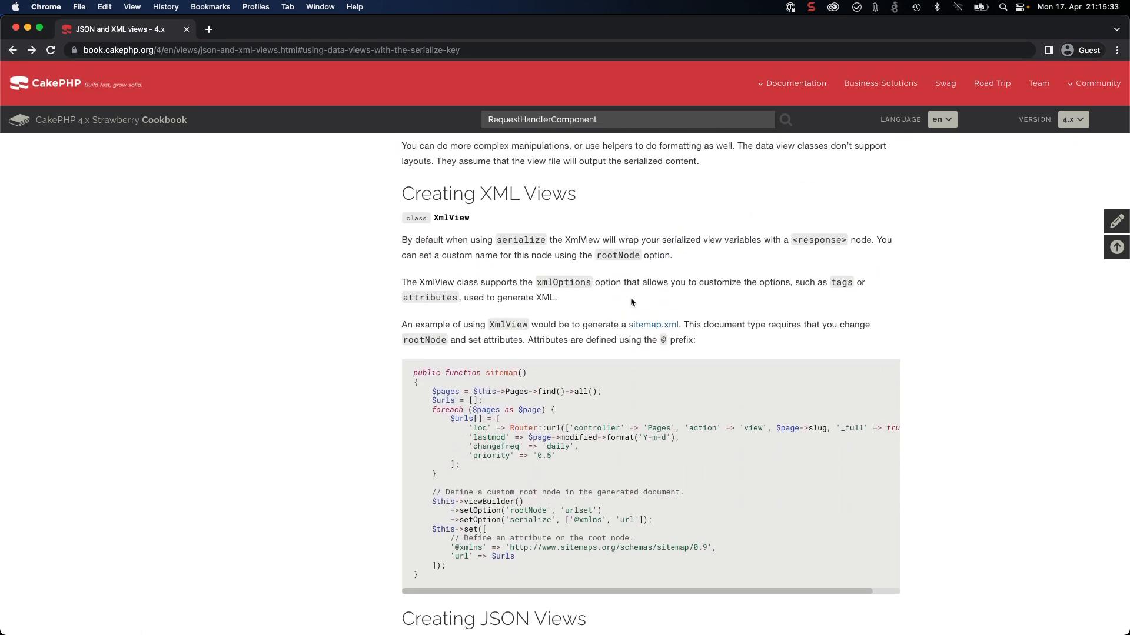
pyautogui.scroll(3)
pyautogui.write('m')
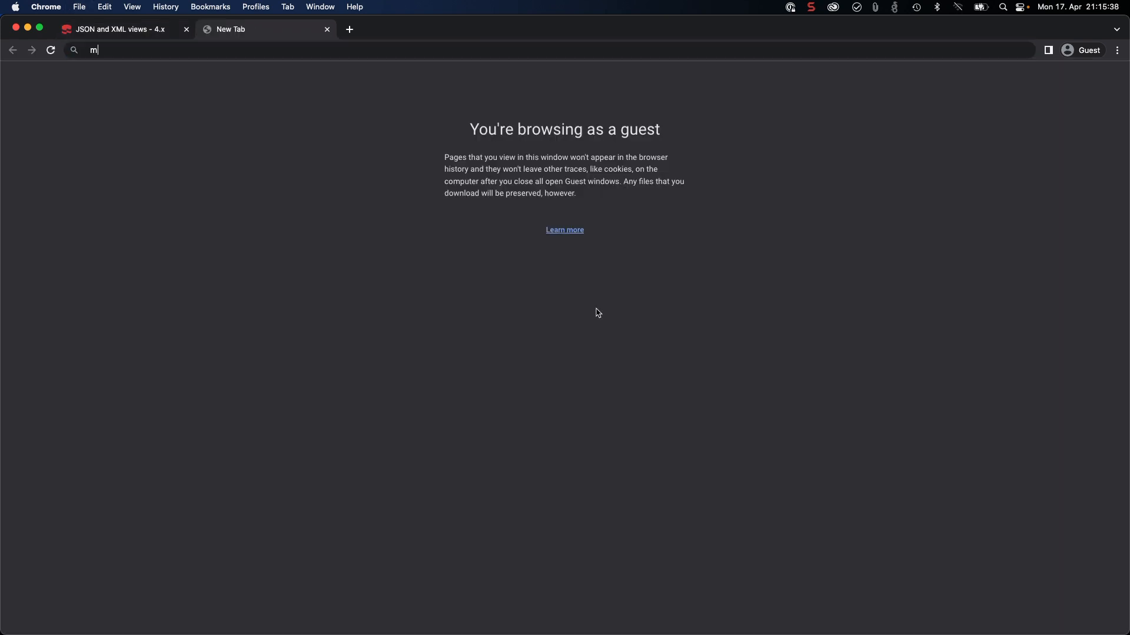
# Step: Search Google for 'mixer api cakephp' from the new tab's address bar
pyautogui.write('ixer')
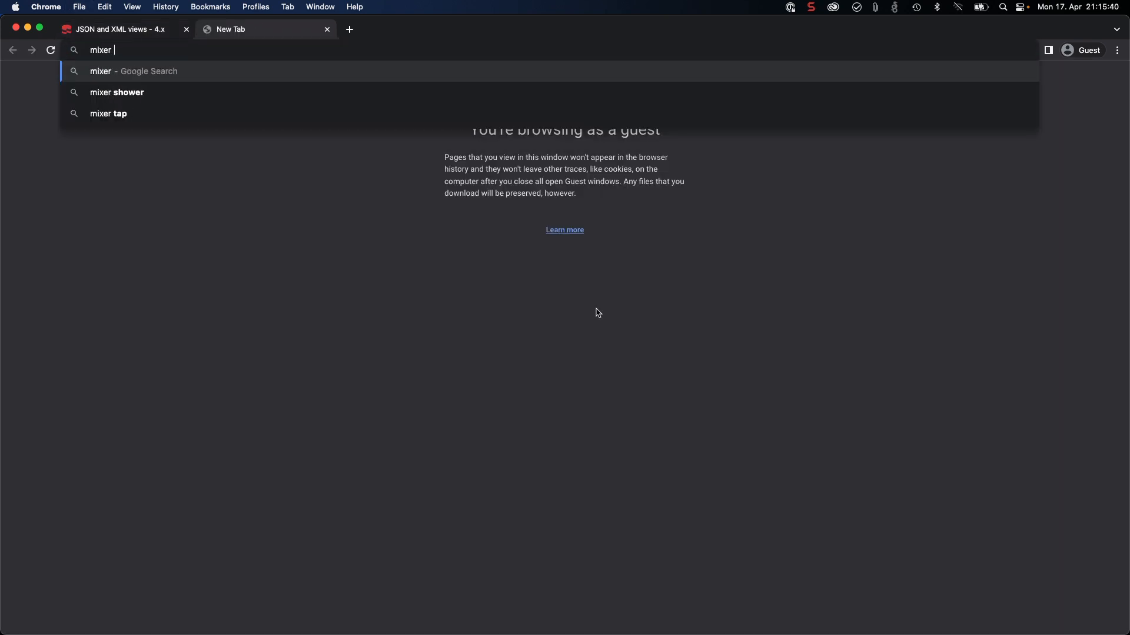
pyautogui.write('api')
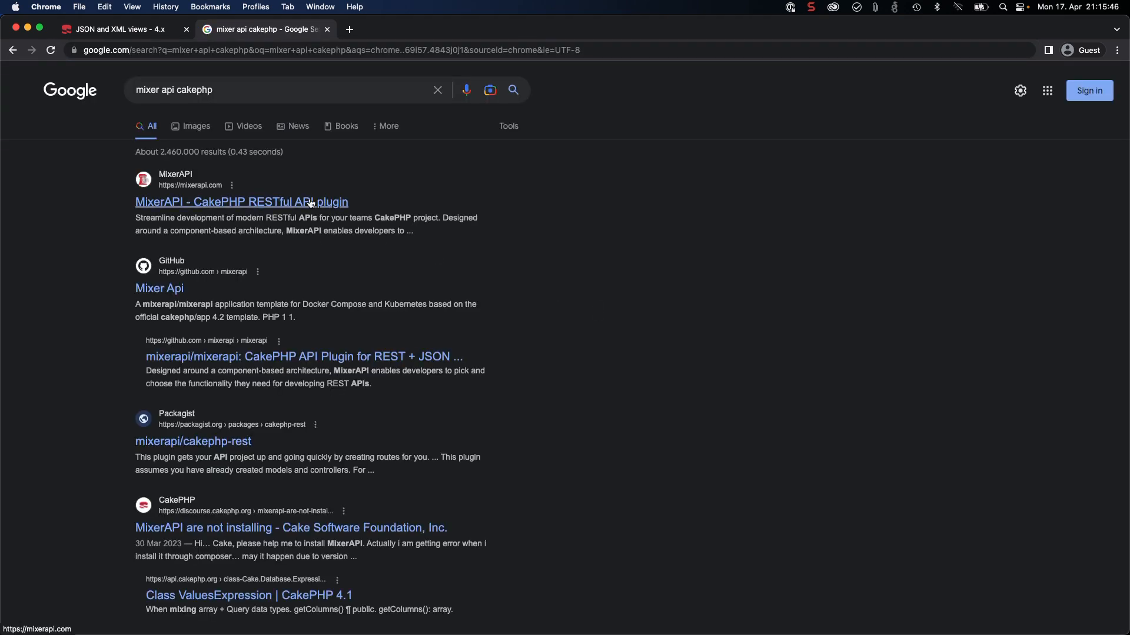
# Step: Visit mixerapi.com and look over its Features and Install sections
pyautogui.click(240, 203)
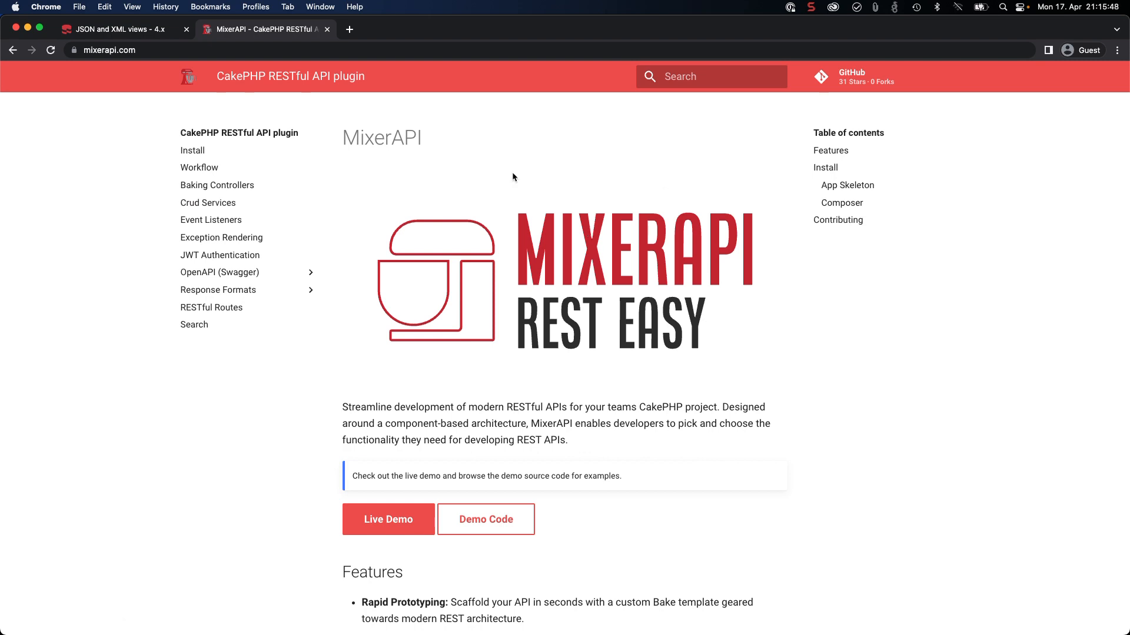
pyautogui.moveTo(700, 310)
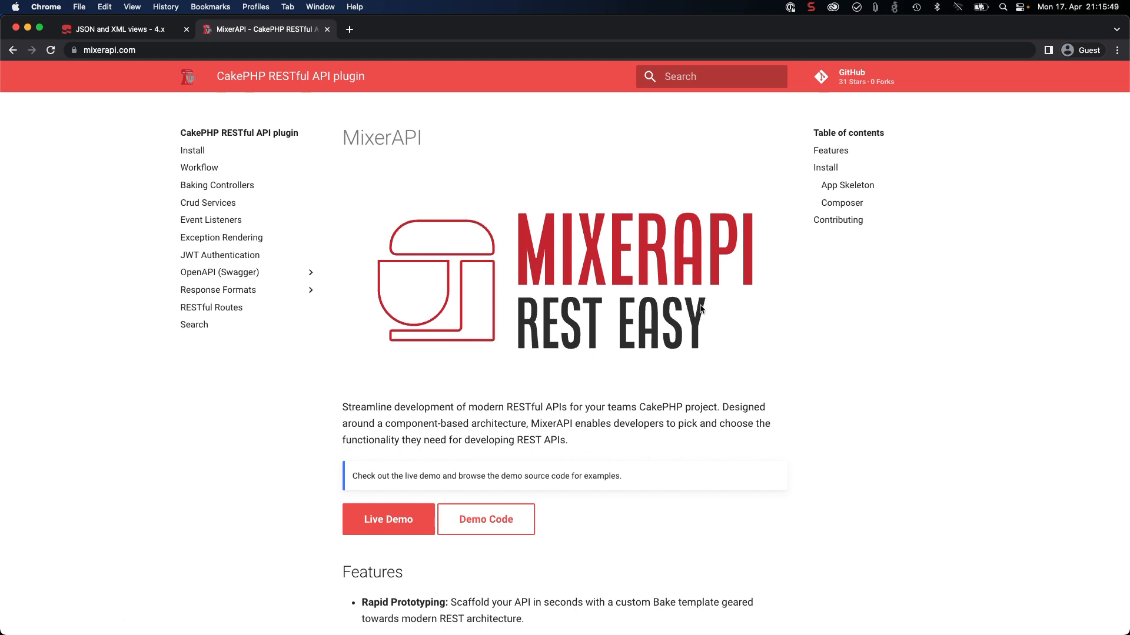
pyautogui.scroll(-3)
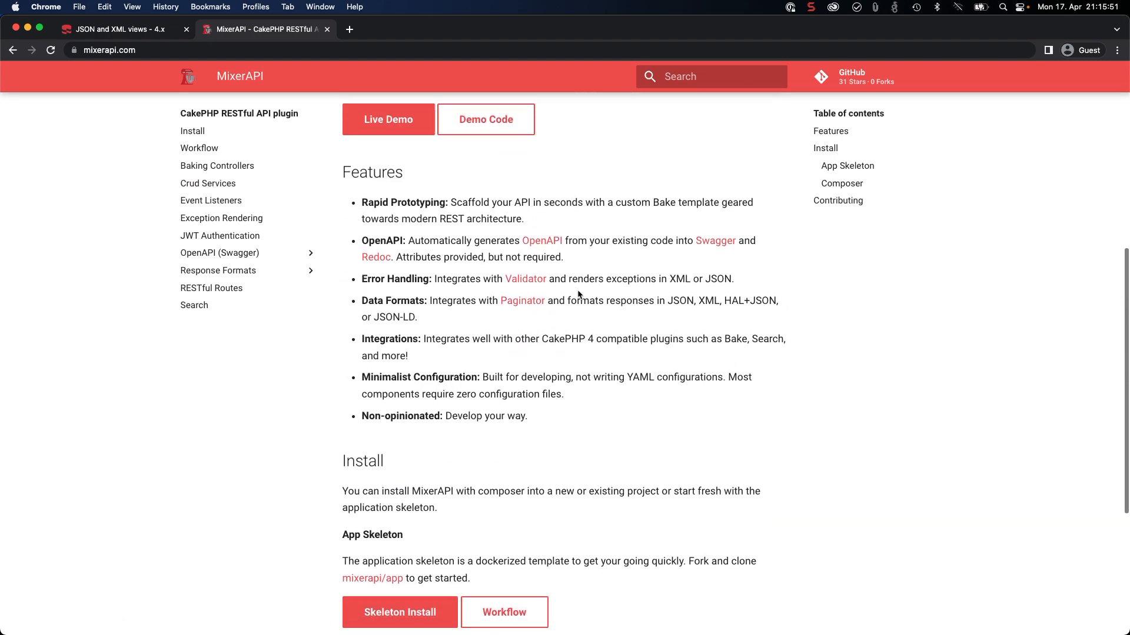
pyautogui.scroll(3)
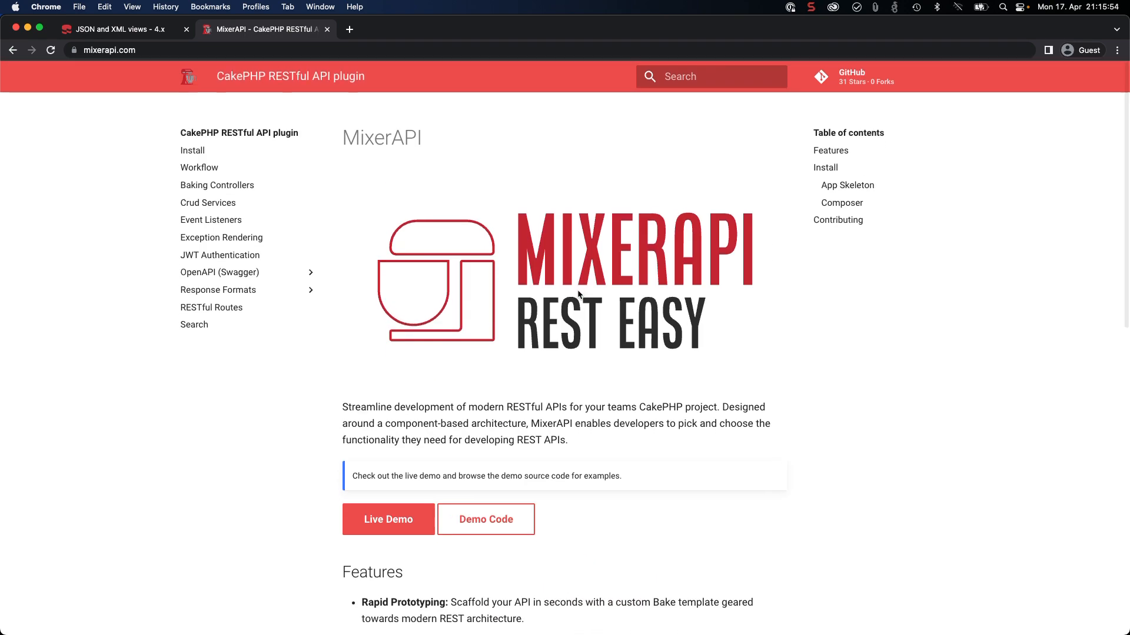
pyautogui.scroll(-3)
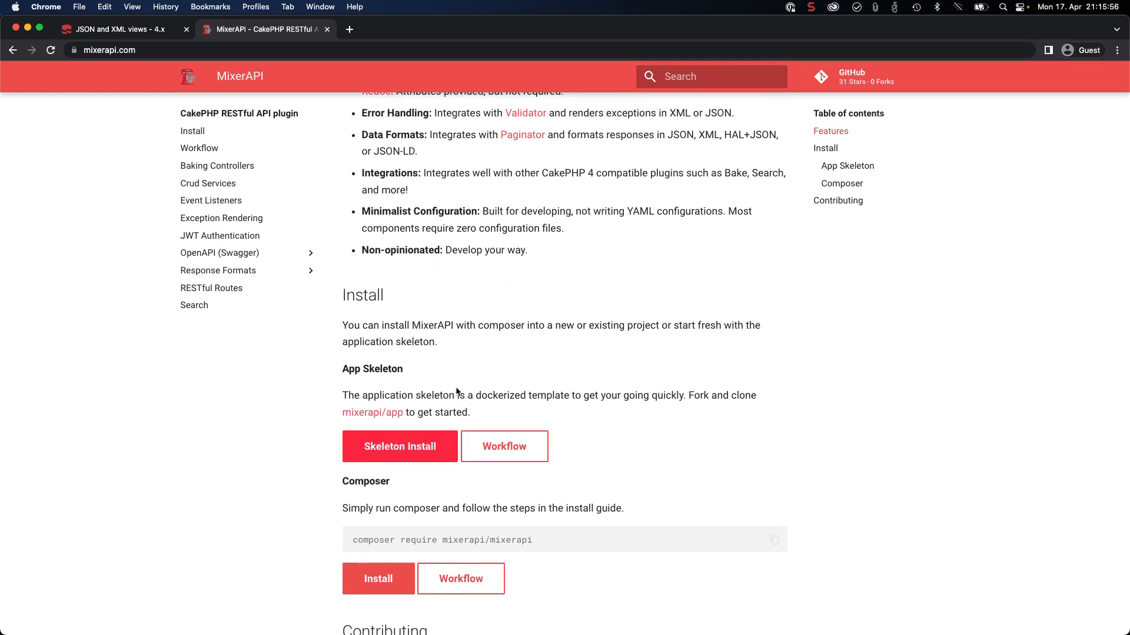
pyautogui.scroll(3)
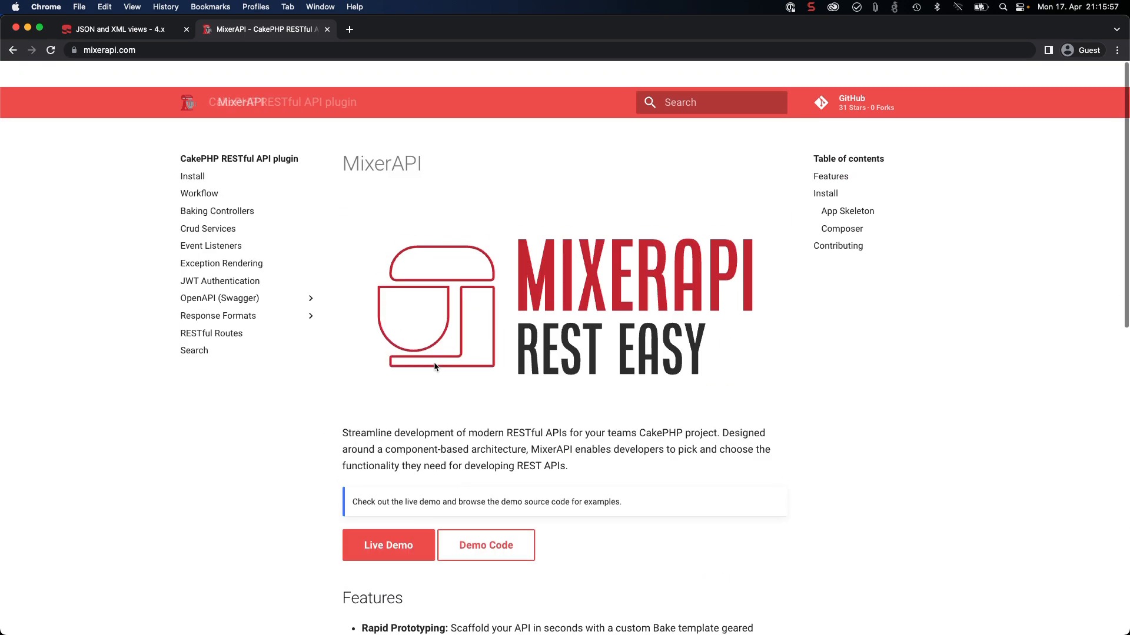
pyautogui.click(850, 103)
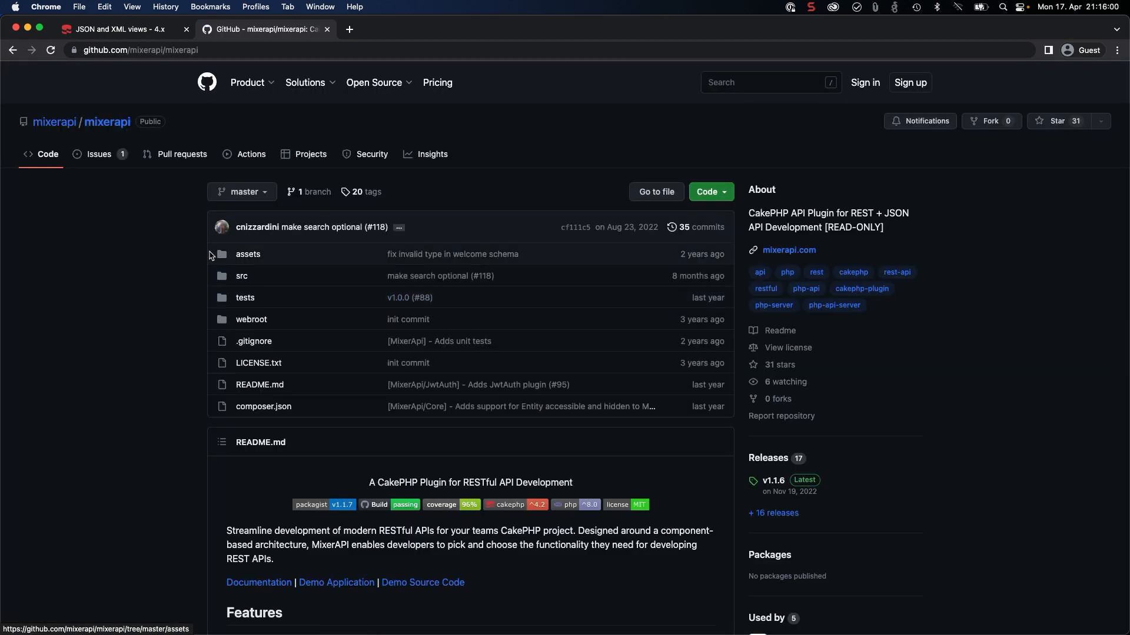
pyautogui.moveTo(242, 239)
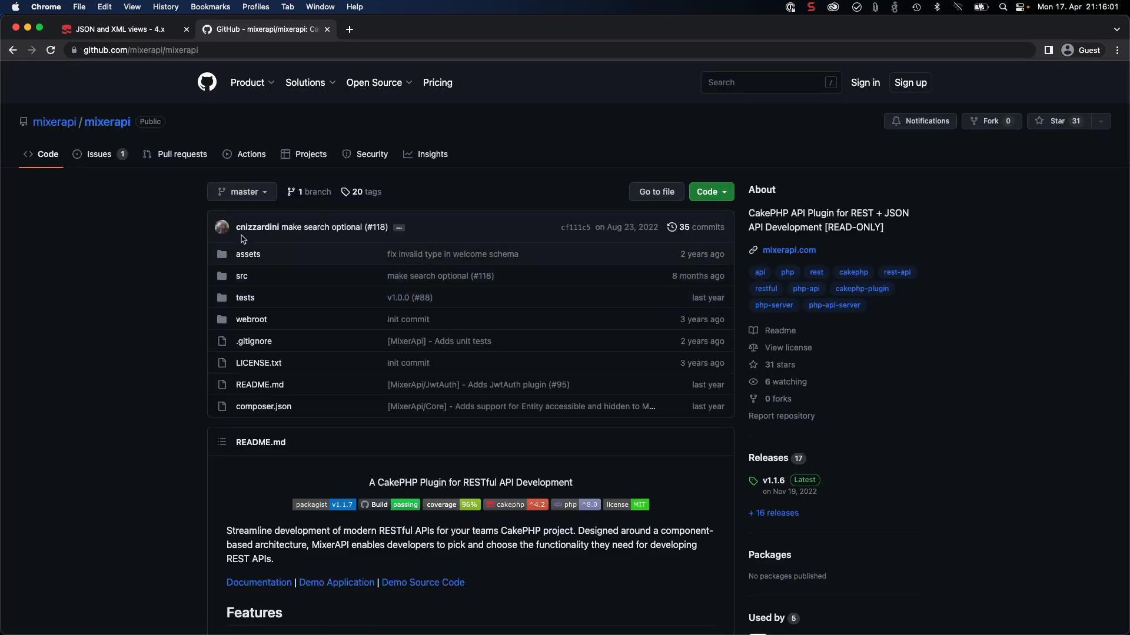
pyautogui.moveTo(94, 255)
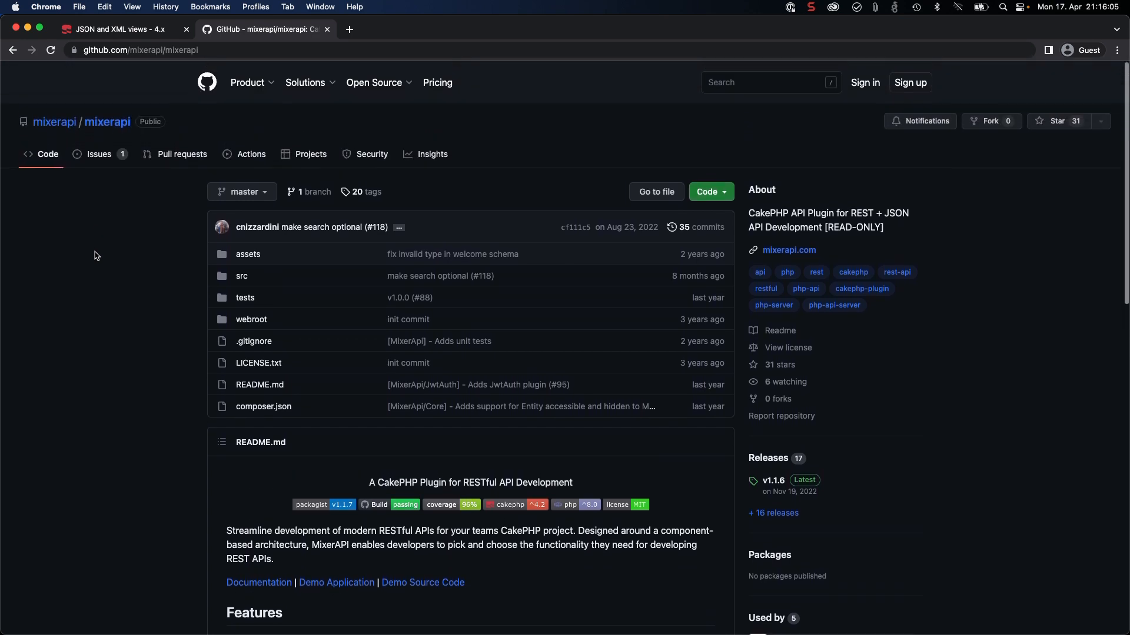
pyautogui.moveTo(112, 251)
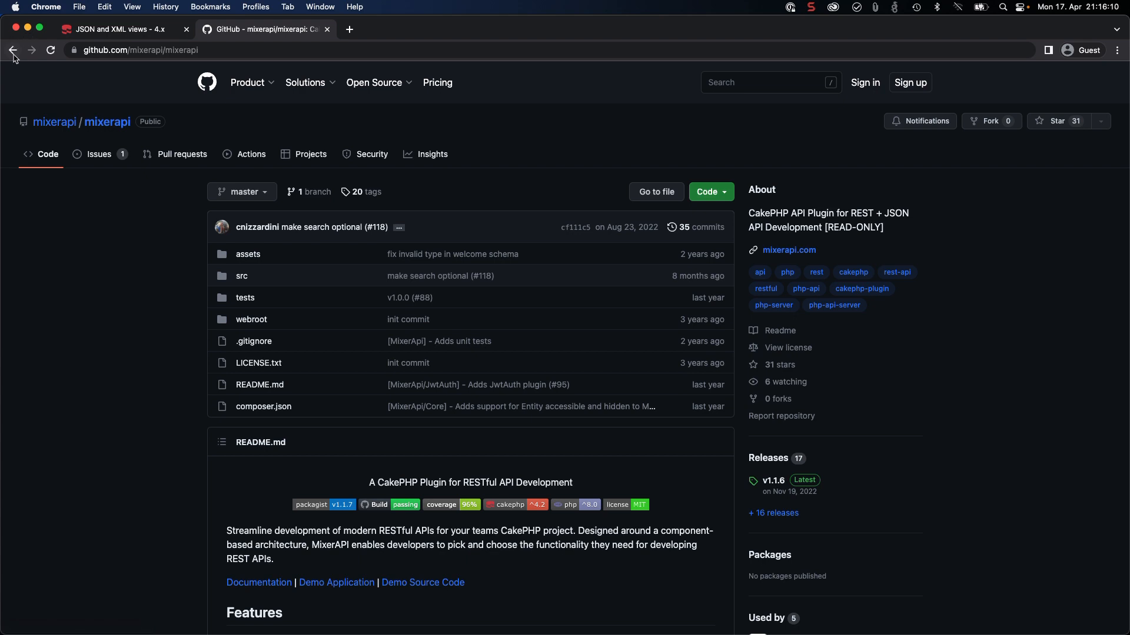
pyautogui.click(789, 249)
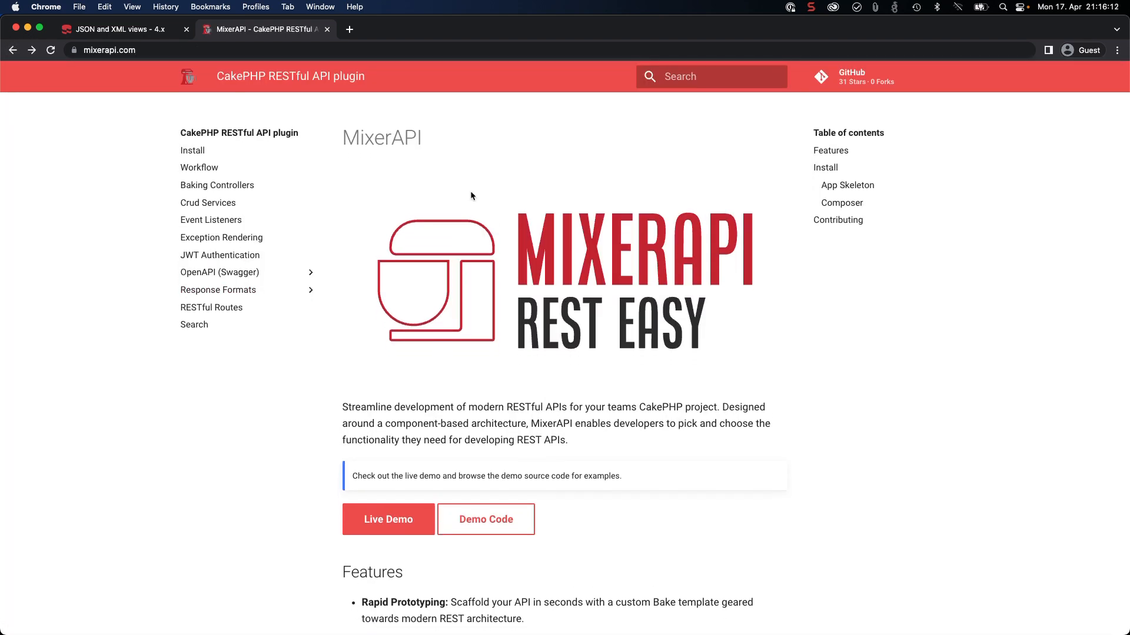
pyautogui.moveTo(674, 268)
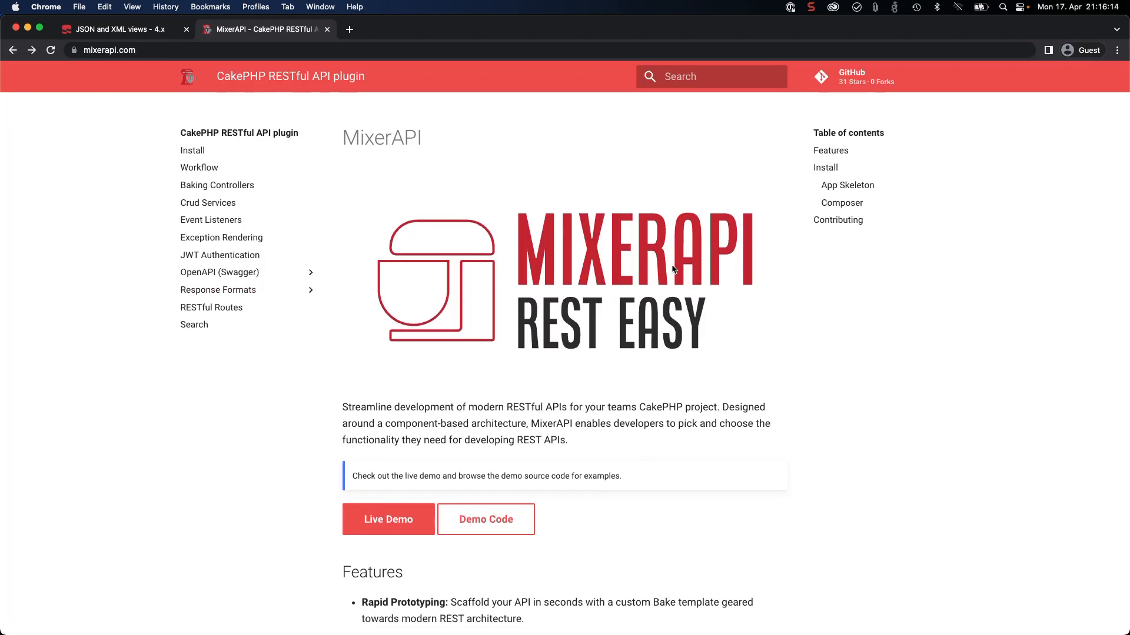
pyautogui.moveTo(598, 289)
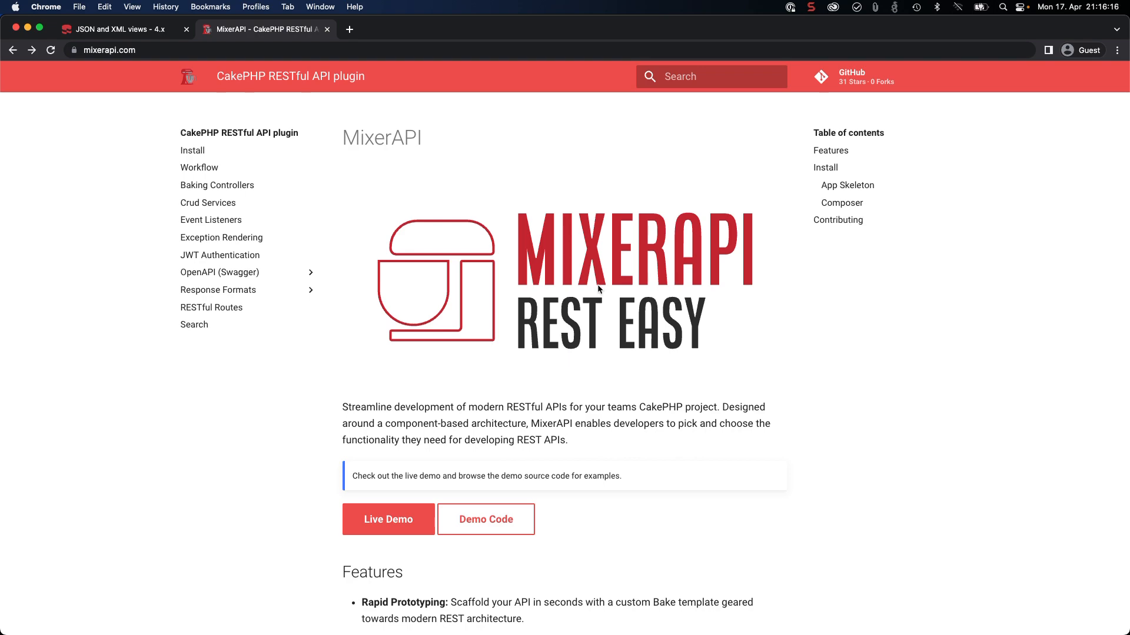
# Step: Return to the JSON and XML views page and read 'Using a Data View with Template Files'
pyautogui.click(326, 29)
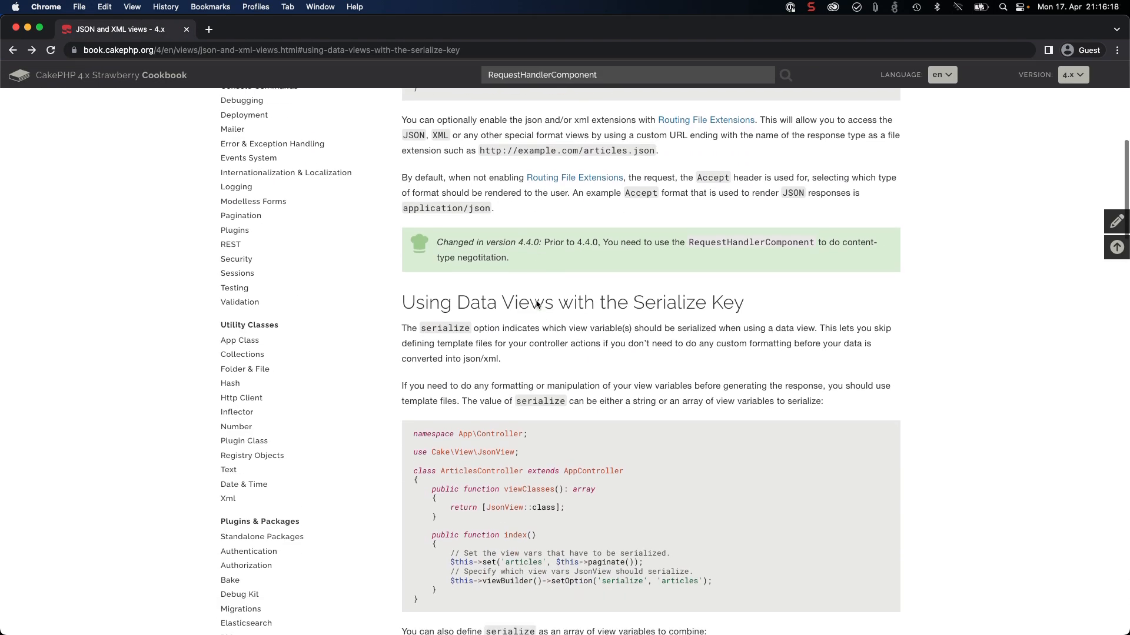
pyautogui.scroll(-3)
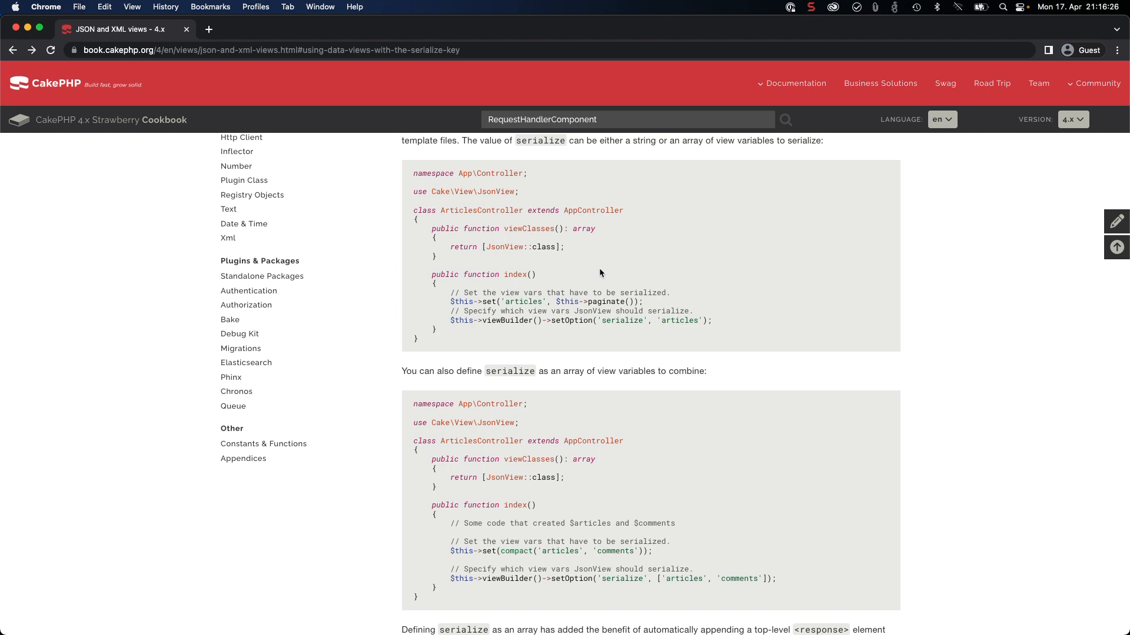
pyautogui.scroll(-3)
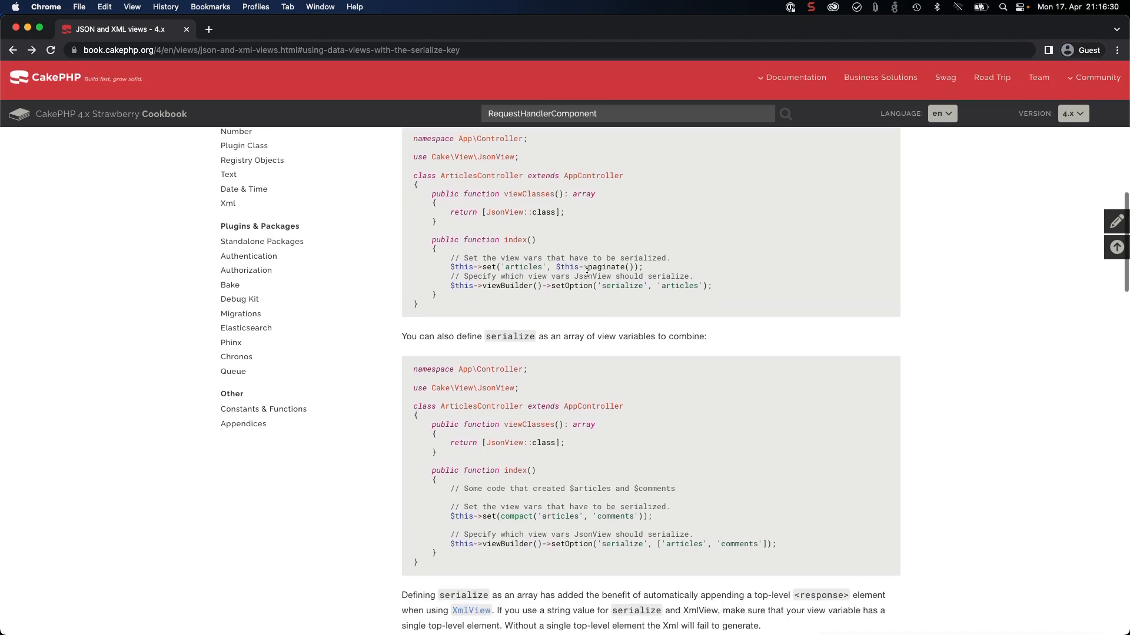
pyautogui.scroll(-3)
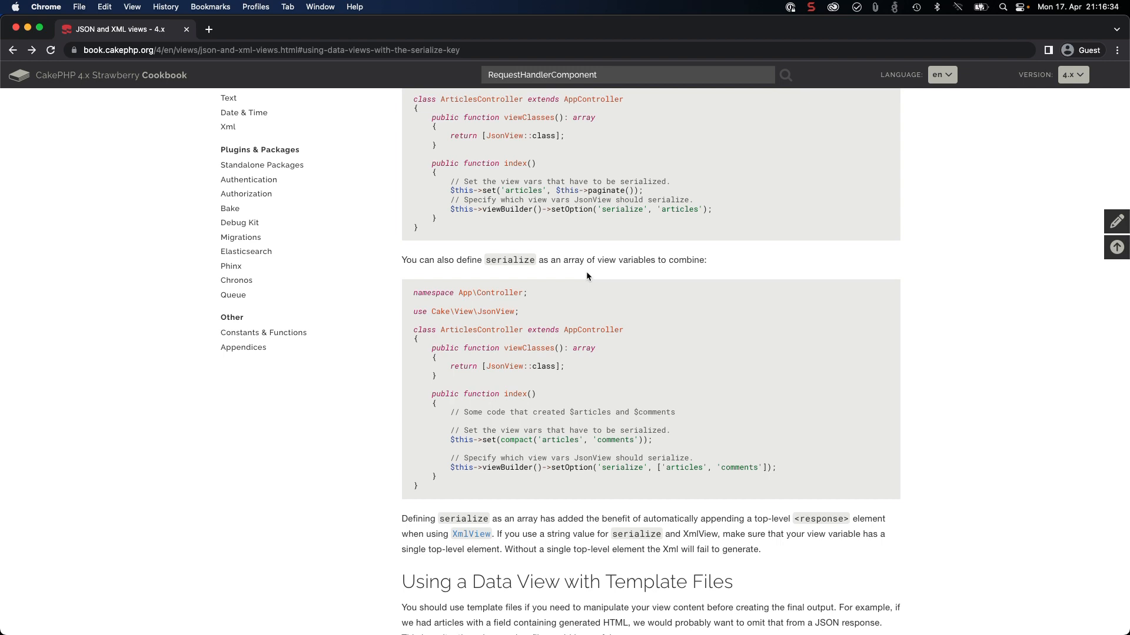
pyautogui.scroll(-3)
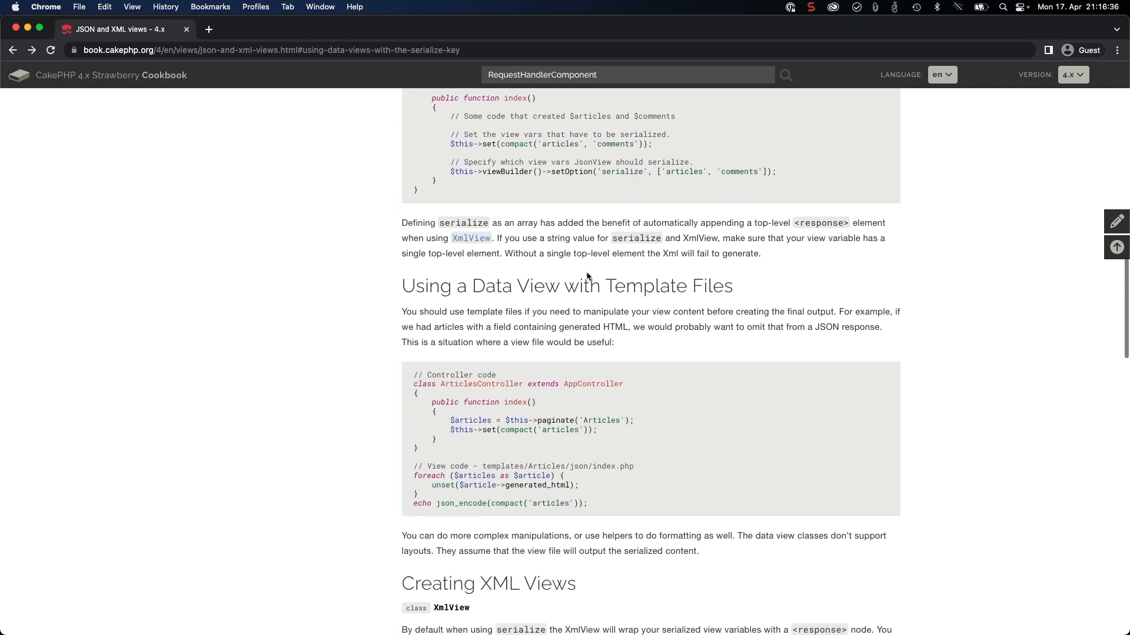
pyautogui.scroll(-3)
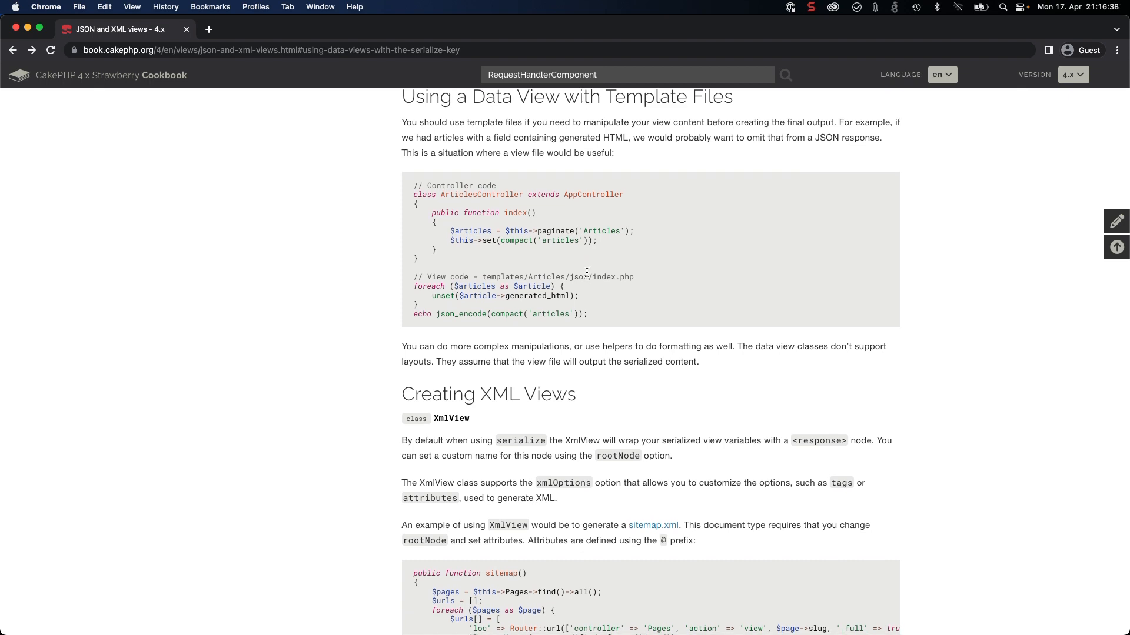
pyautogui.moveTo(586, 272)
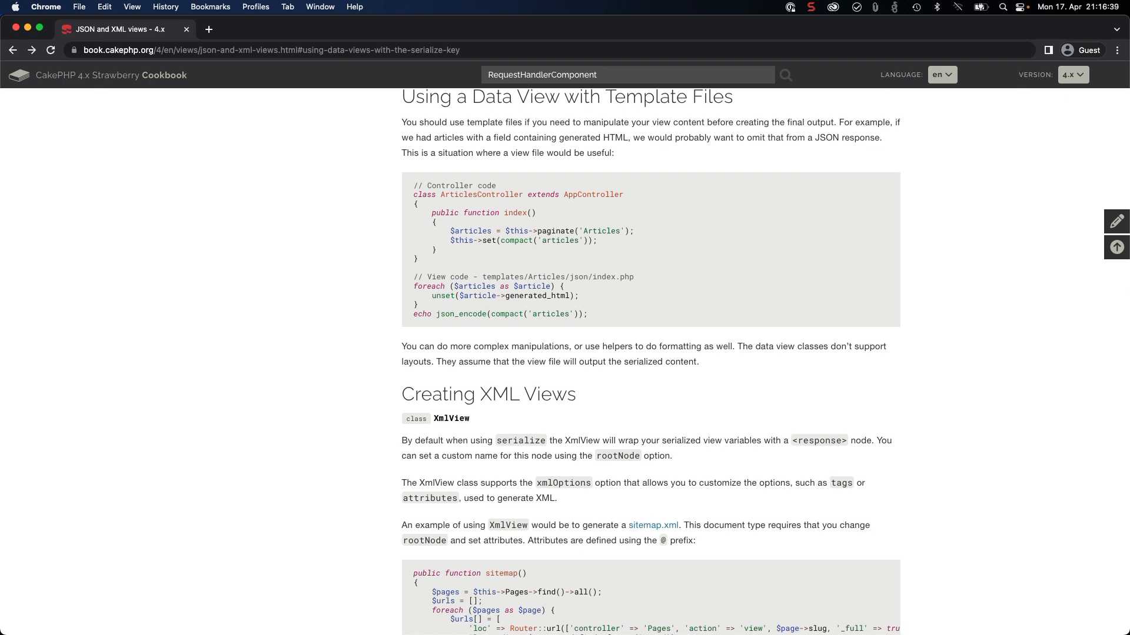